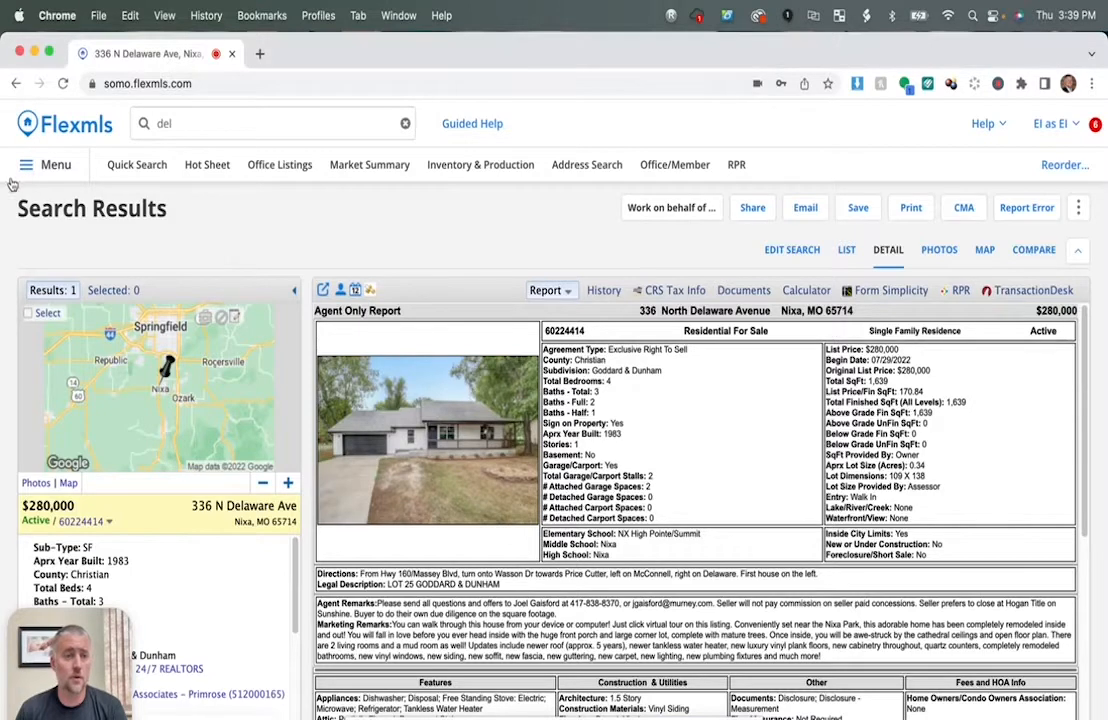
From the Flexmls menu, launch Form Simplicity under Products, reaching its recent-transactions home page
{"action": "left_click", "coordinate": [26, 164]}
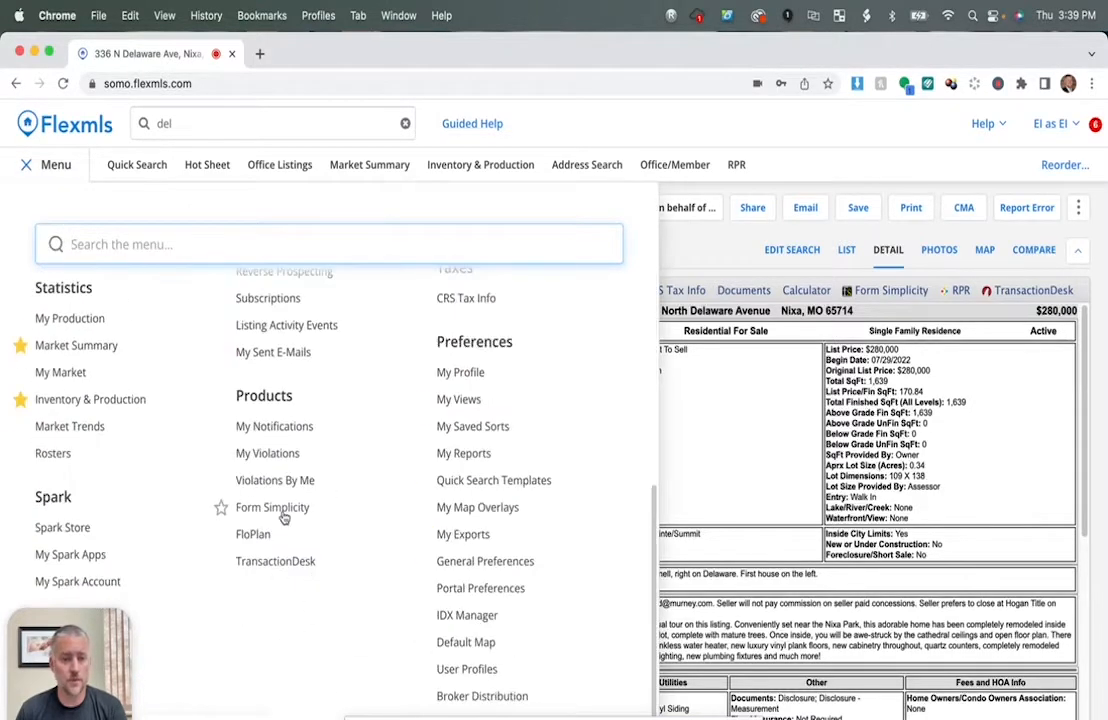
{"action": "left_click", "coordinate": [272, 508]}
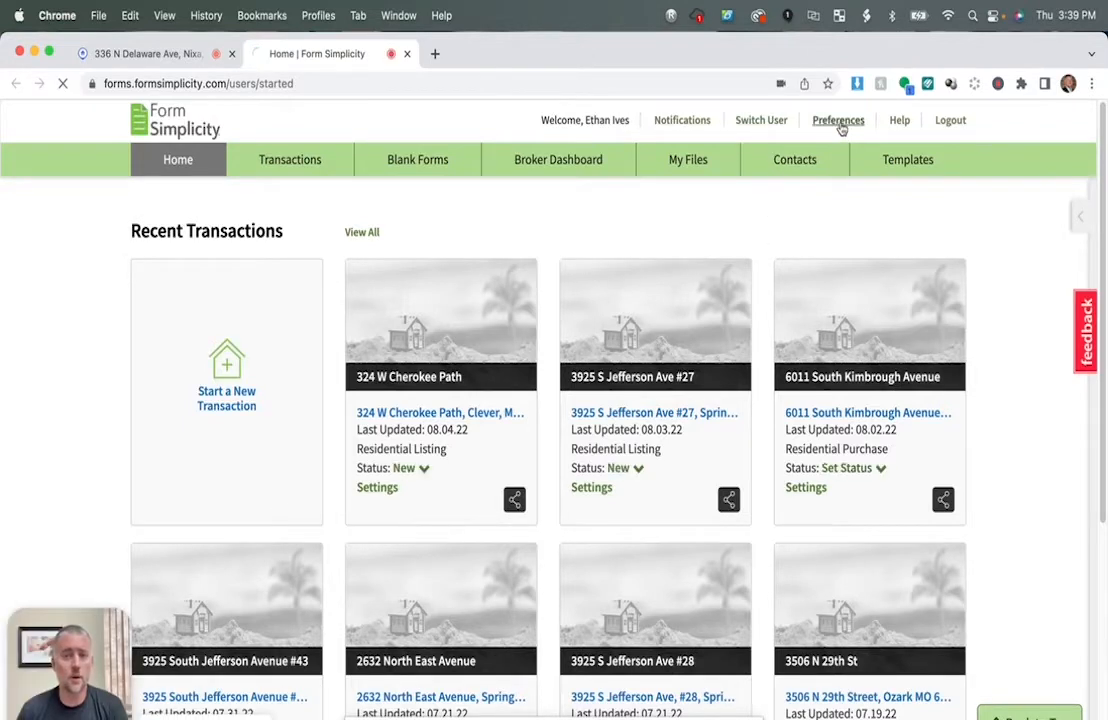
Review the Preferences page's email signature and two-factor authentication settings, then return to the Flexmls tab
{"action": "left_click", "coordinate": [838, 120]}
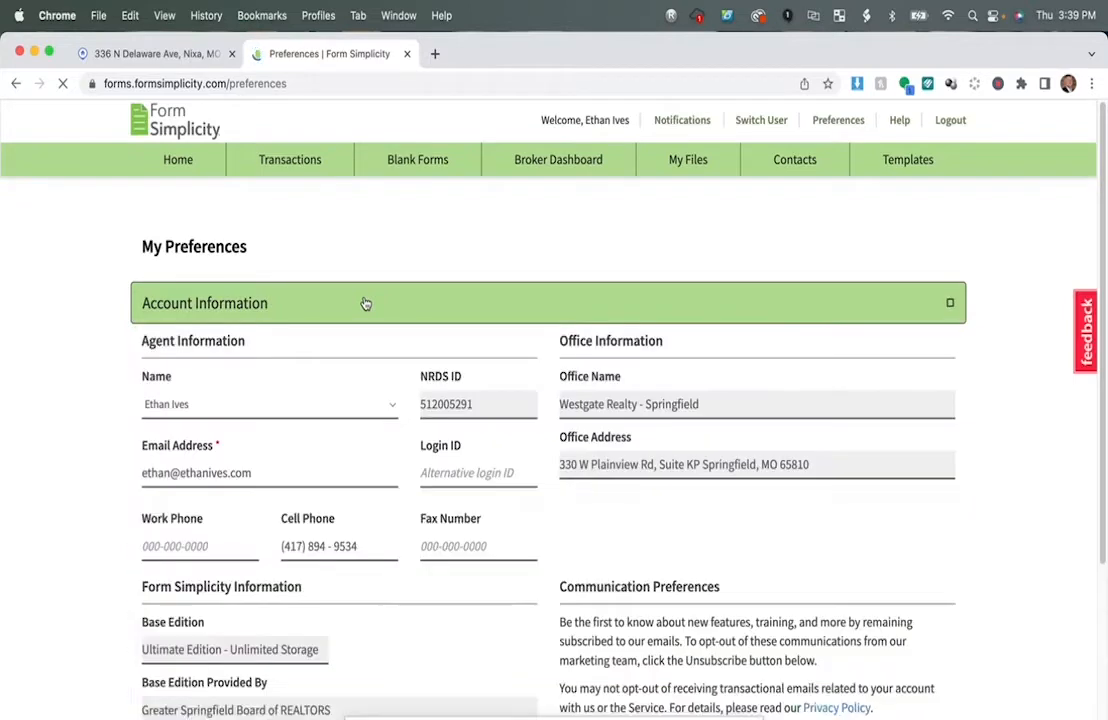
{"action": "scroll", "scroll_direction": "down", "scroll_amount": 3}
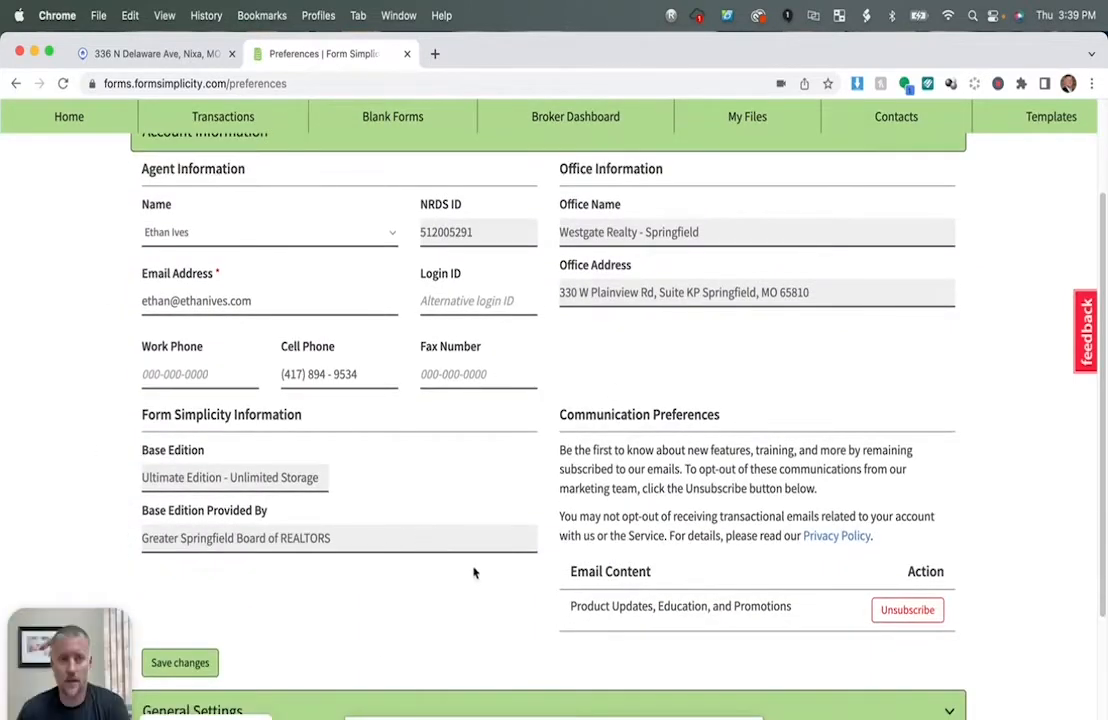
{"action": "scroll", "scroll_direction": "down", "scroll_amount": 3}
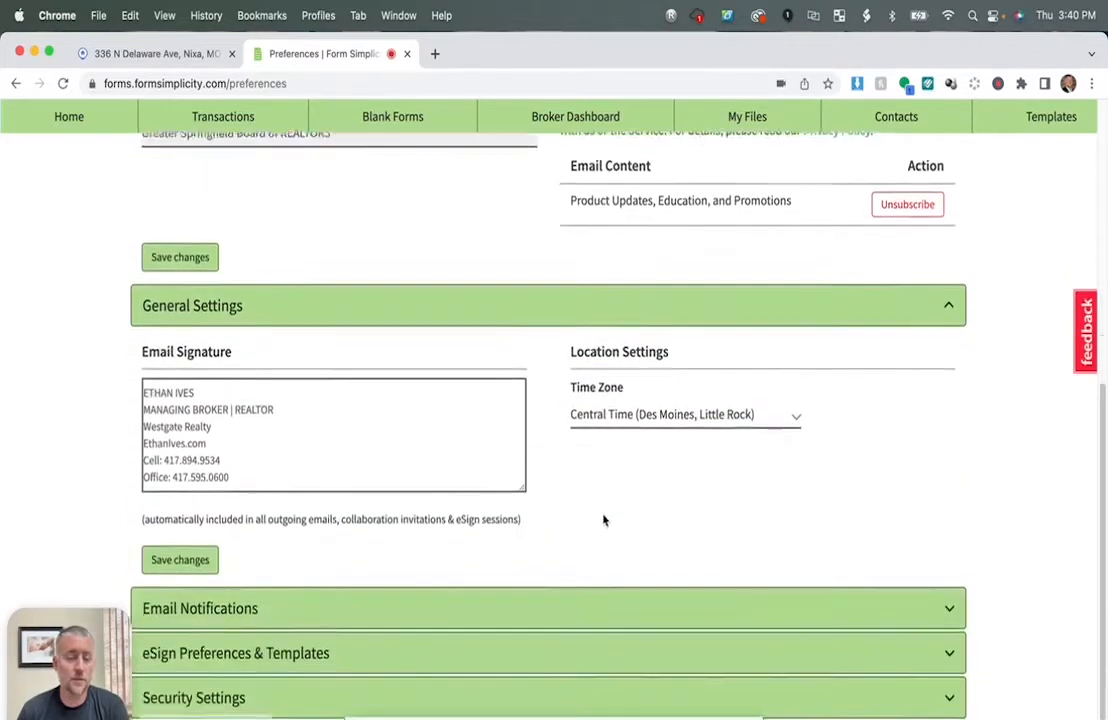
{"action": "scroll", "scroll_direction": "down", "scroll_amount": 3}
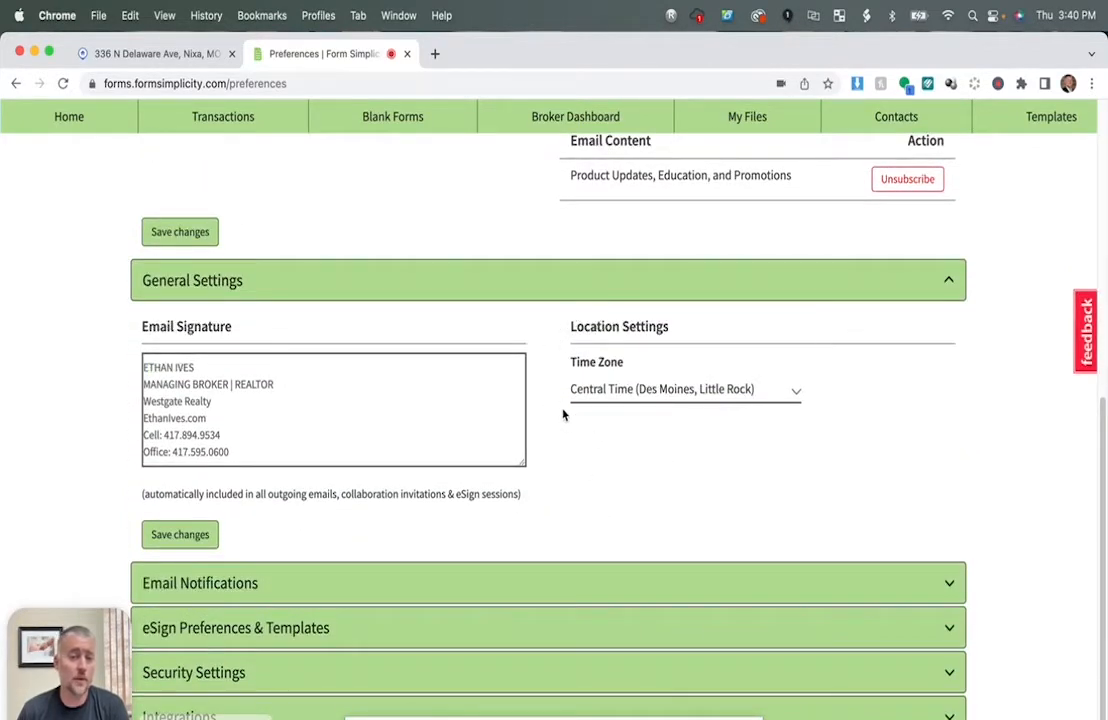
{"action": "mouse_move", "coordinate": [792, 430]}
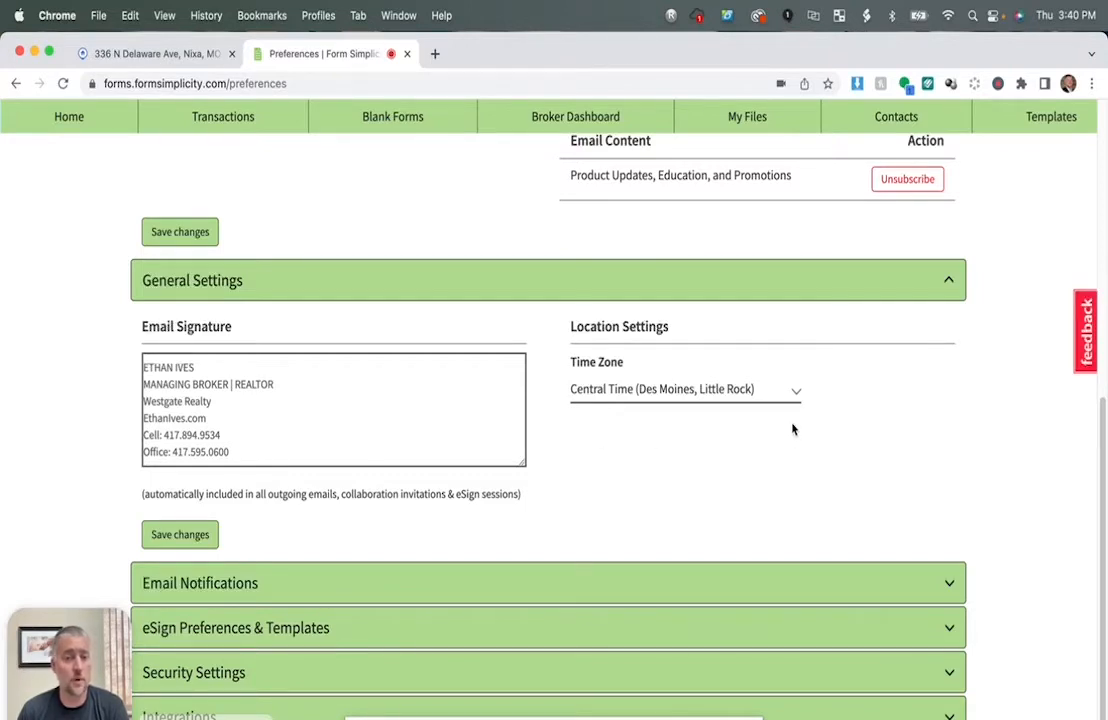
{"action": "mouse_move", "coordinate": [788, 410]}
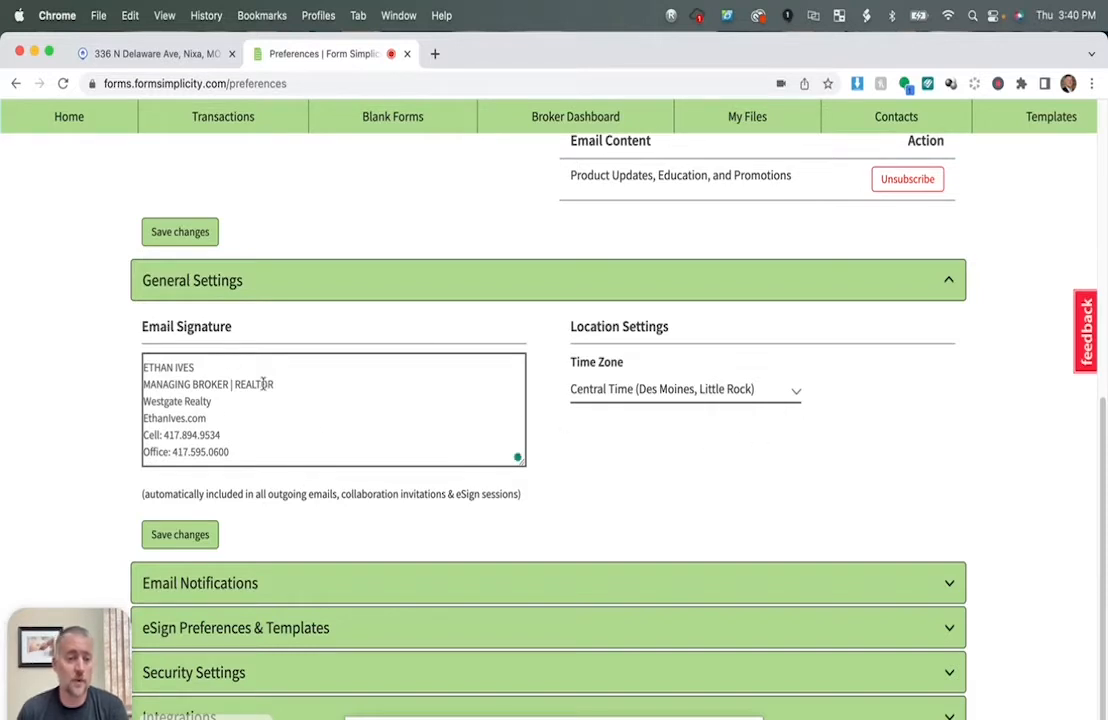
{"action": "scroll", "scroll_direction": "down", "scroll_amount": 3}
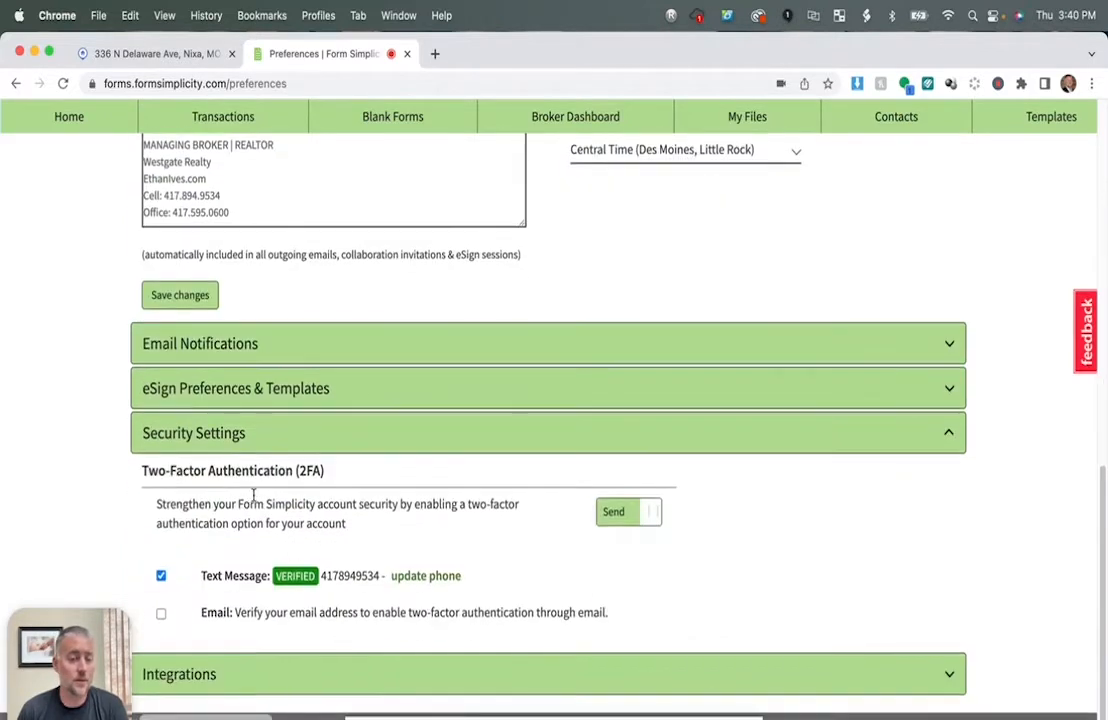
{"action": "mouse_move", "coordinate": [670, 560]}
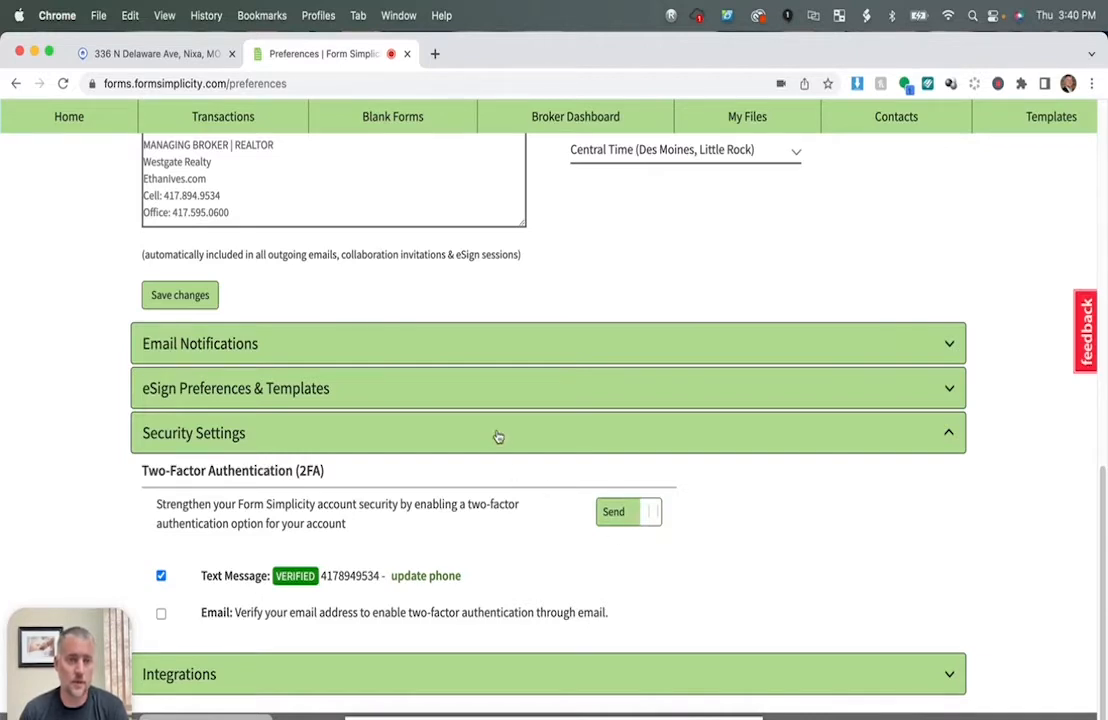
{"action": "left_click", "coordinate": [150, 52]}
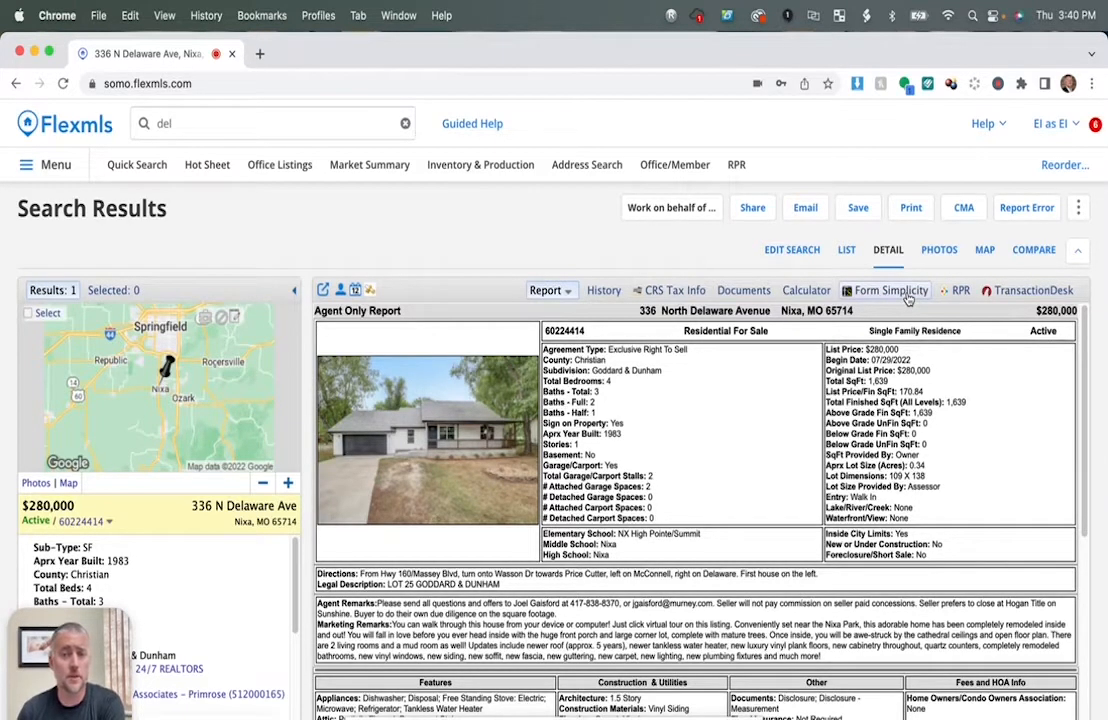
{"action": "left_click", "coordinate": [884, 290]}
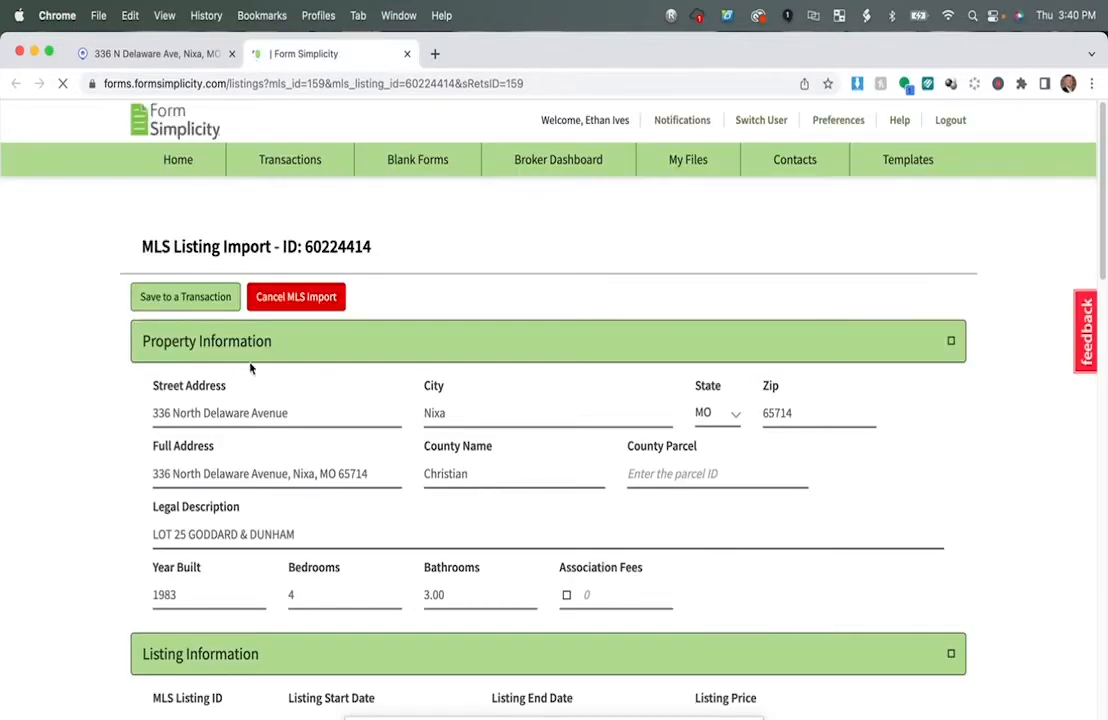
{"action": "scroll", "scroll_direction": "down", "scroll_amount": 3}
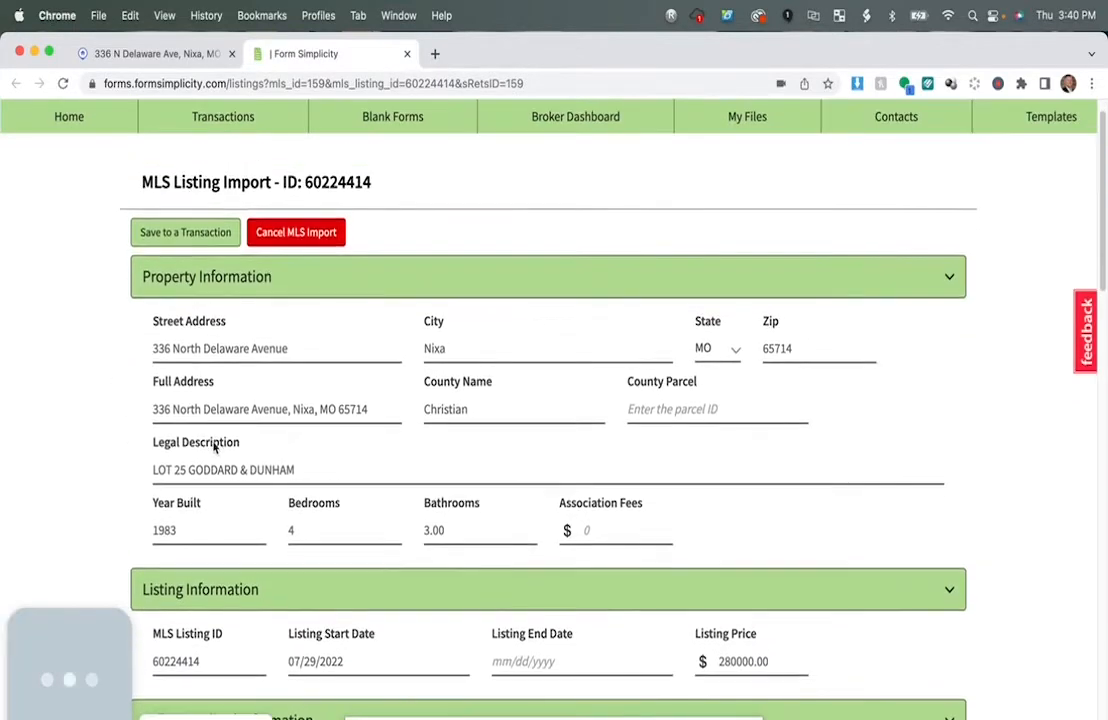
{"action": "scroll", "scroll_direction": "down", "scroll_amount": 3}
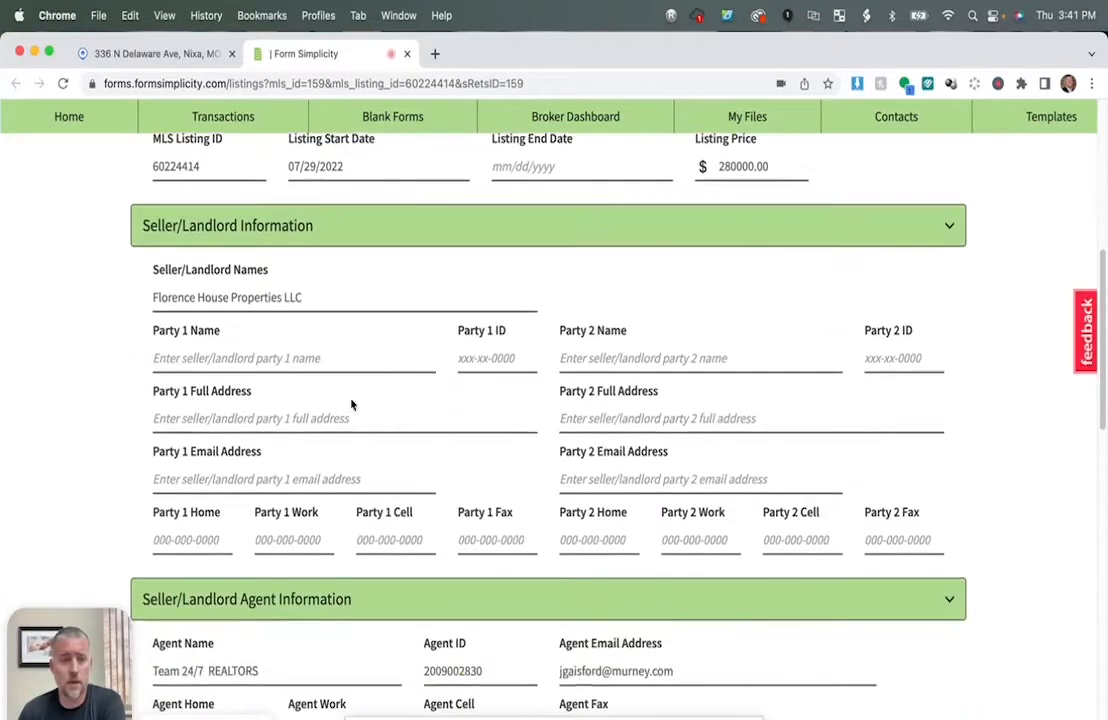
{"action": "scroll", "scroll_direction": "down", "scroll_amount": 3}
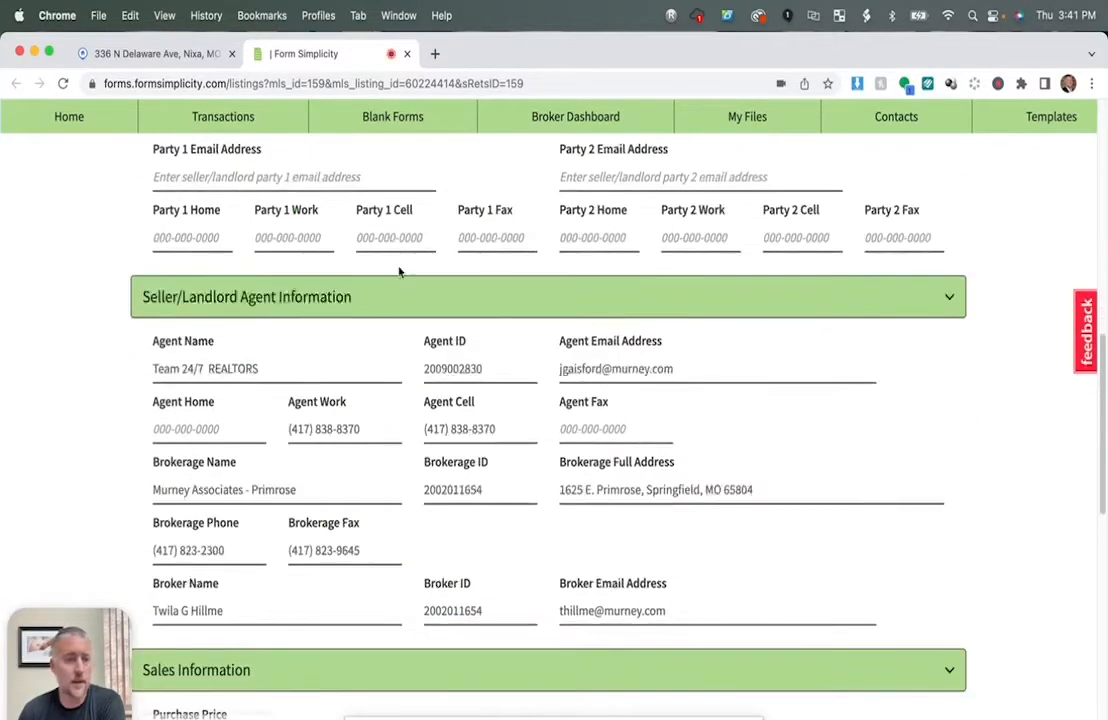
{"action": "scroll", "scroll_direction": "down", "scroll_amount": 3}
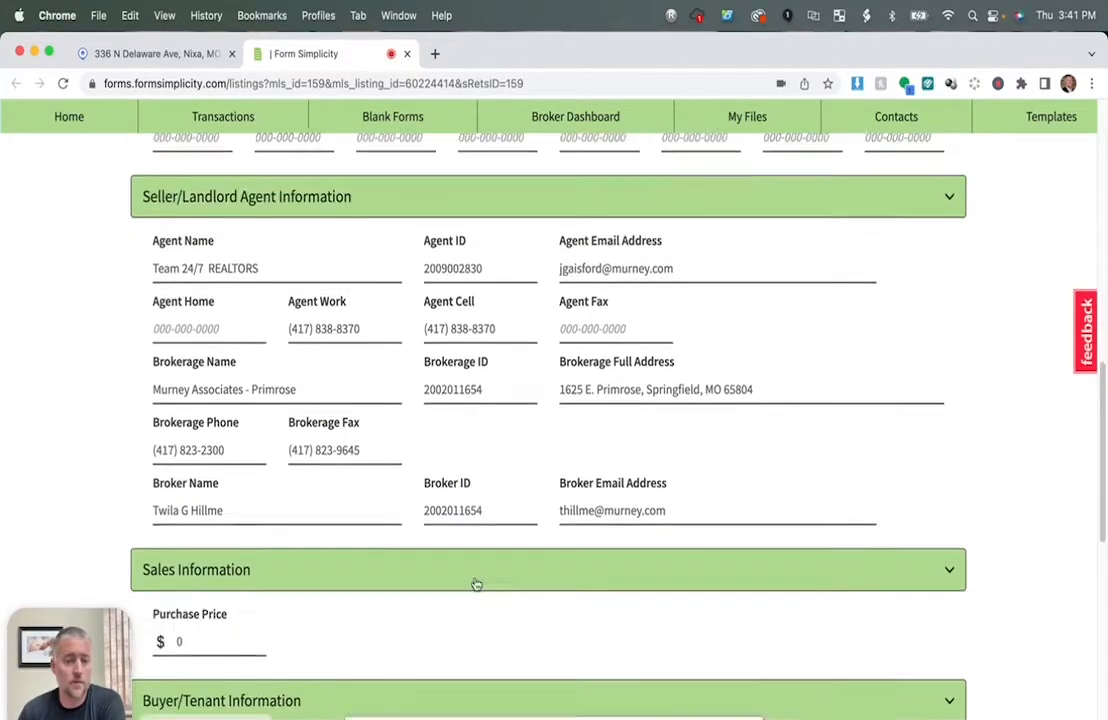
{"action": "scroll", "scroll_direction": "down", "scroll_amount": 3}
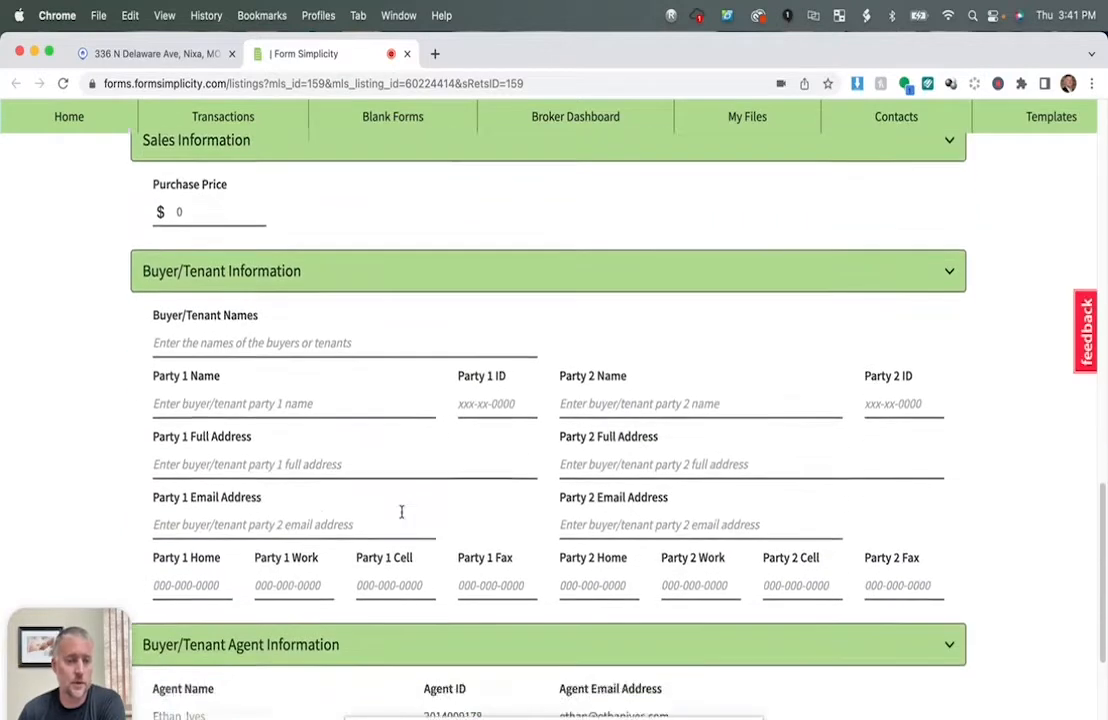
{"action": "scroll", "scroll_direction": "down", "scroll_amount": 3}
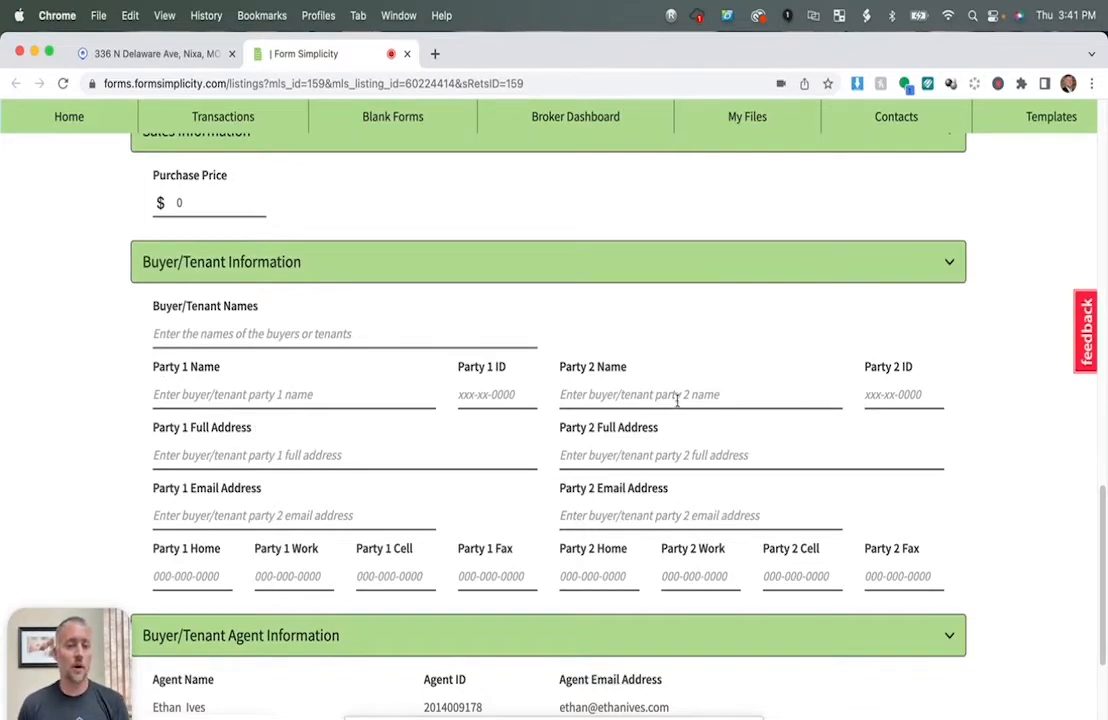
Enter the two buyers, Buyer One and Buyer Two, with their email addresses
{"action": "type", "text": "Buyer One"}
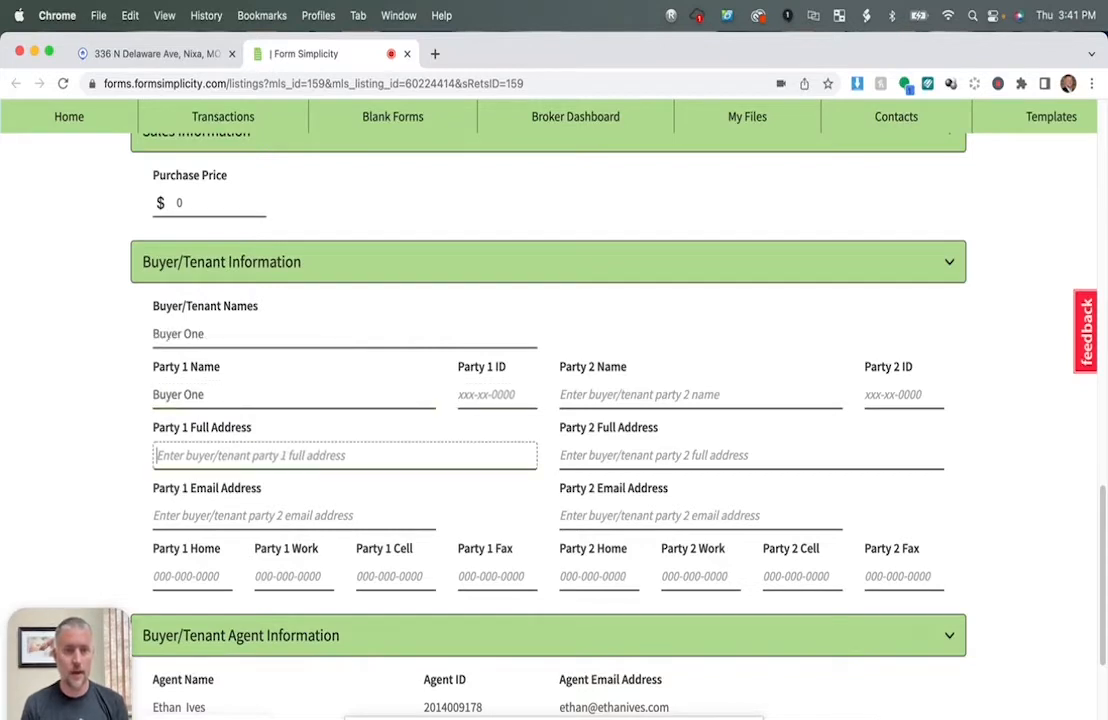
{"action": "type", "text": "Buyer Two"}
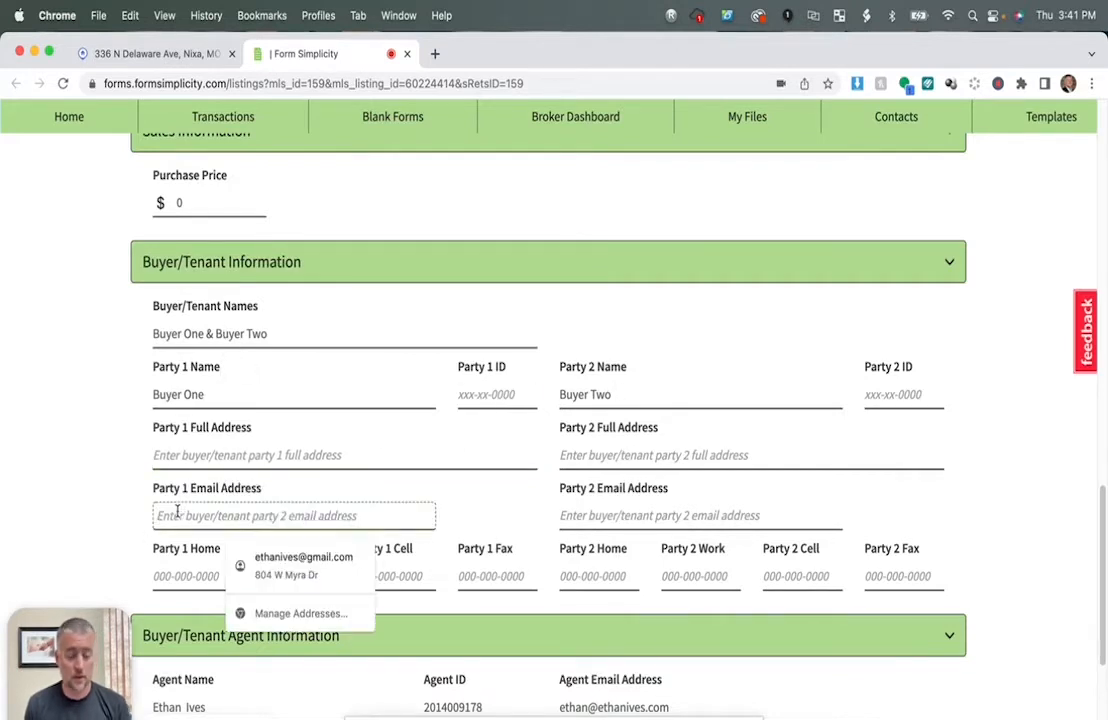
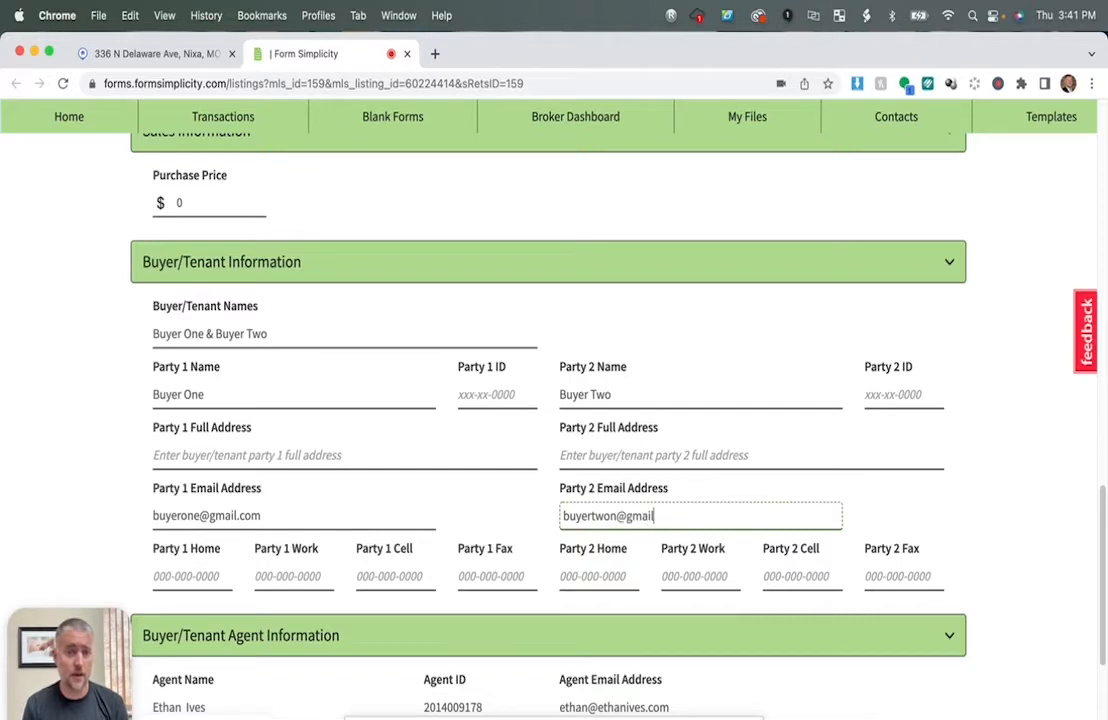
{"action": "scroll", "scroll_direction": "down", "scroll_amount": 3}
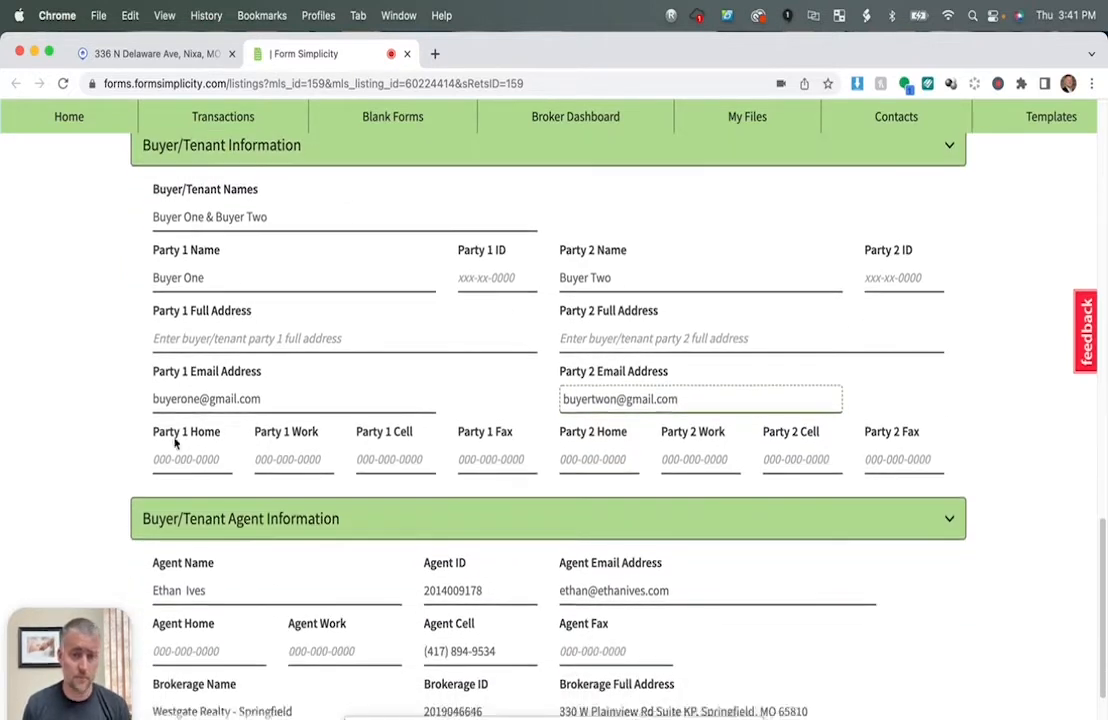
{"action": "scroll", "scroll_direction": "down", "scroll_amount": 3}
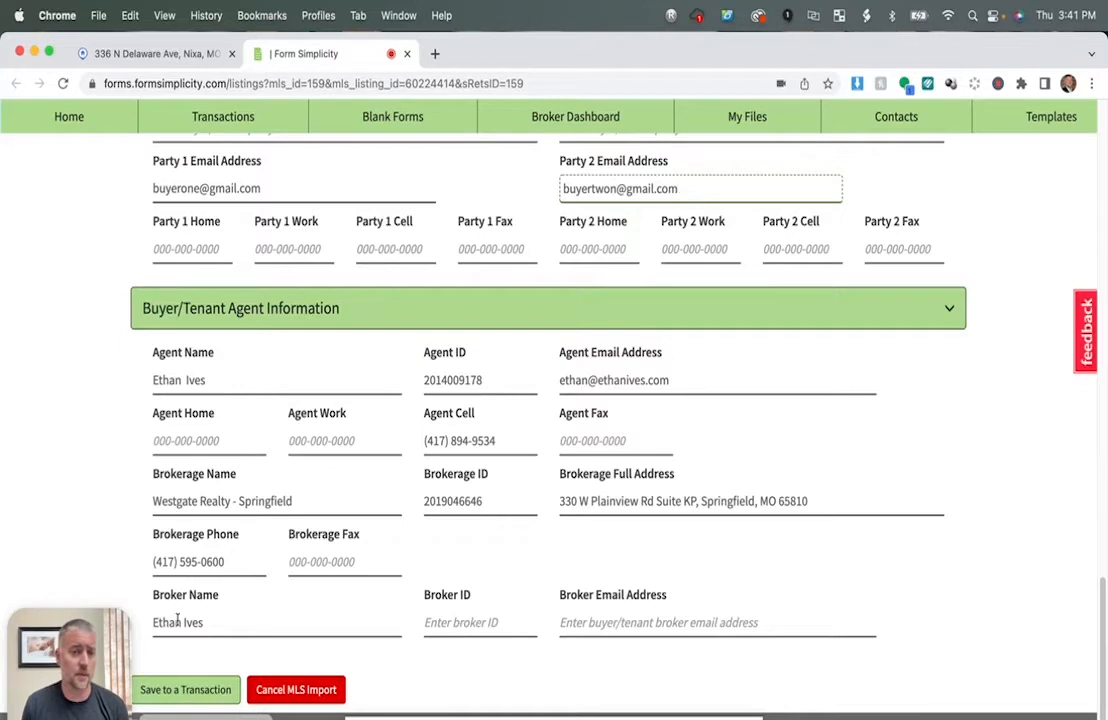
{"action": "mouse_move", "coordinate": [230, 676]}
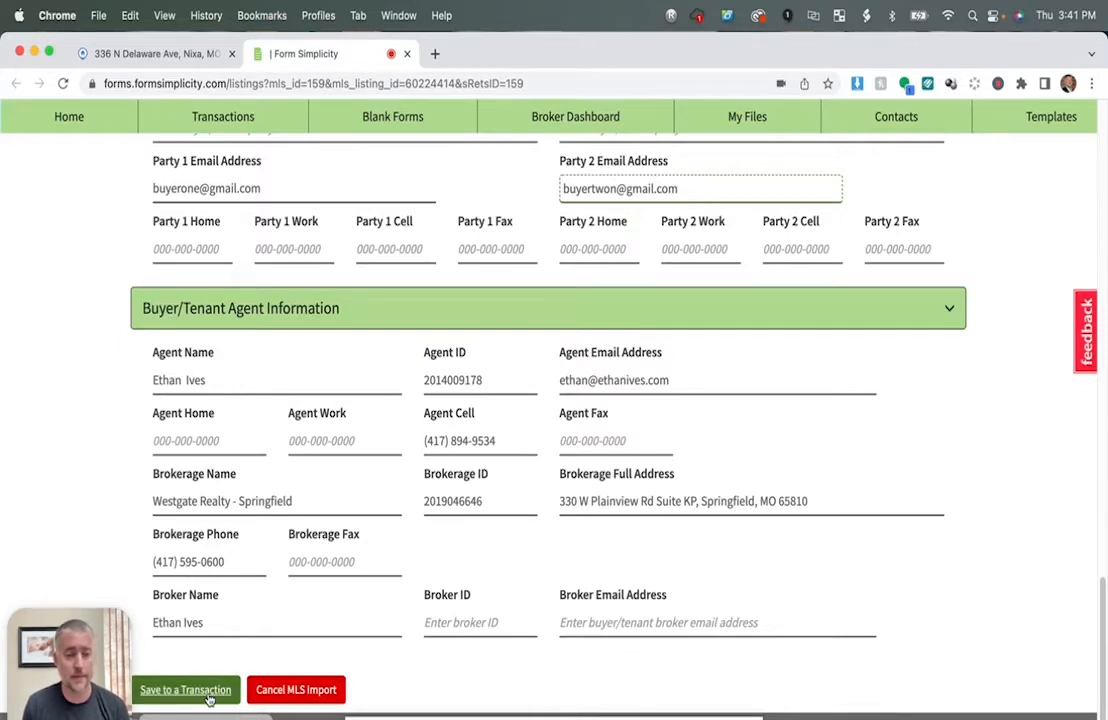
Save the listing as a new transaction named after the street address, with Residential property type and Purchase transaction type
{"action": "left_click", "coordinate": [186, 688]}
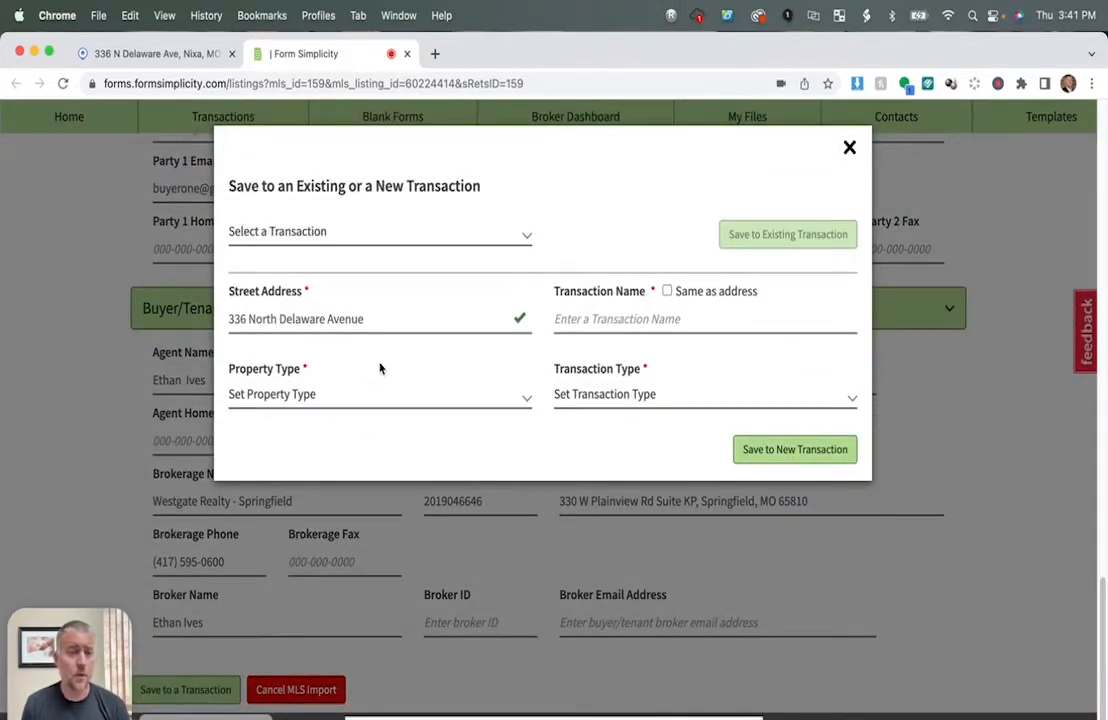
{"action": "mouse_move", "coordinate": [404, 342]}
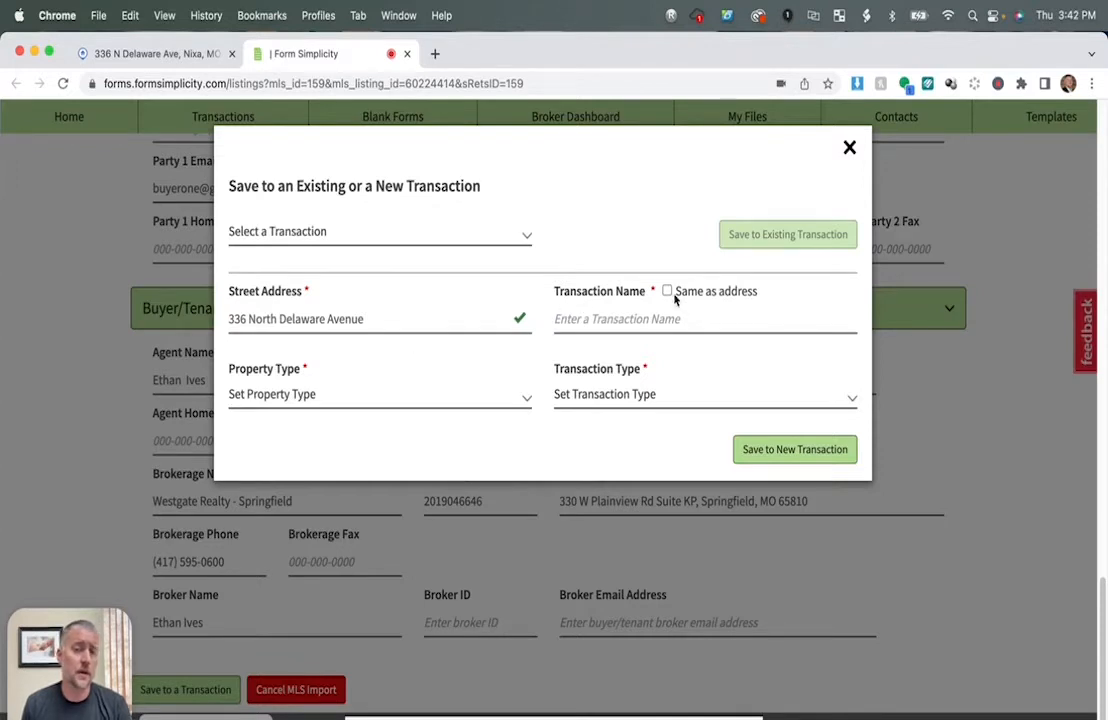
{"action": "left_click", "coordinate": [668, 292]}
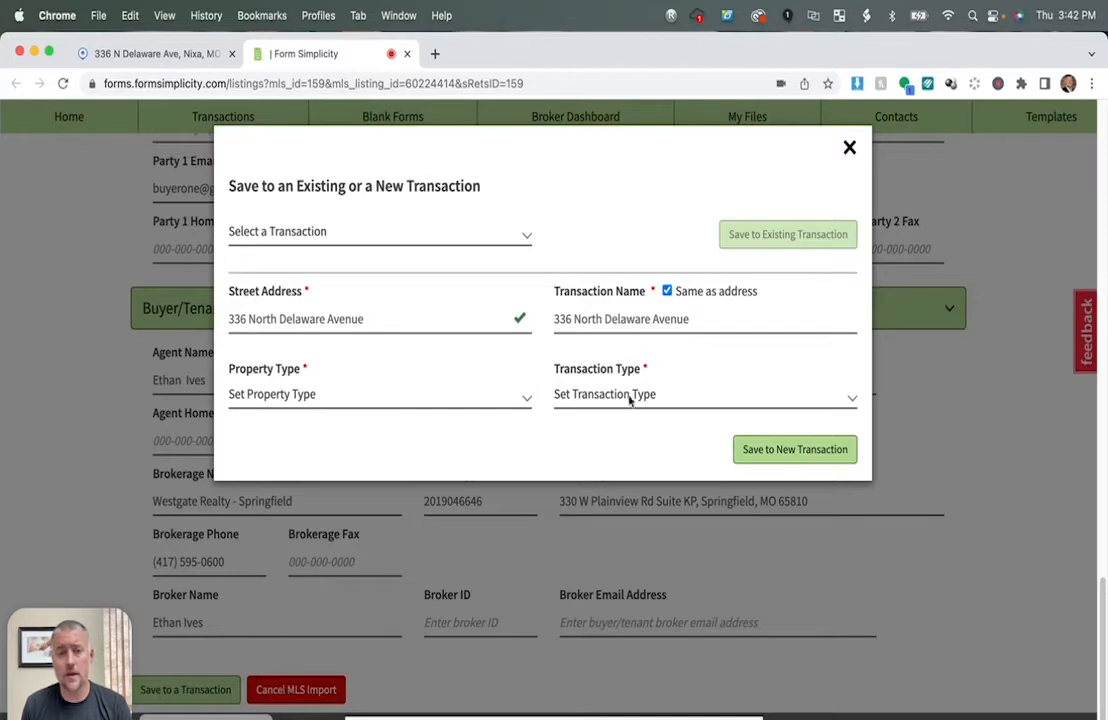
{"action": "mouse_move", "coordinate": [608, 434]}
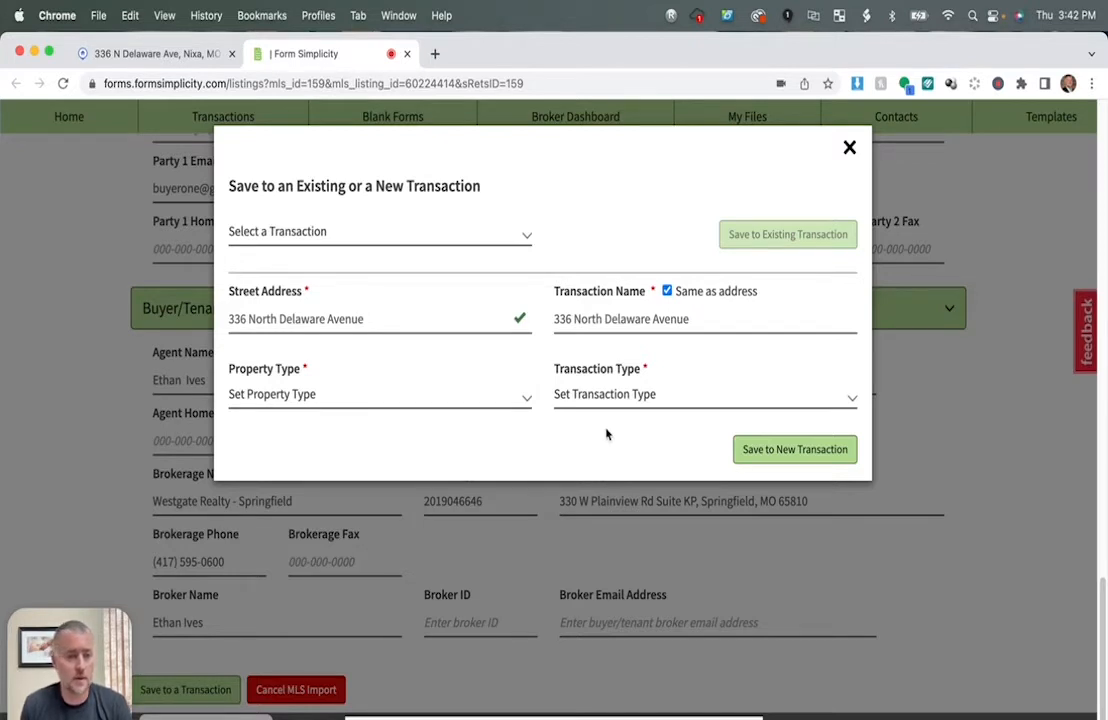
{"action": "mouse_move", "coordinate": [588, 426]}
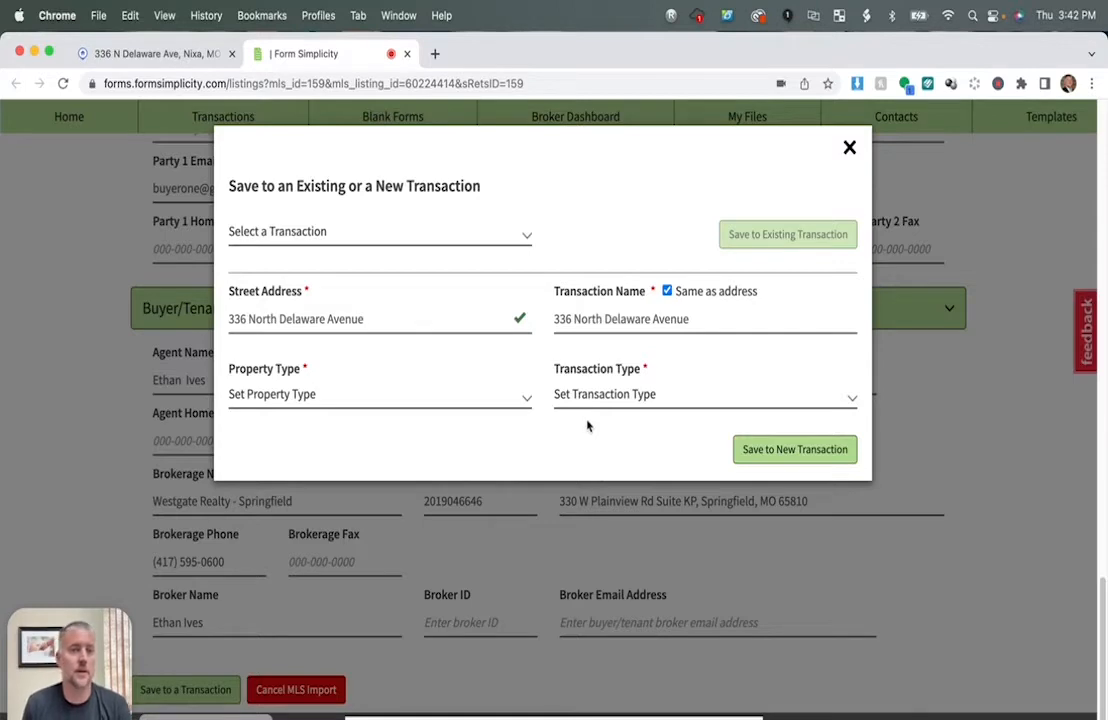
{"action": "left_click", "coordinate": [378, 232]}
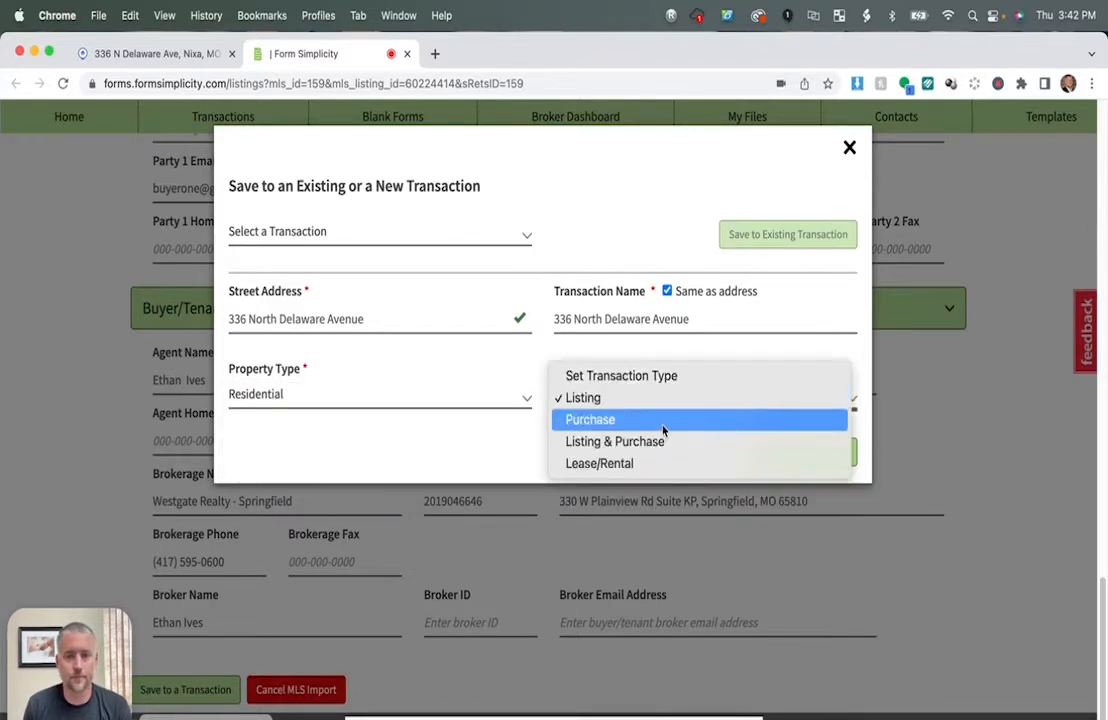
{"action": "left_click", "coordinate": [590, 420]}
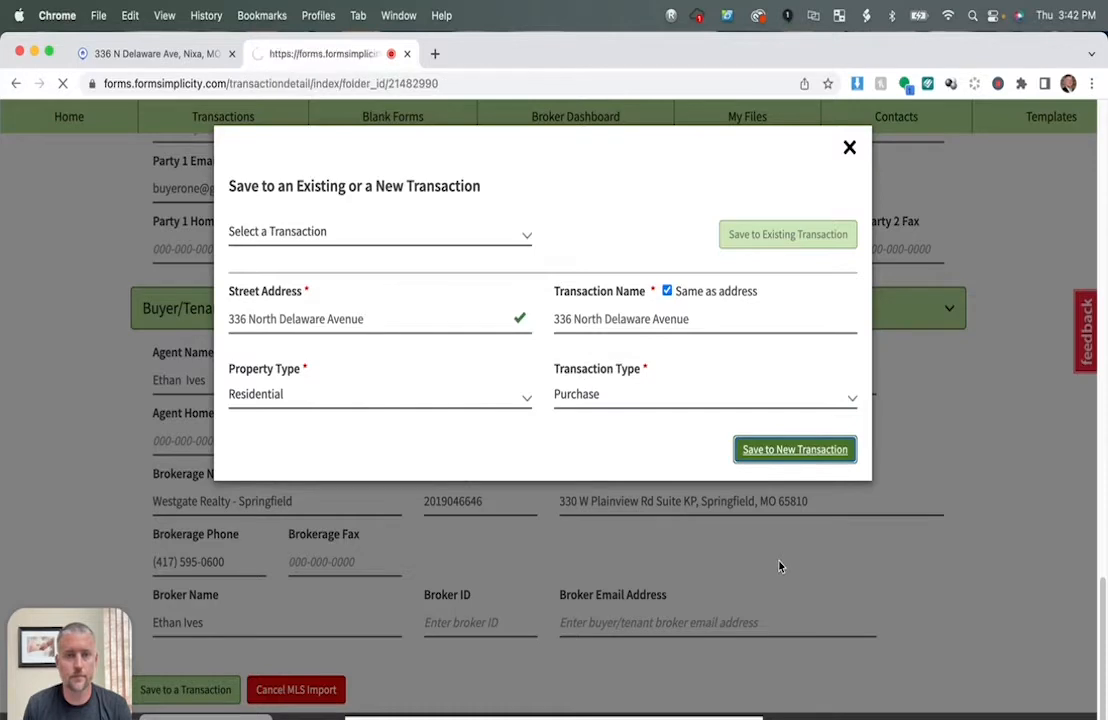
{"action": "left_click", "coordinate": [794, 448]}
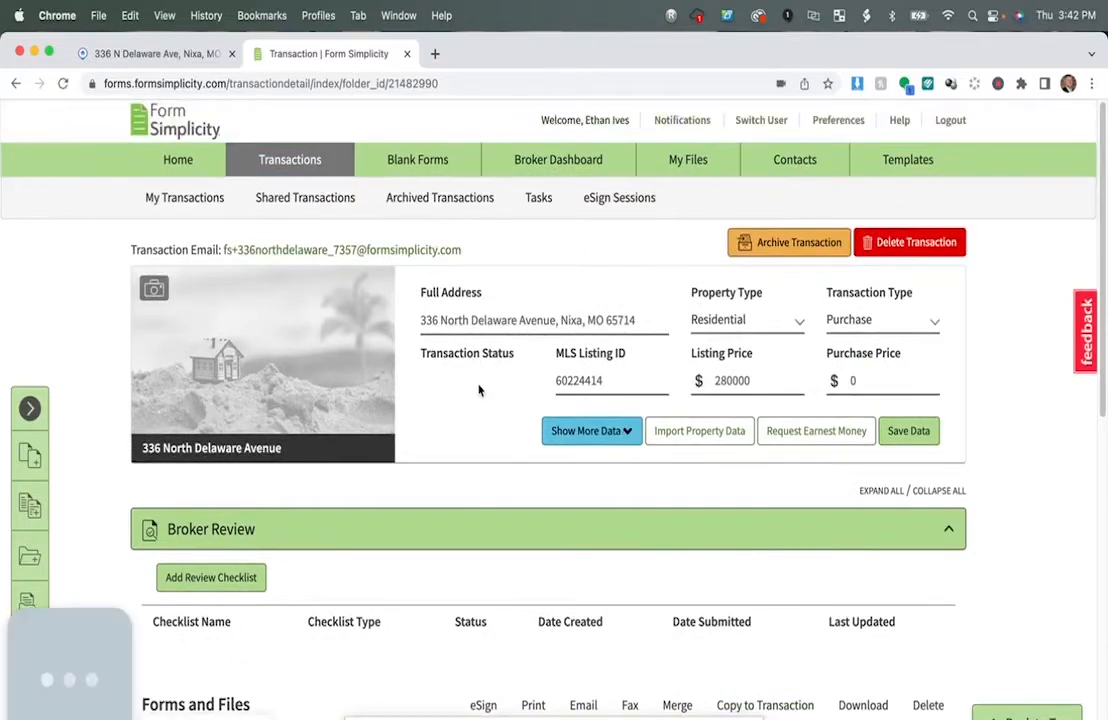
Expand Transaction Participants to review the seller and buyer parties, then return to the Forms and Files section
{"action": "scroll", "scroll_direction": "down", "scroll_amount": 3}
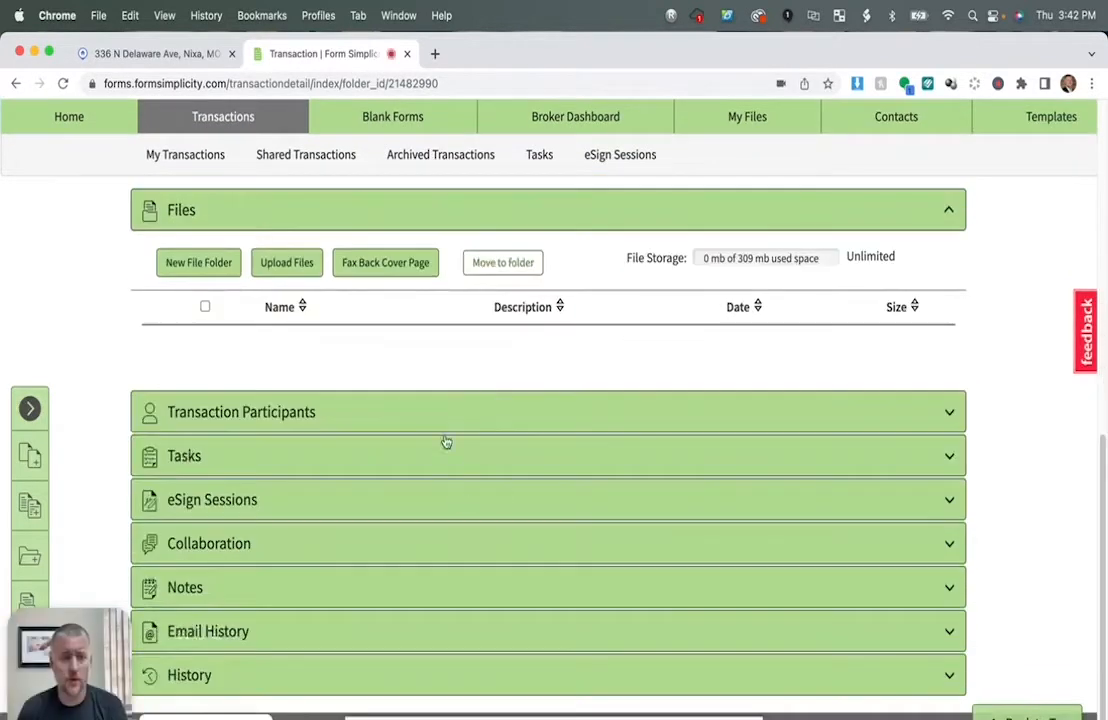
{"action": "left_click", "coordinate": [240, 412]}
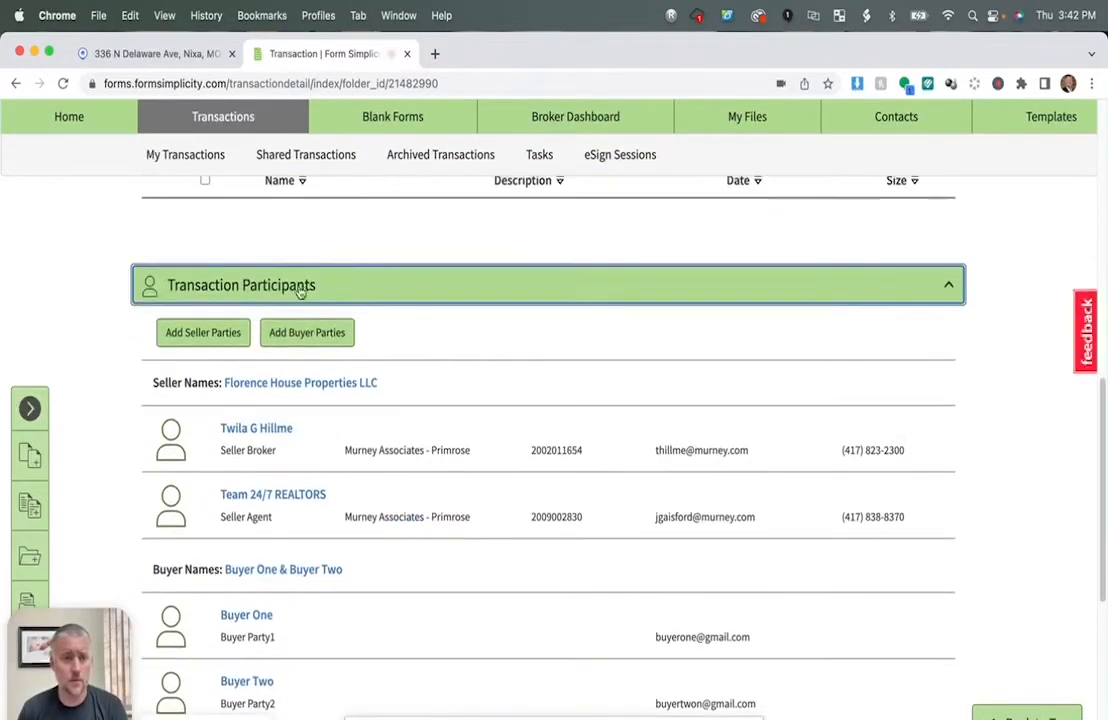
{"action": "scroll", "scroll_direction": "down", "scroll_amount": 3}
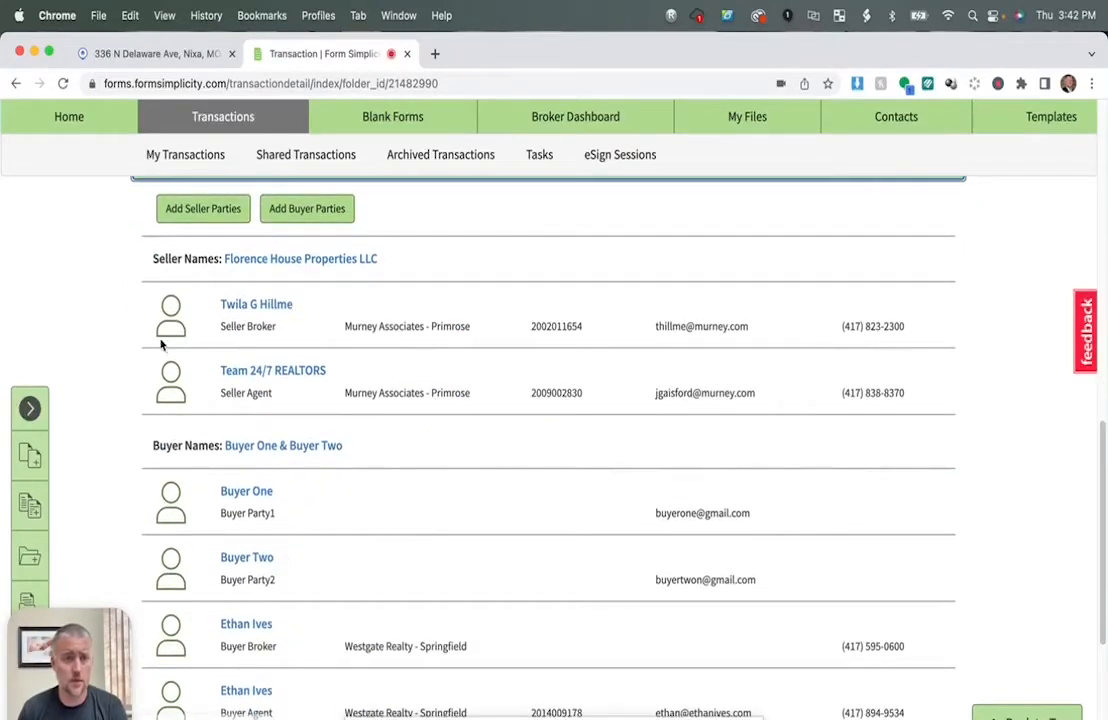
{"action": "scroll", "scroll_direction": "down", "scroll_amount": 3}
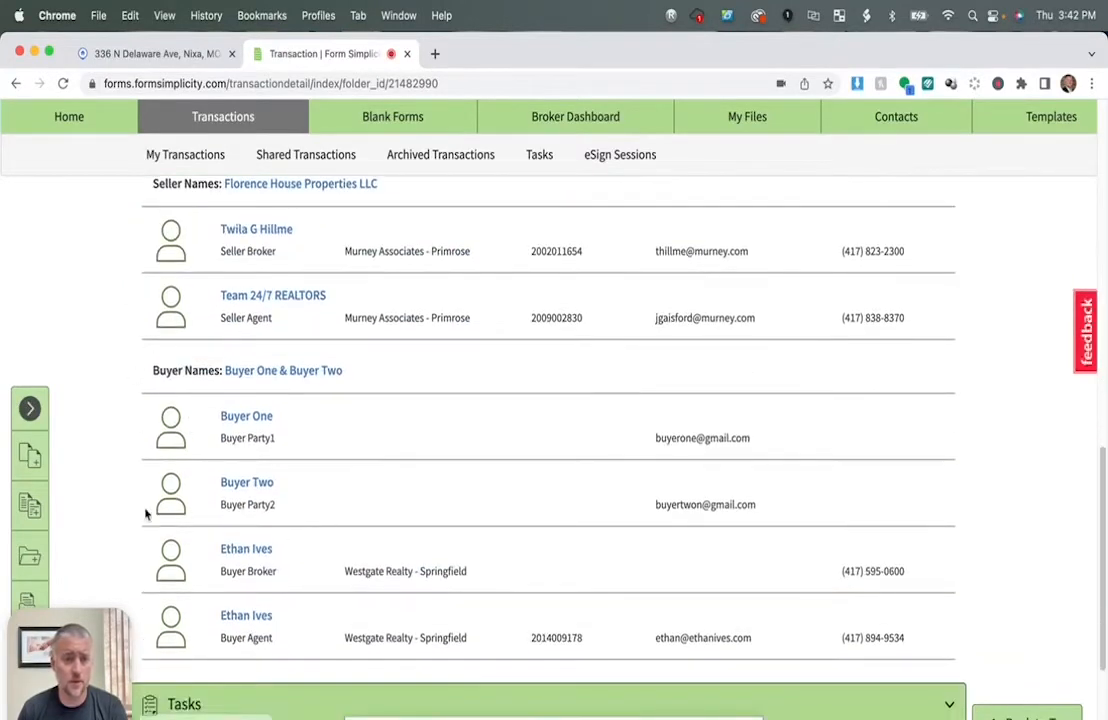
{"action": "mouse_move", "coordinate": [764, 508]}
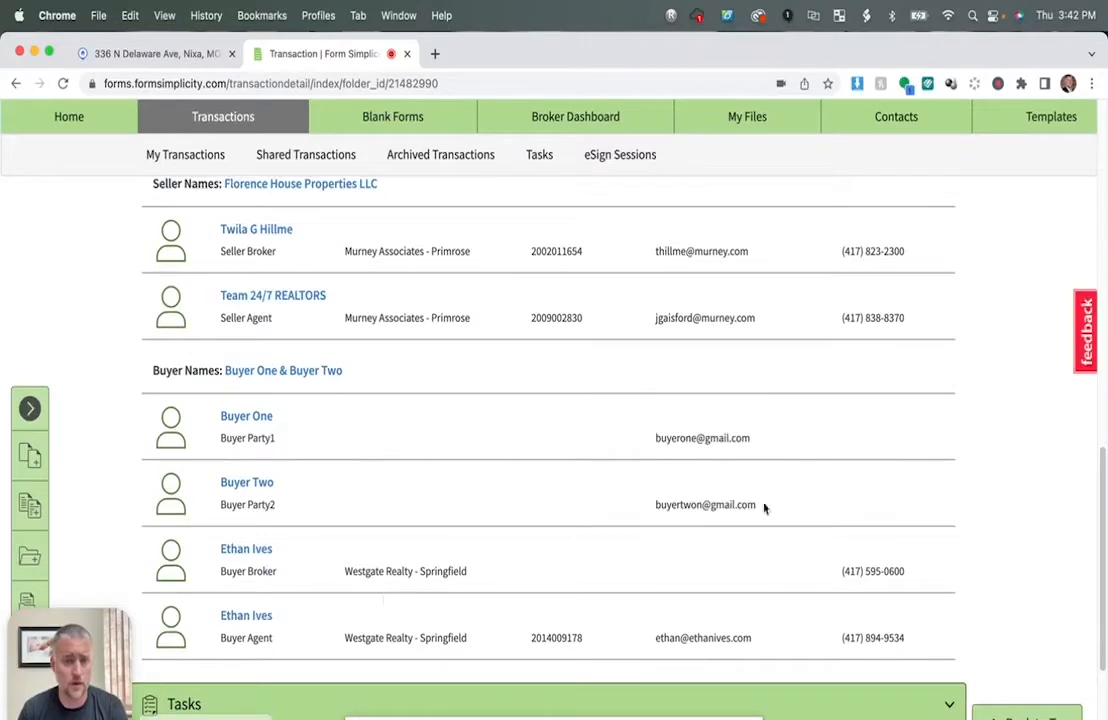
{"action": "mouse_move", "coordinate": [598, 448]}
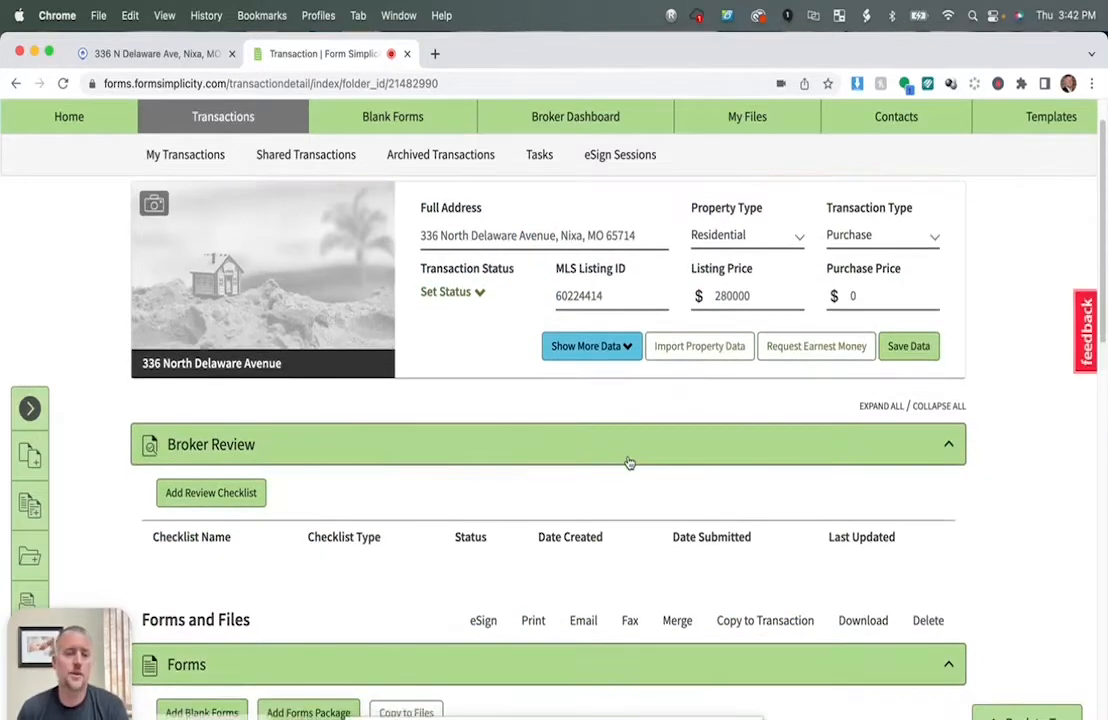
{"action": "scroll", "scroll_direction": "down", "scroll_amount": 3}
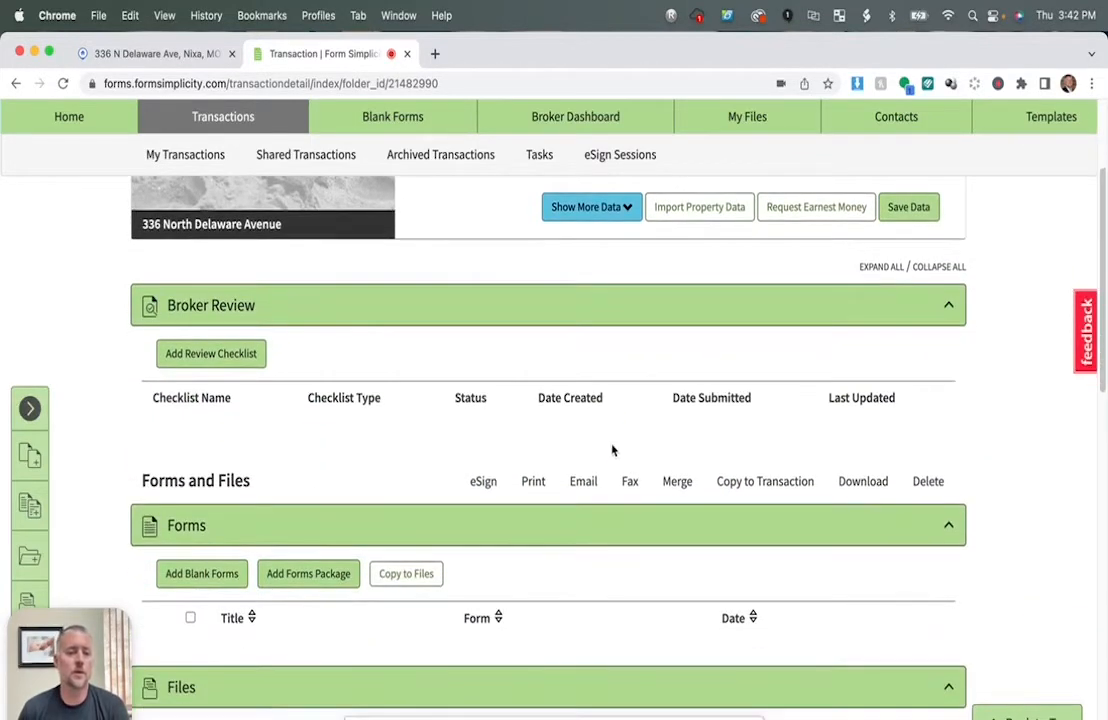
{"action": "scroll", "scroll_direction": "down", "scroll_amount": 3}
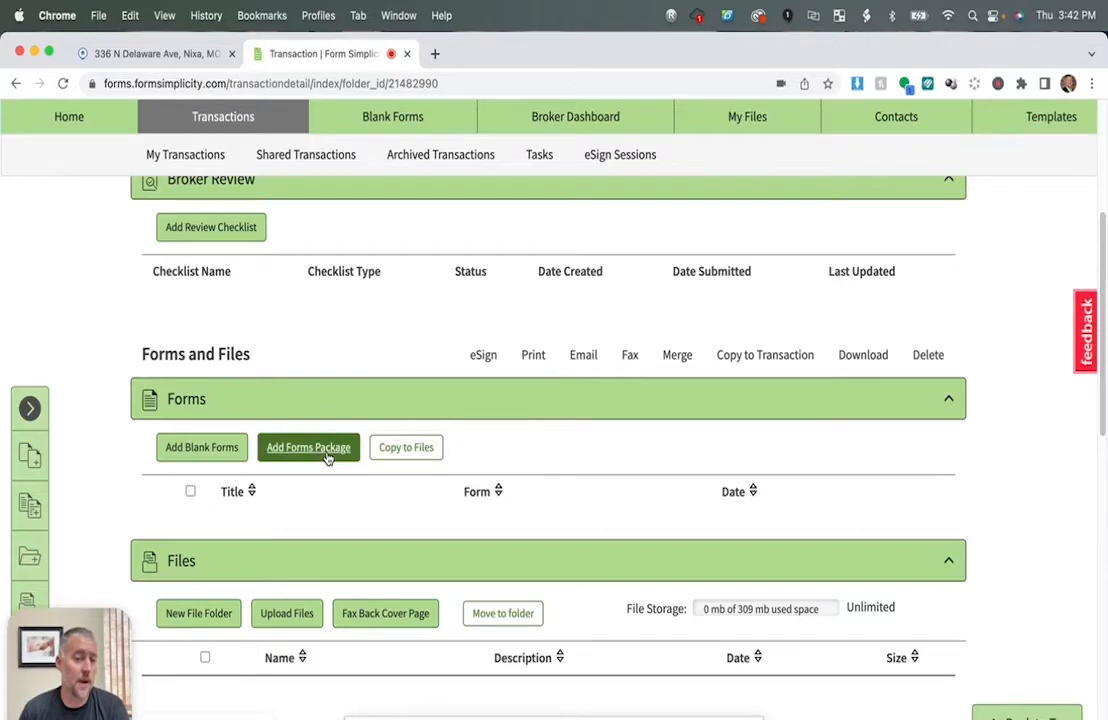
Add the buyer package forms, including the Westgate Exclusive Buyer Agency Agreement, from the brokerage packages to the transaction
{"action": "left_click", "coordinate": [308, 448]}
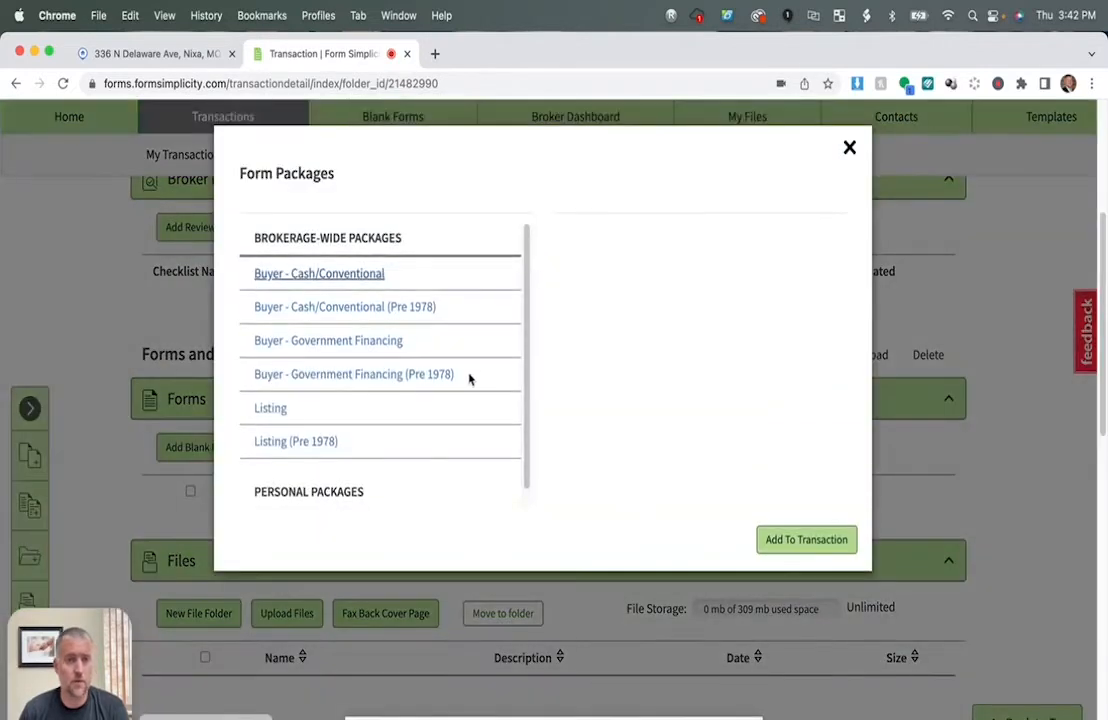
{"action": "mouse_move", "coordinate": [308, 364]}
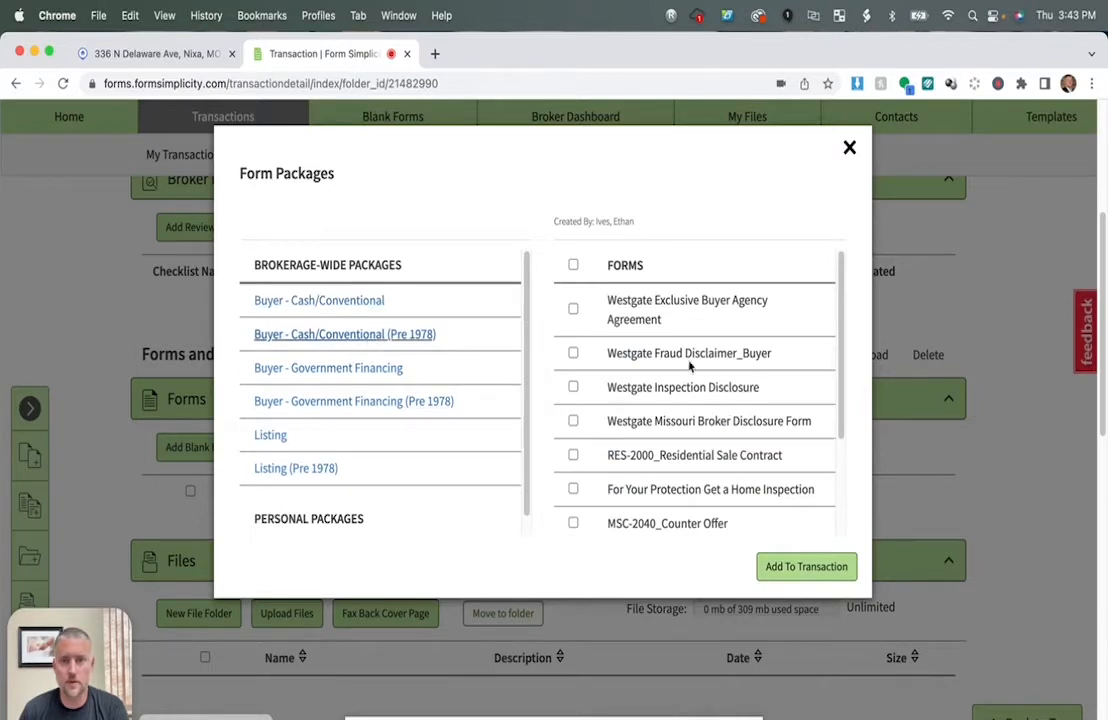
{"action": "scroll", "scroll_direction": "down", "scroll_amount": 3}
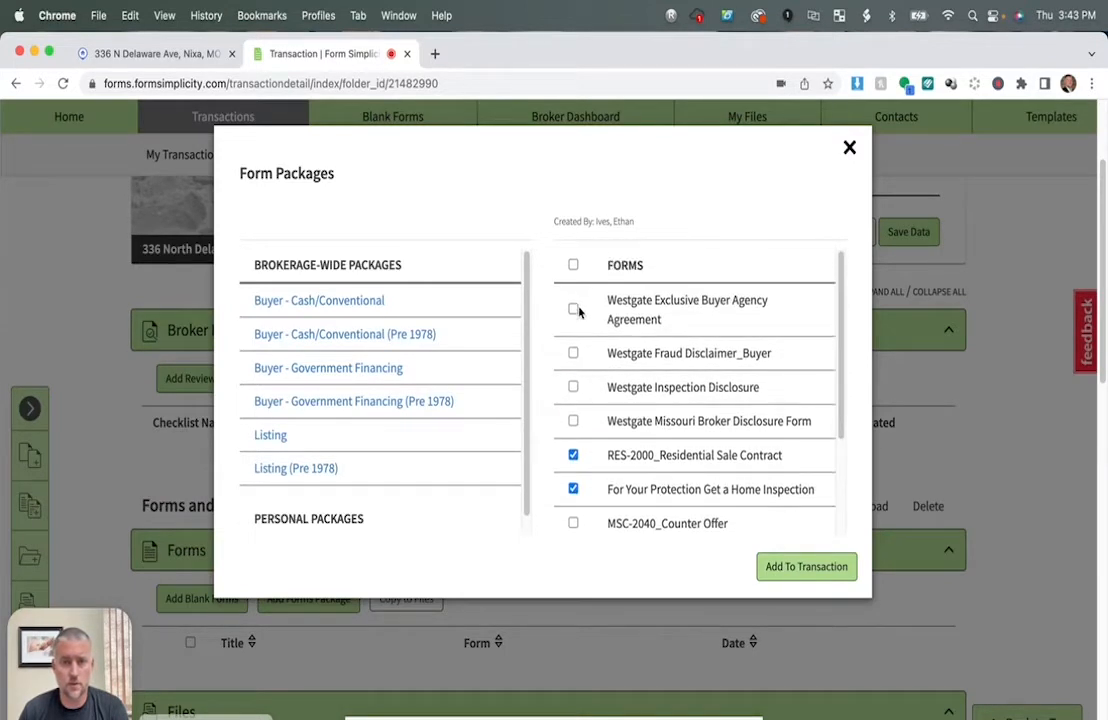
{"action": "left_click", "coordinate": [572, 308]}
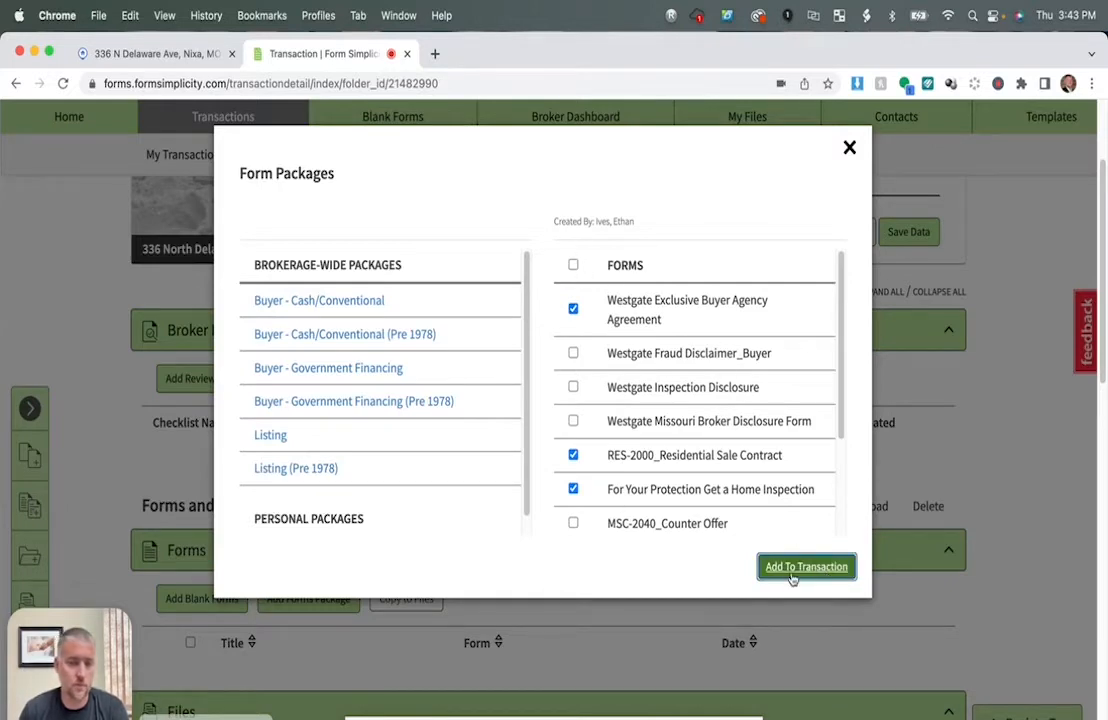
{"action": "left_click", "coordinate": [806, 568]}
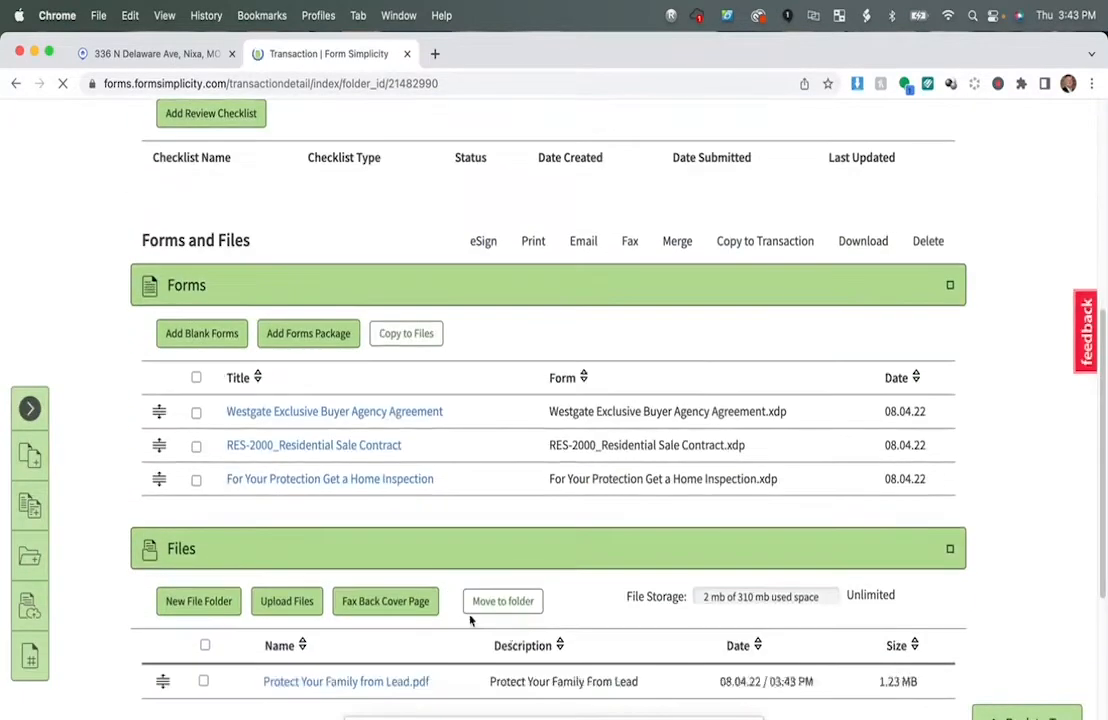
Switch the Blank Form Library to the Missouri form library
{"action": "left_click", "coordinate": [200, 332]}
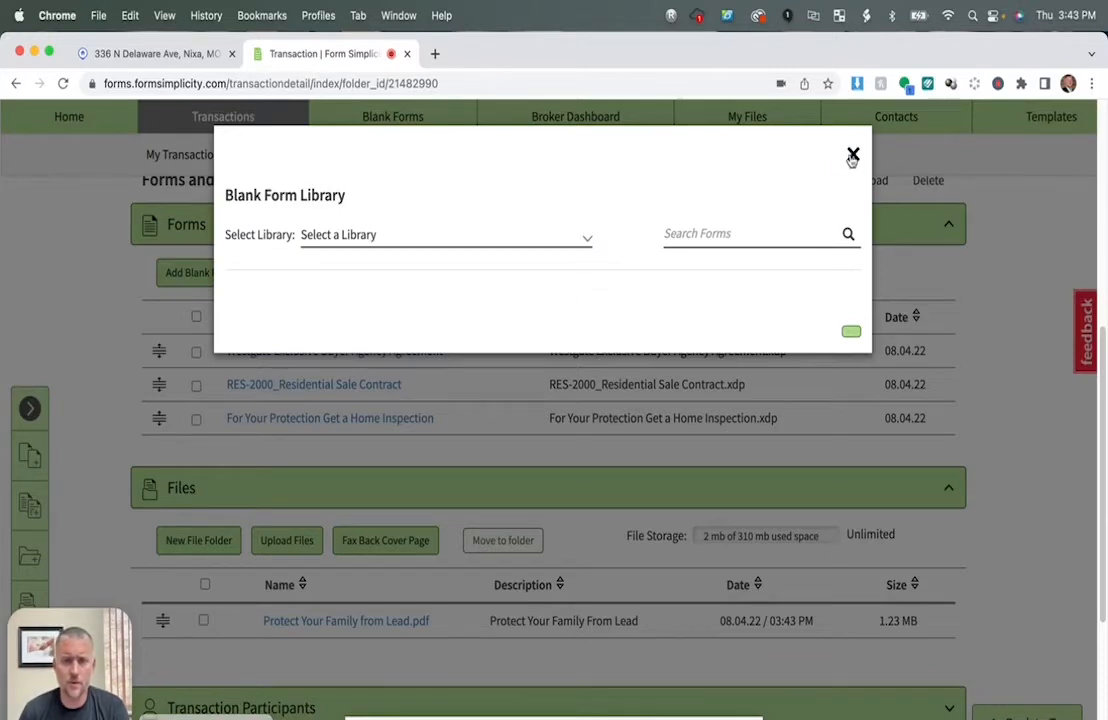
{"action": "left_click", "coordinate": [852, 156]}
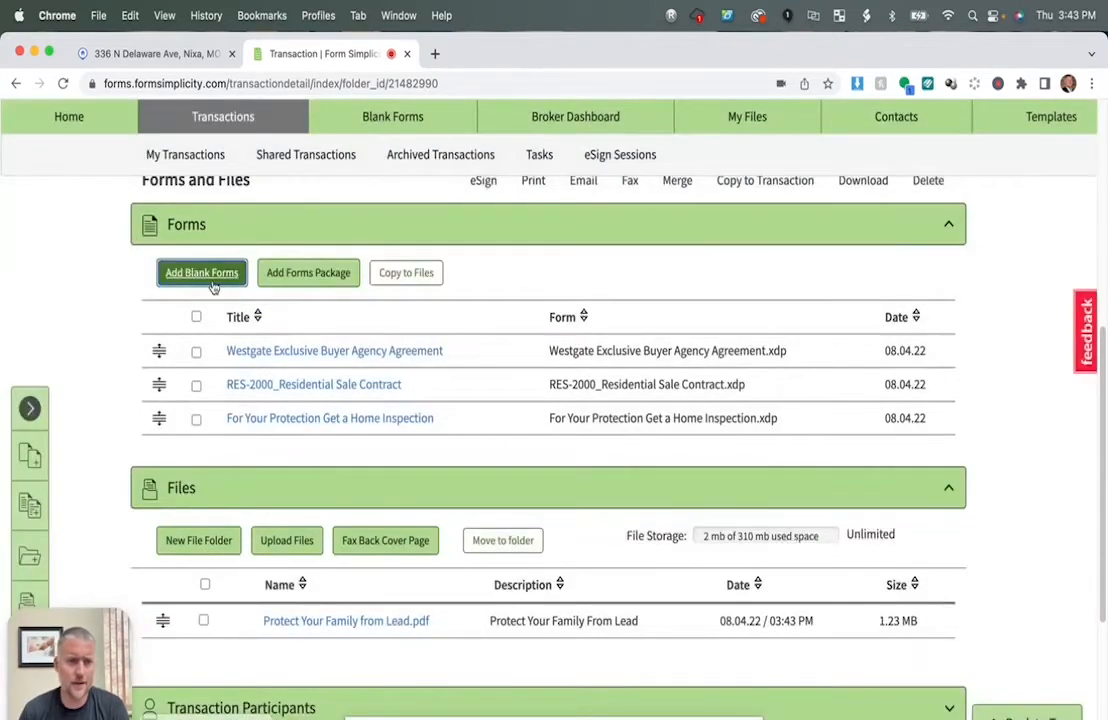
{"action": "left_click", "coordinate": [200, 272]}
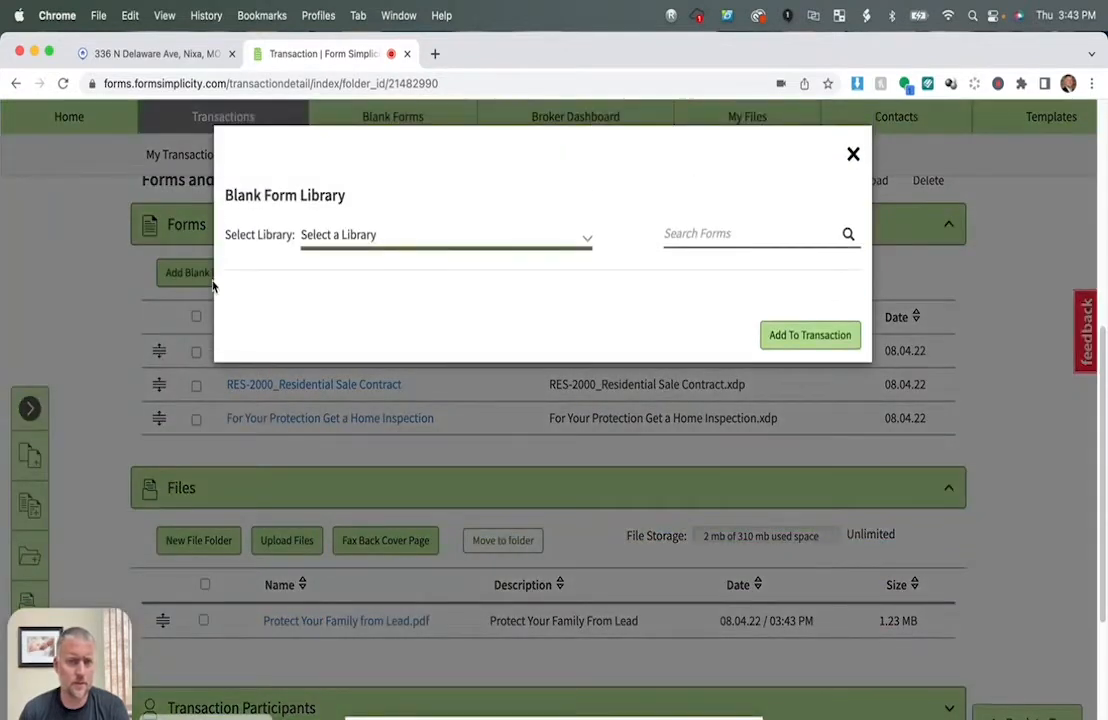
{"action": "left_click", "coordinate": [444, 234]}
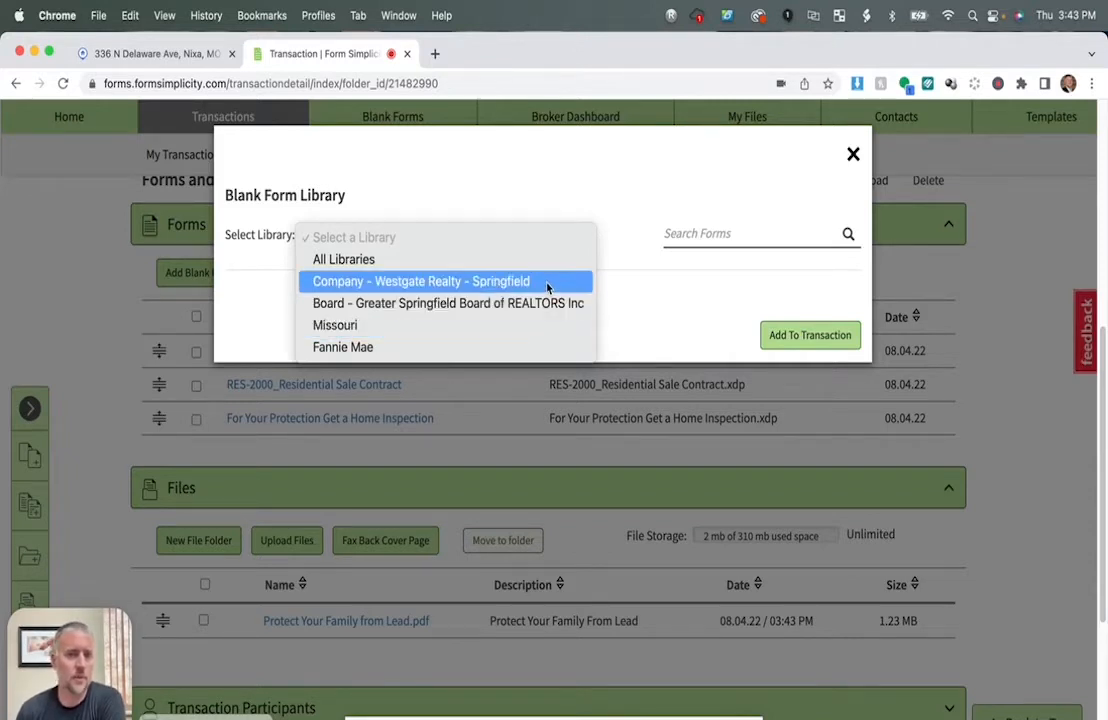
{"action": "mouse_move", "coordinate": [516, 324]}
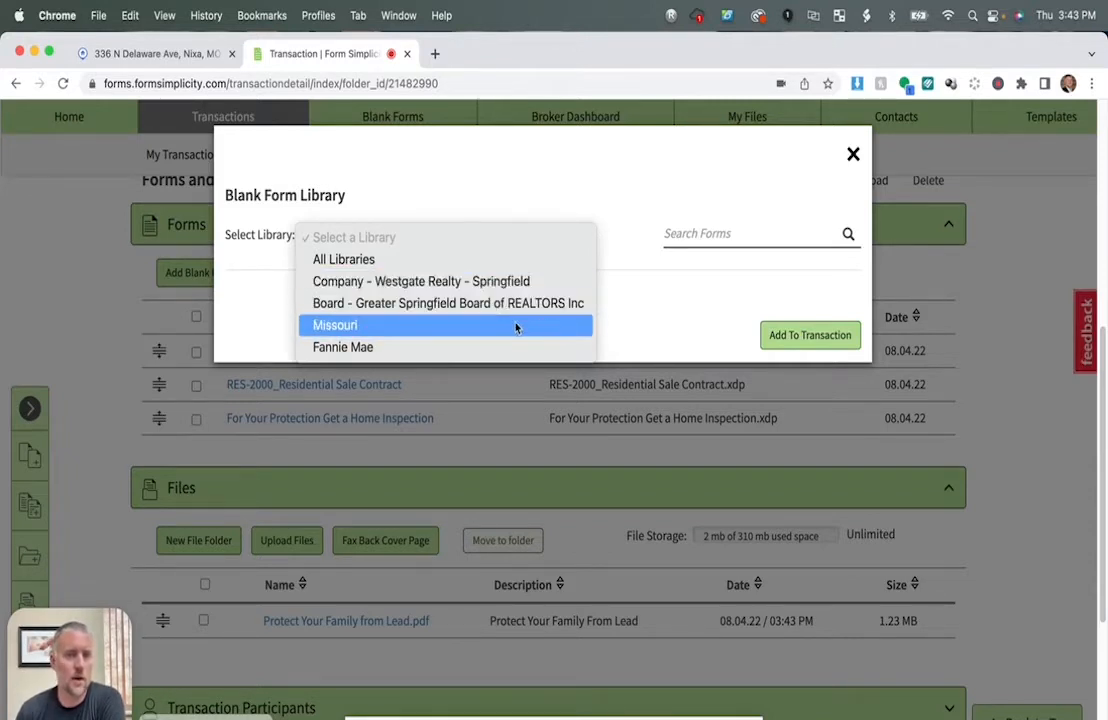
{"action": "left_click", "coordinate": [336, 324]}
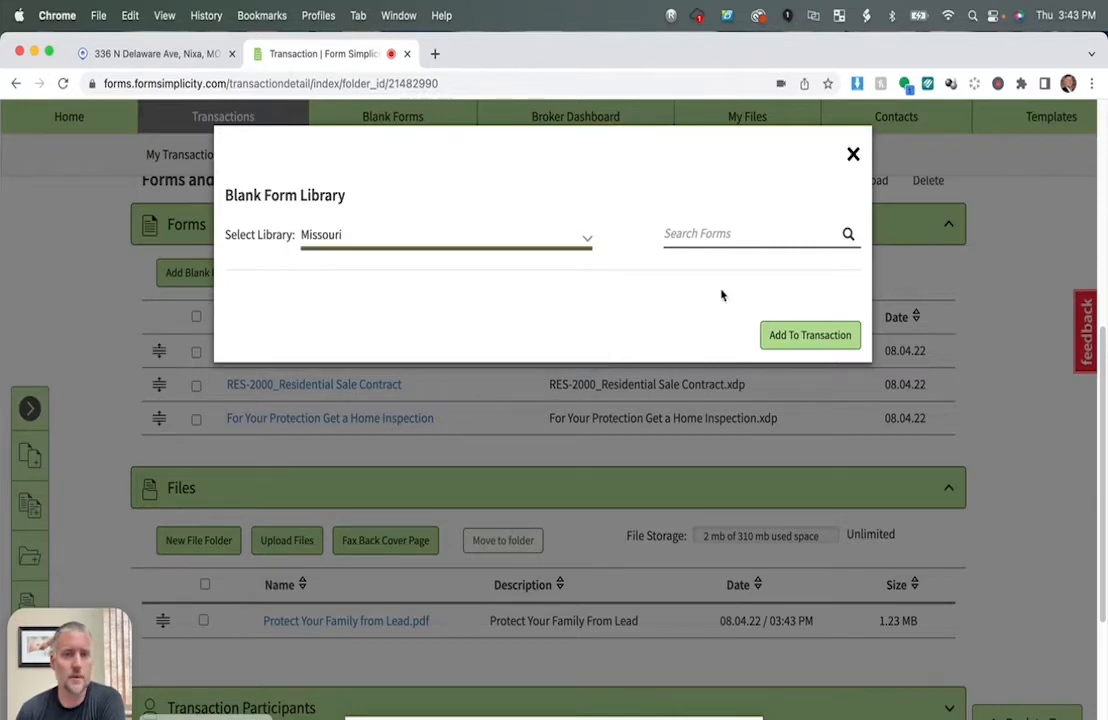
{"action": "left_click", "coordinate": [444, 234]}
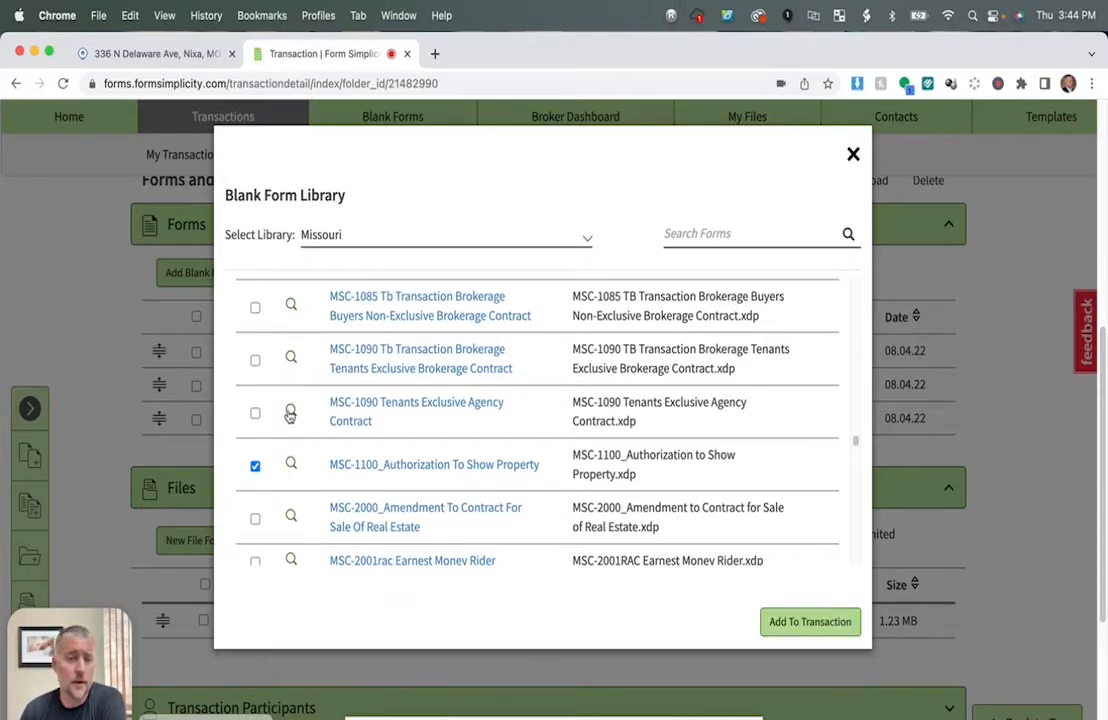
{"action": "left_click", "coordinate": [292, 412]}
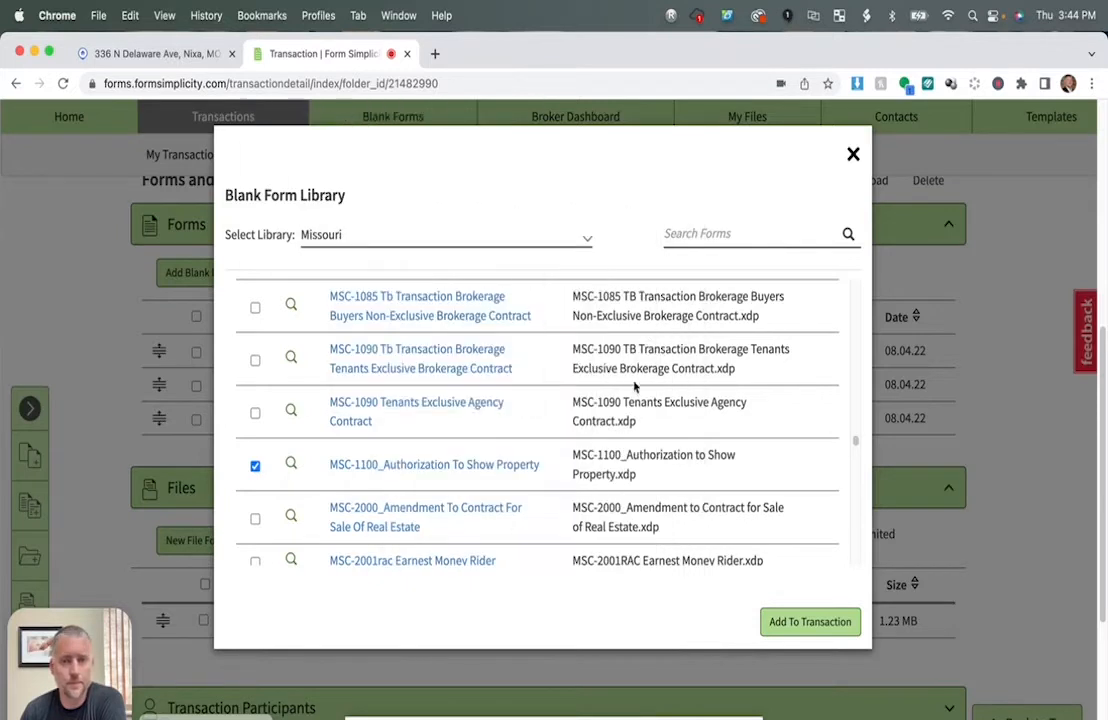
Search the Missouri forms for 2000 and add the RES-2000 Residential Sale Contract to the transaction
{"action": "left_click", "coordinate": [760, 232]}
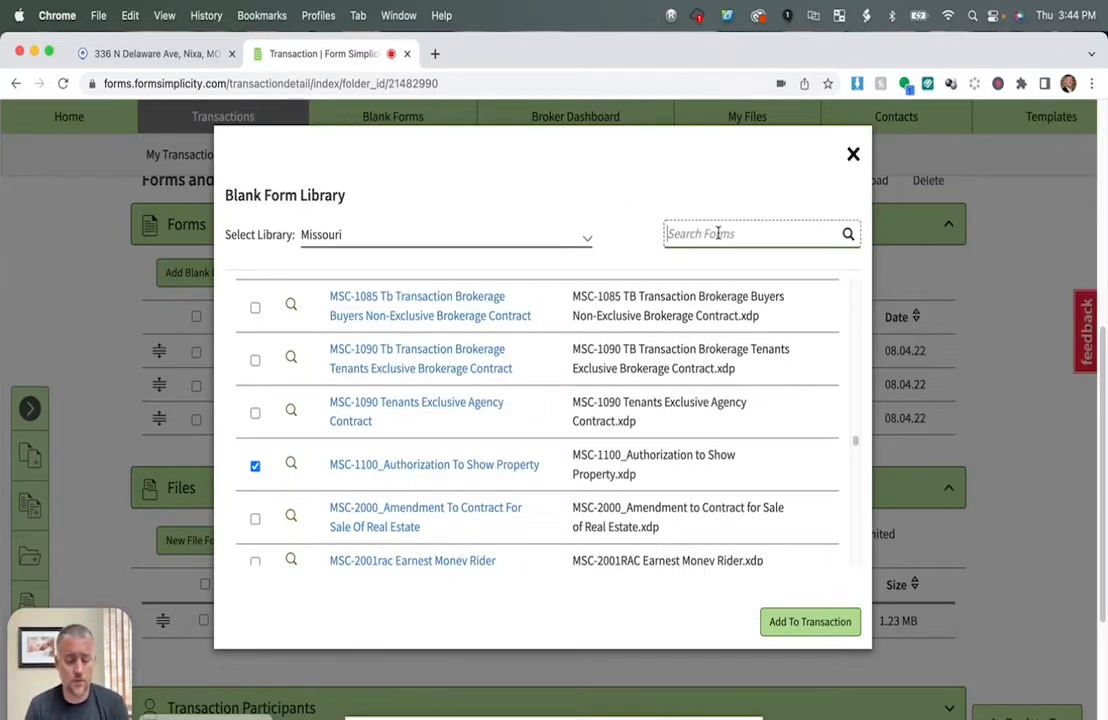
{"action": "type", "text": "2000"}
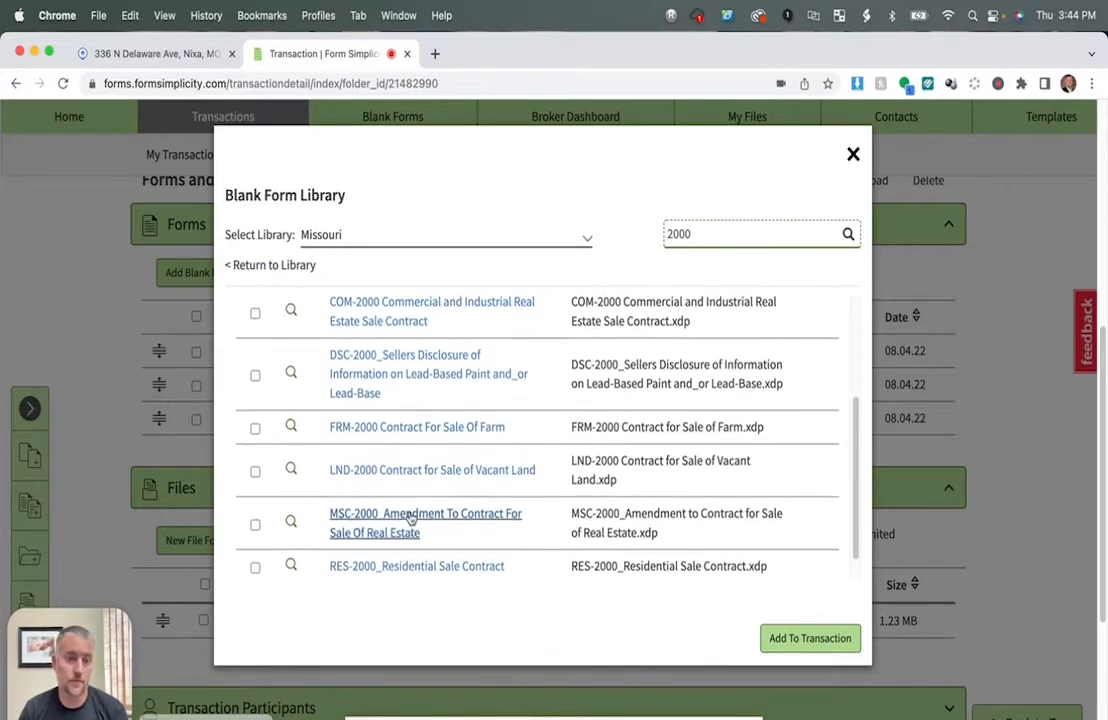
{"action": "left_click", "coordinate": [256, 532]}
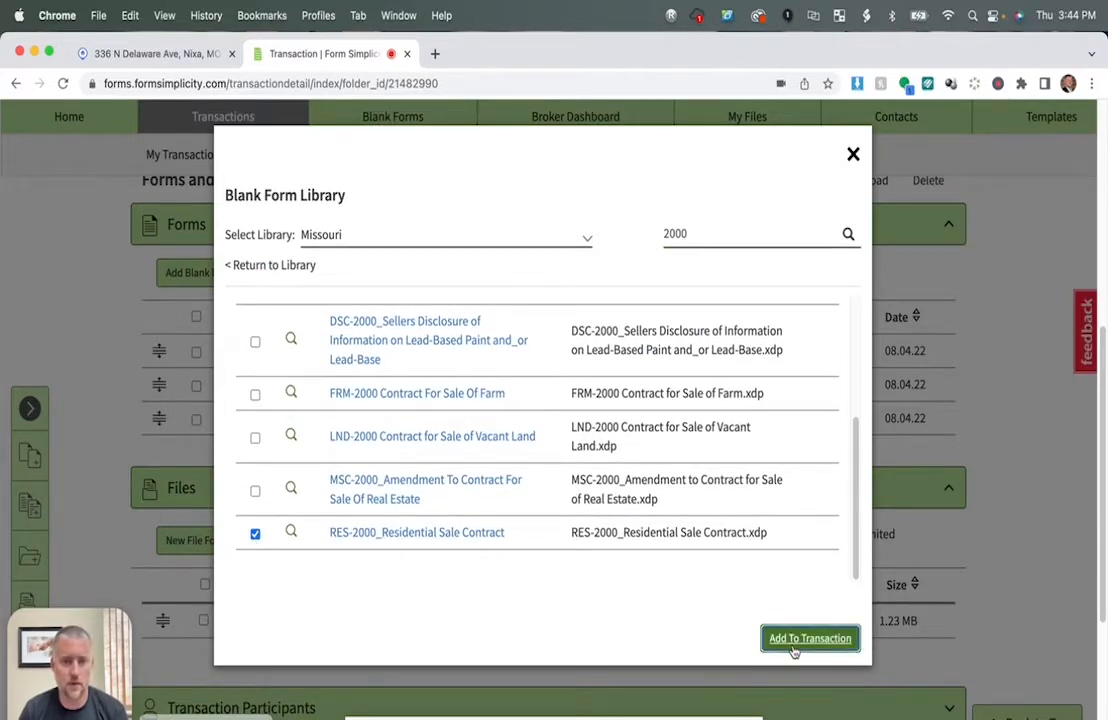
{"action": "left_click", "coordinate": [808, 638]}
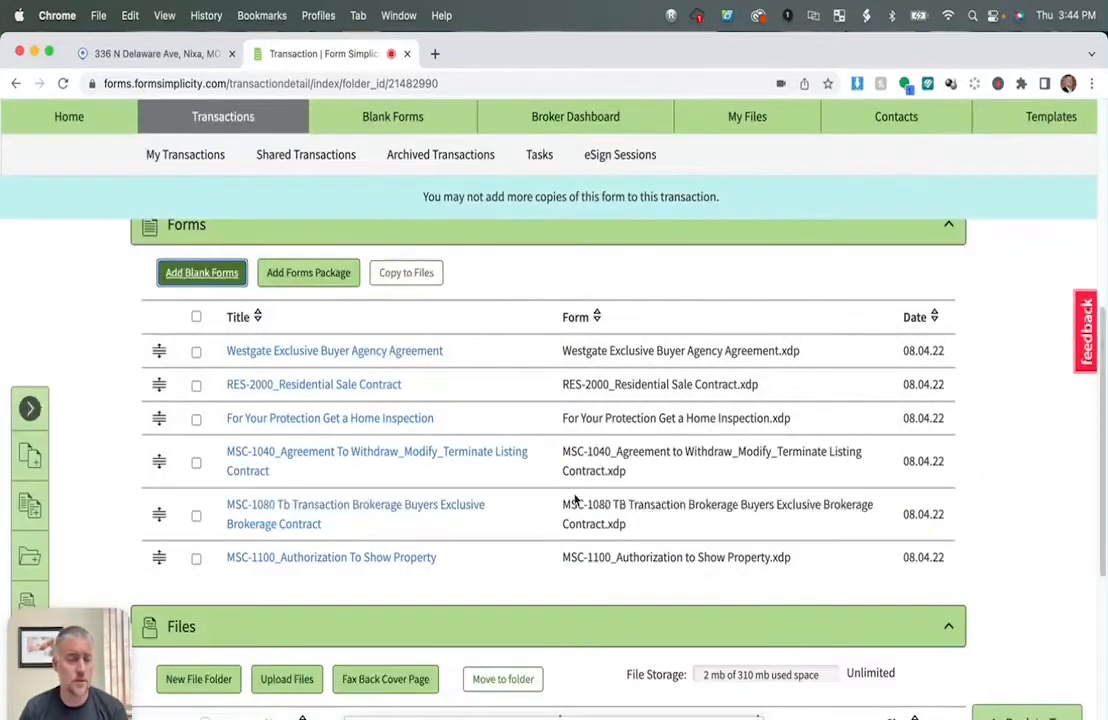
{"action": "mouse_move", "coordinate": [112, 374]}
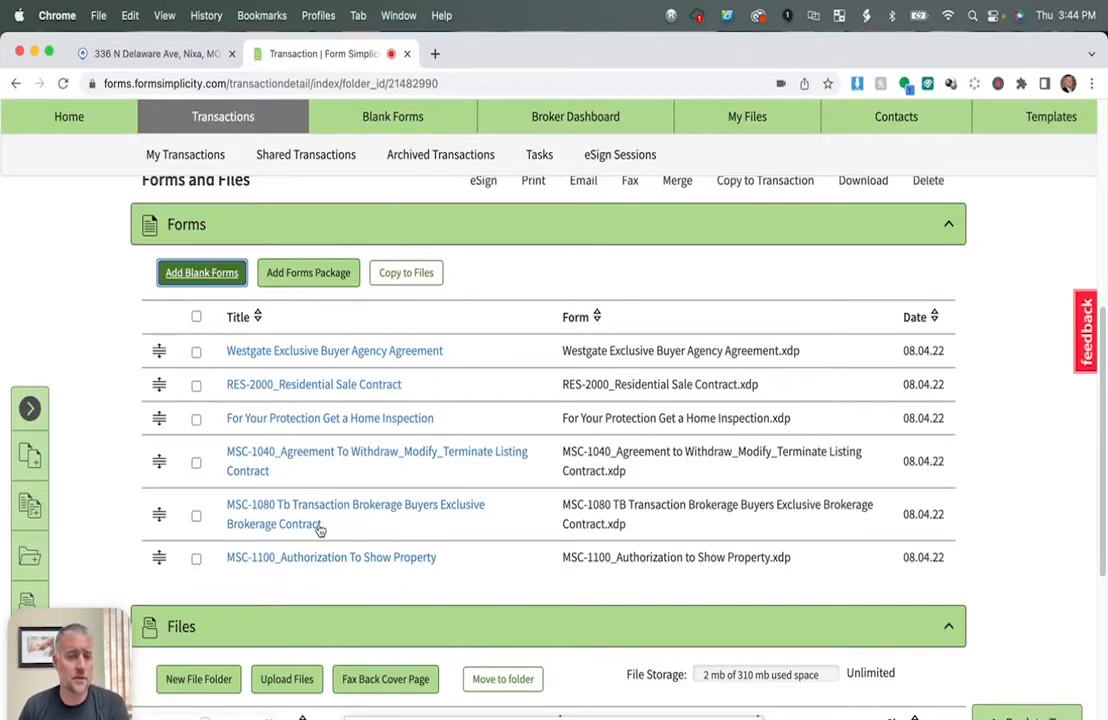
Upload MD.pdf and SD.pdf from the local Delaware folder into the transaction's files
{"action": "scroll", "scroll_direction": "down", "scroll_amount": 3}
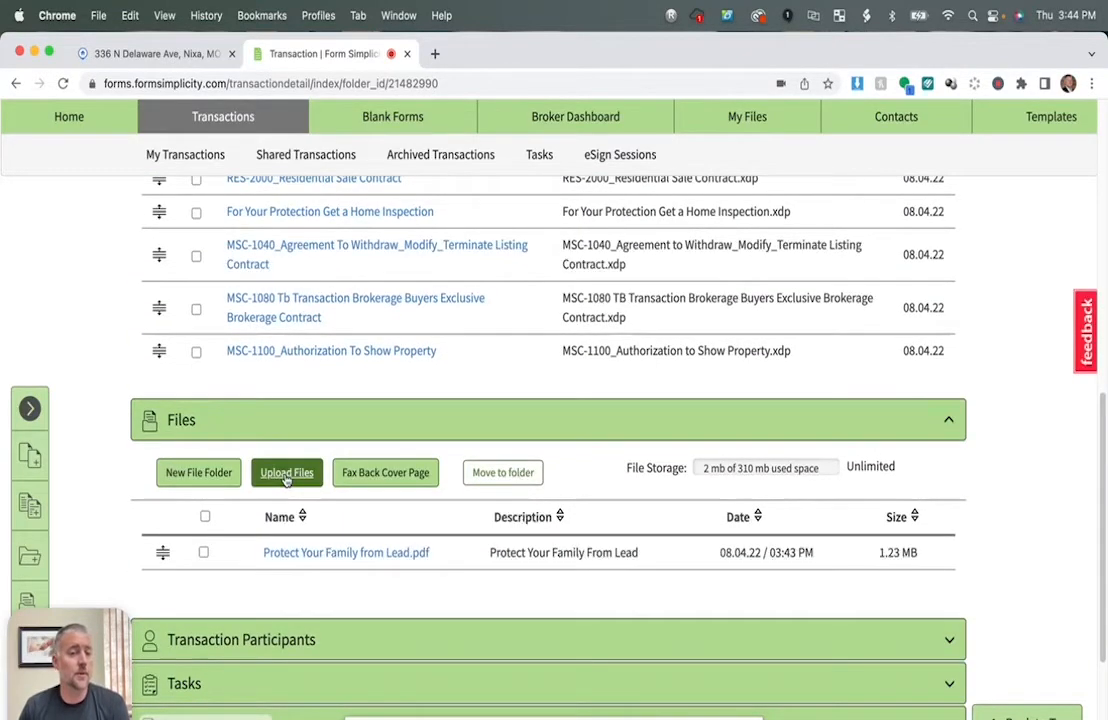
{"action": "left_click", "coordinate": [288, 472]}
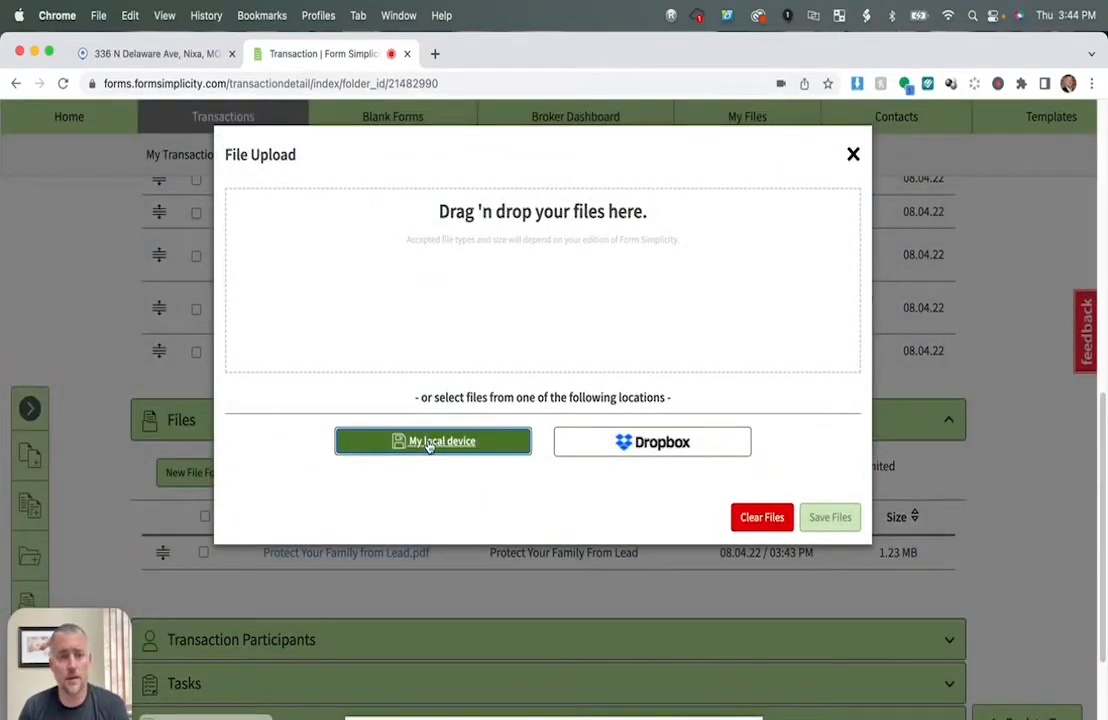
{"action": "left_click", "coordinate": [432, 442]}
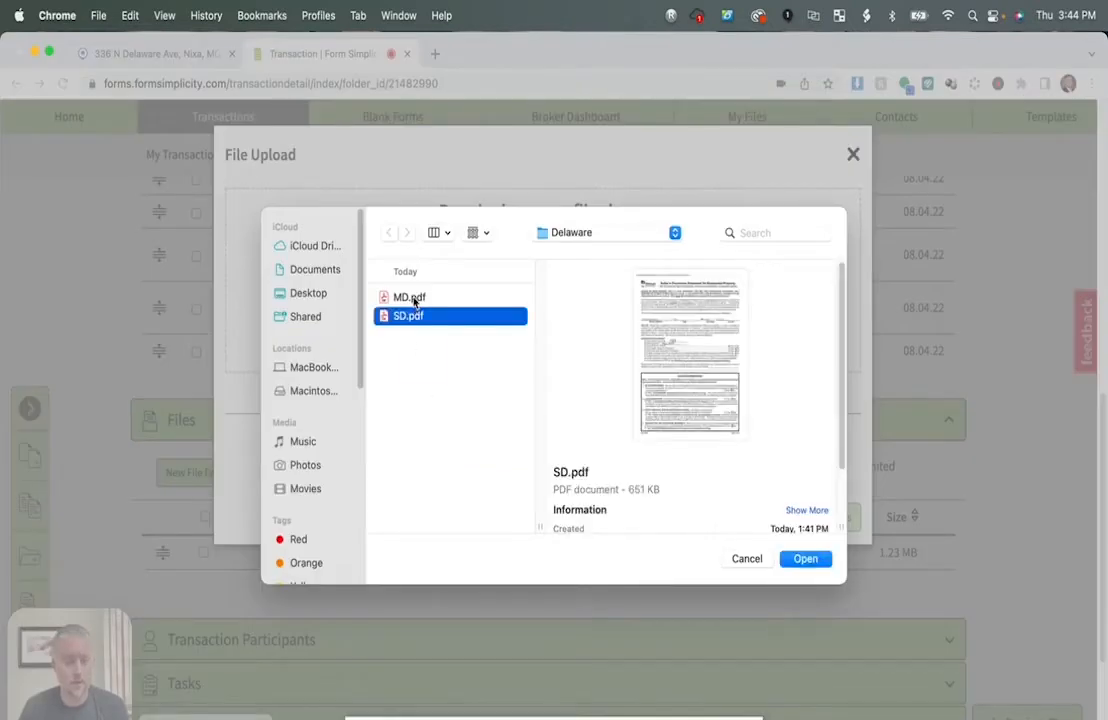
{"action": "left_click", "coordinate": [804, 558]}
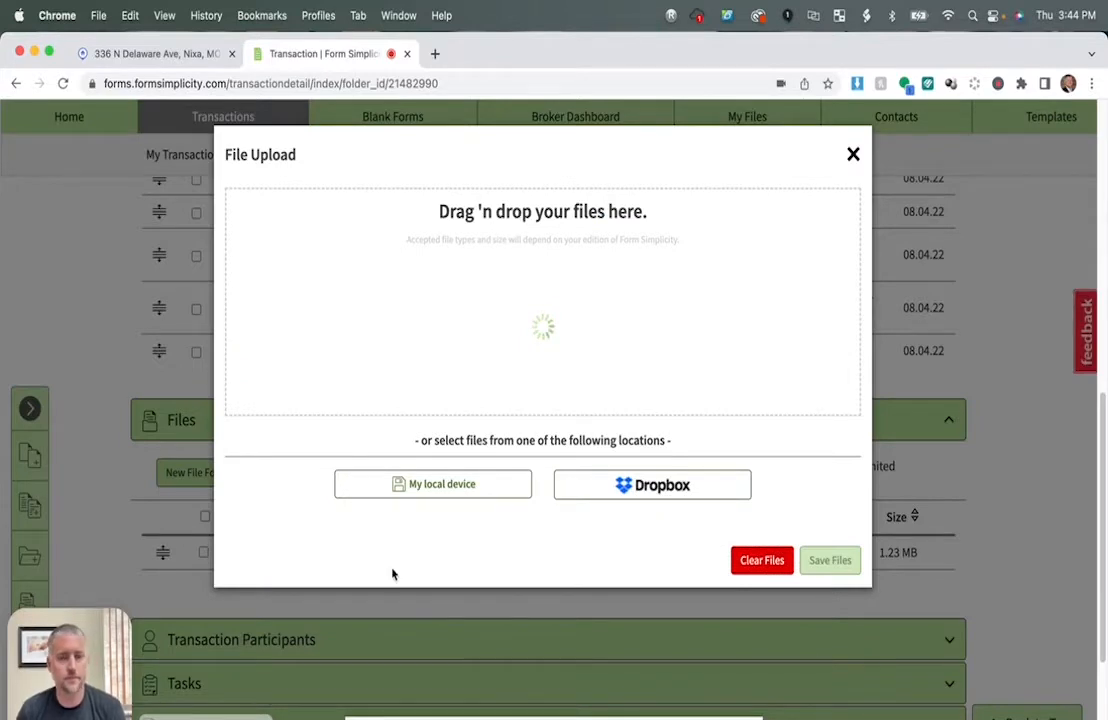
{"action": "left_click", "coordinate": [828, 560]}
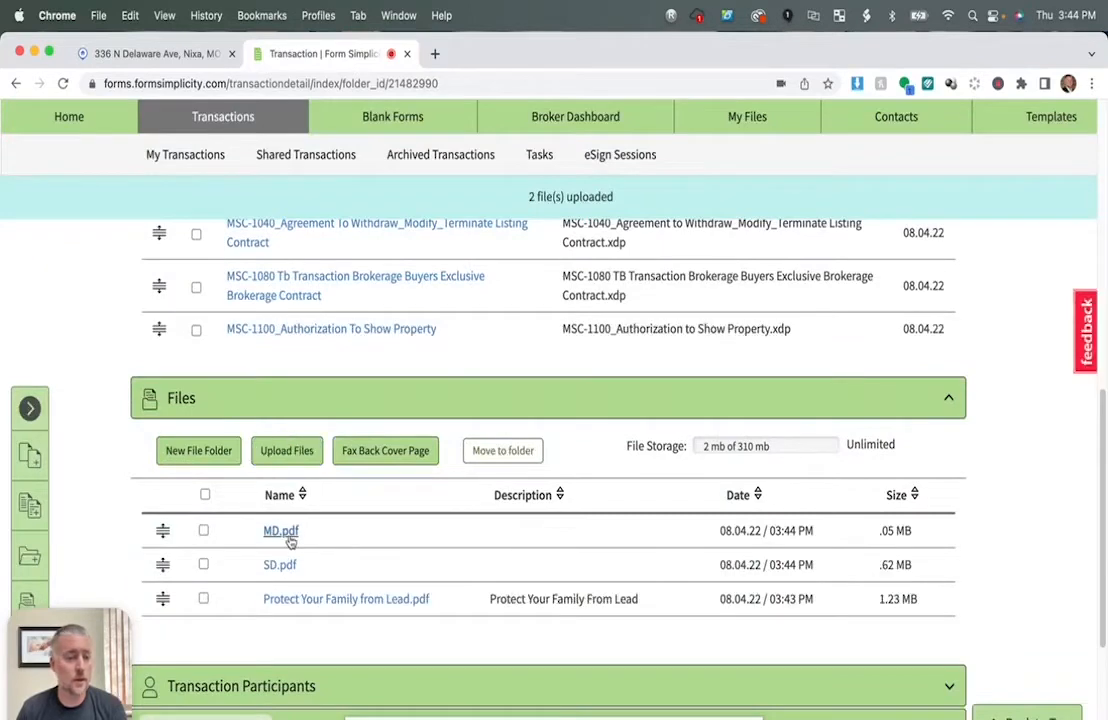
View MD.pdf's Measurements Disclaimer, set the Split PDF start page to 1, and close the viewer
{"action": "left_click", "coordinate": [280, 530]}
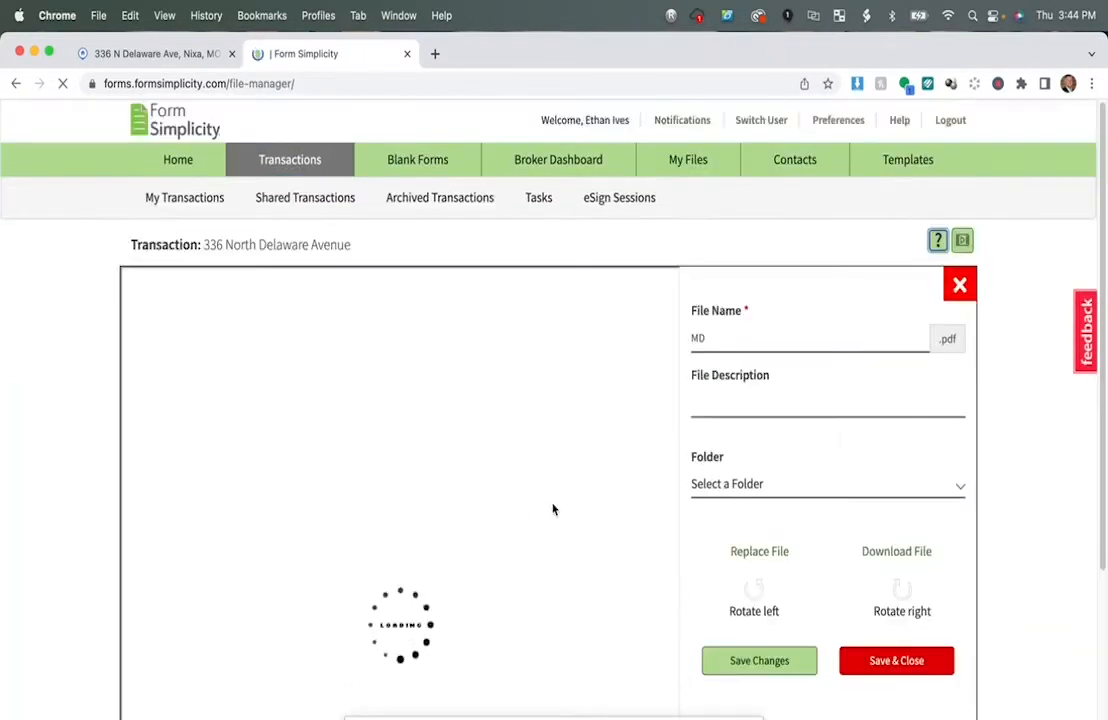
{"action": "scroll", "scroll_direction": "down", "scroll_amount": 3}
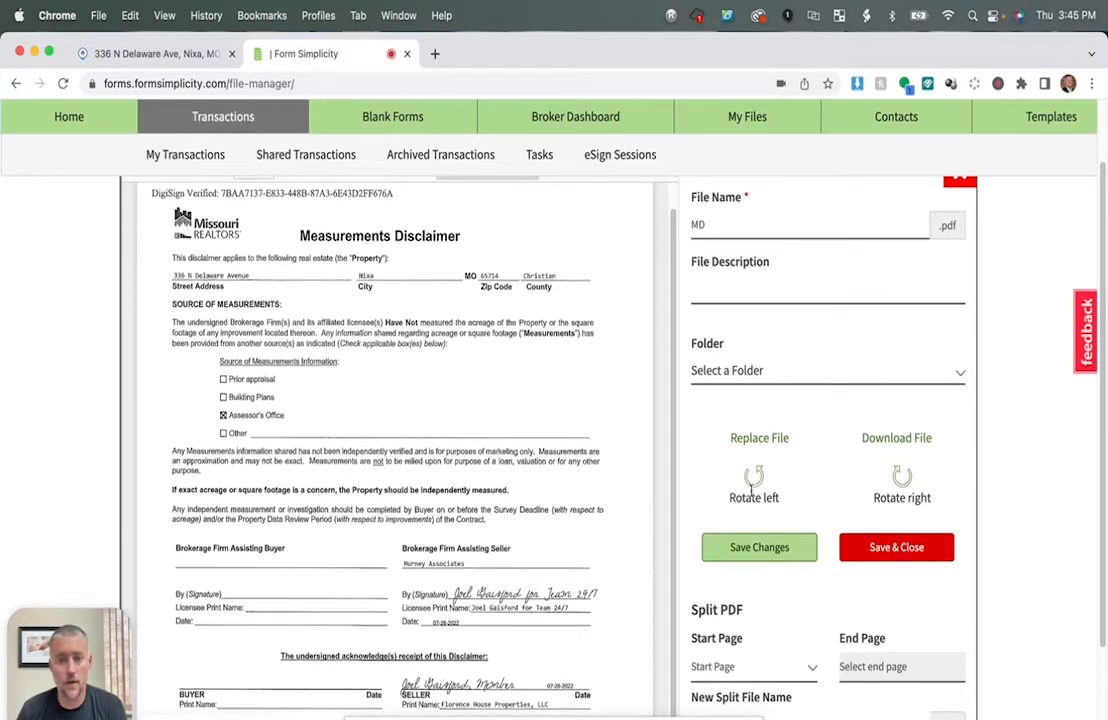
{"action": "scroll", "scroll_direction": "down", "scroll_amount": 3}
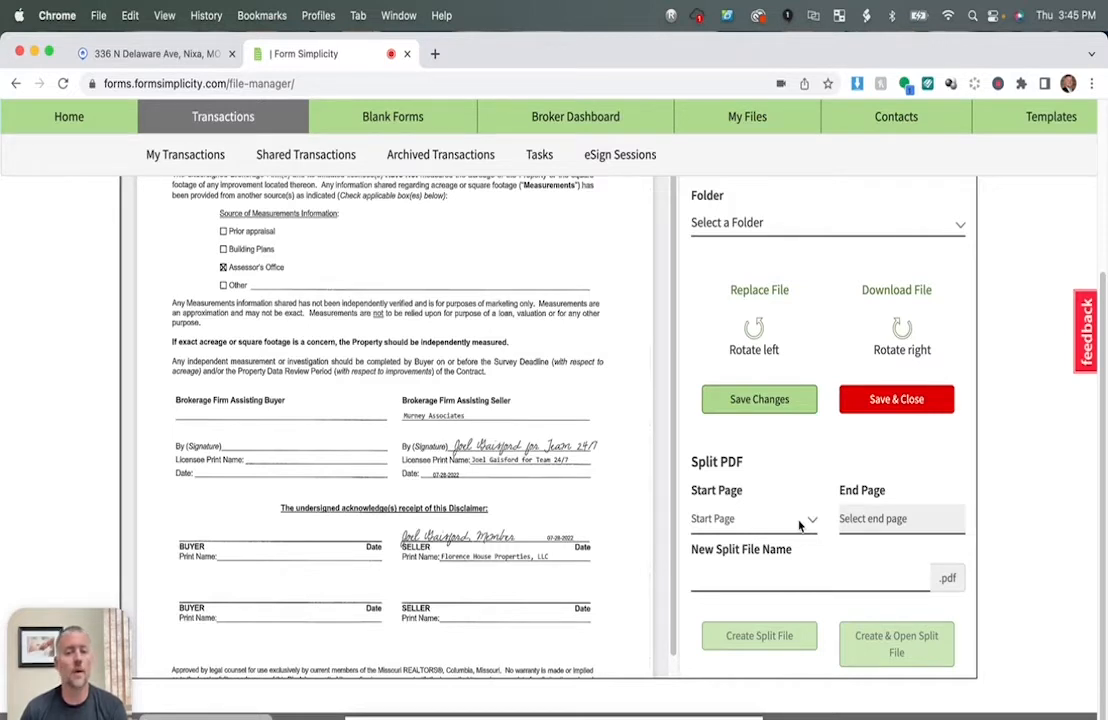
{"action": "left_click", "coordinate": [750, 518]}
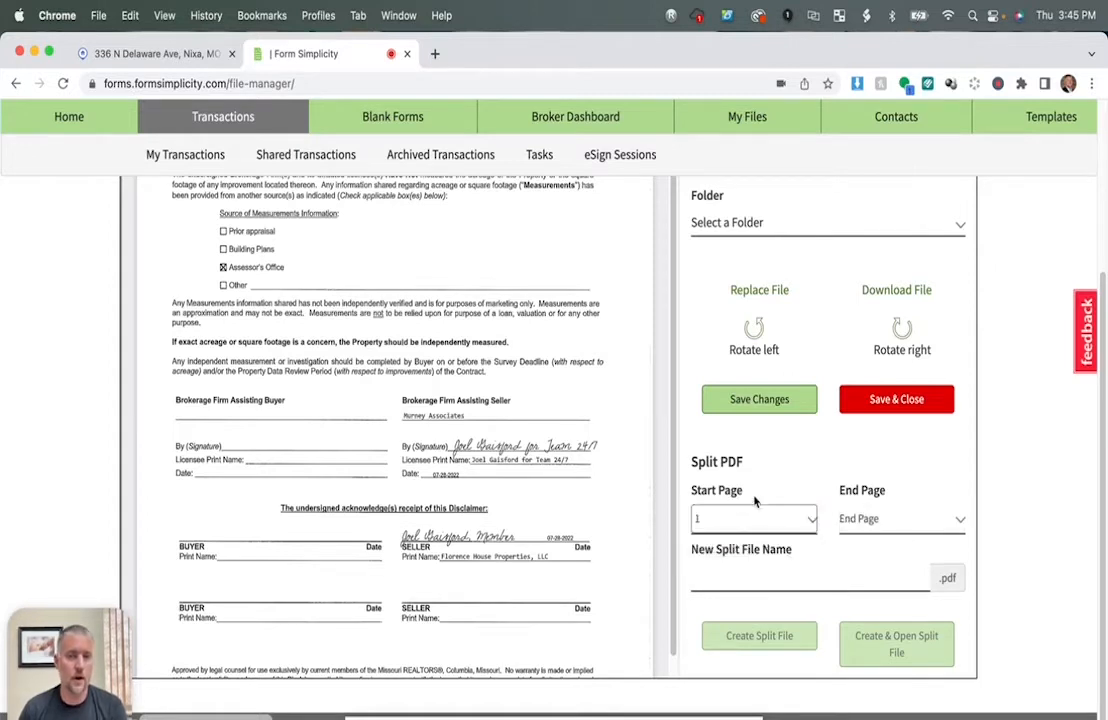
{"action": "mouse_move", "coordinate": [780, 604]}
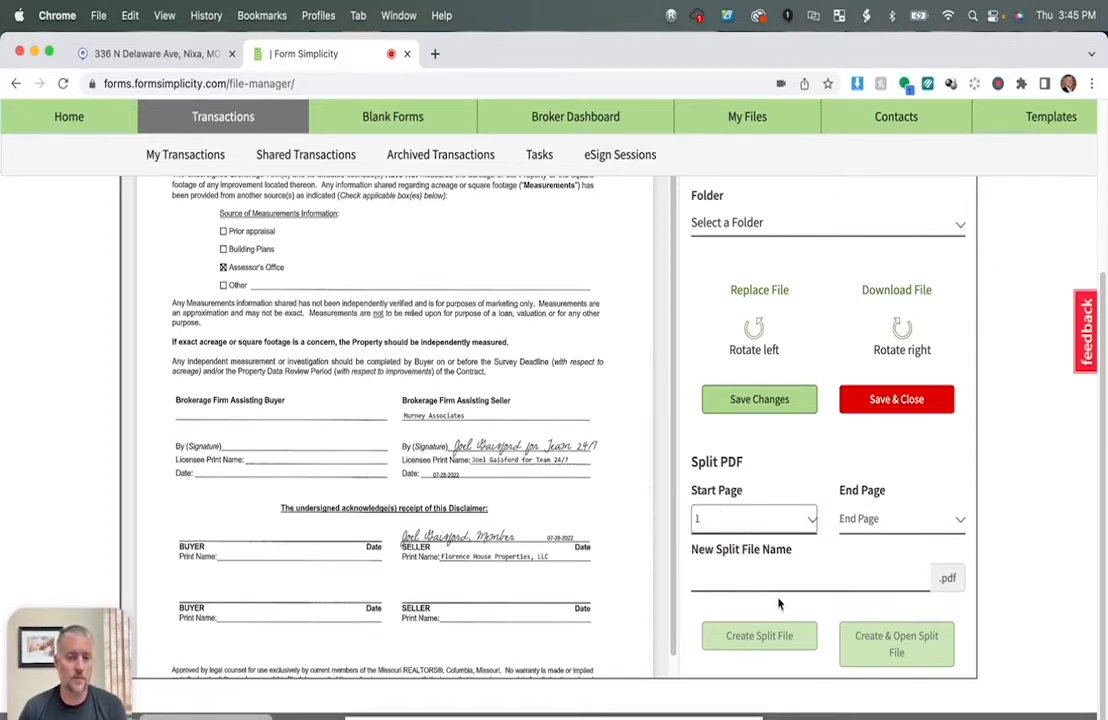
{"action": "mouse_move", "coordinate": [620, 578]}
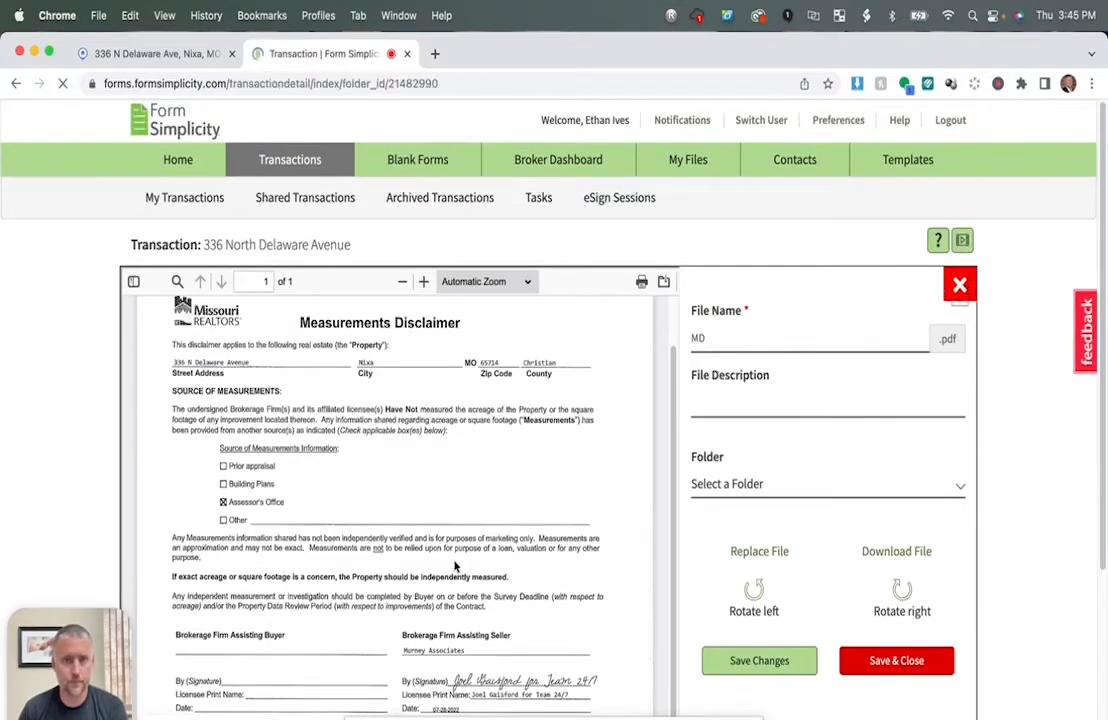
{"action": "left_click", "coordinate": [960, 284]}
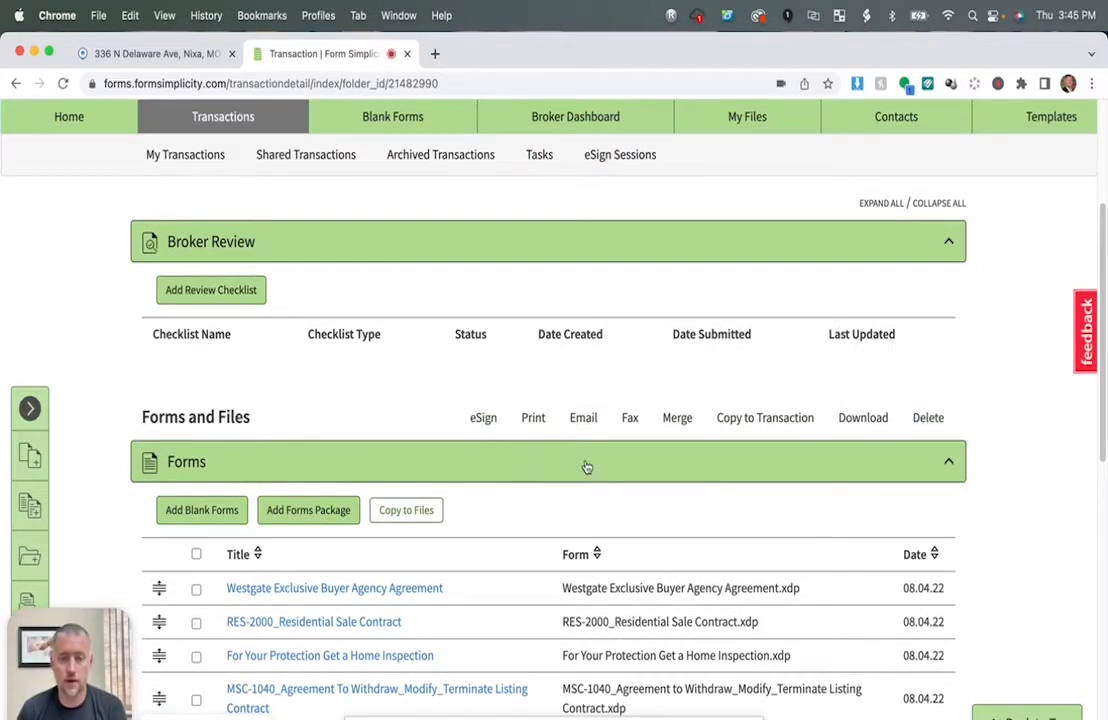
{"action": "mouse_move", "coordinate": [680, 442]}
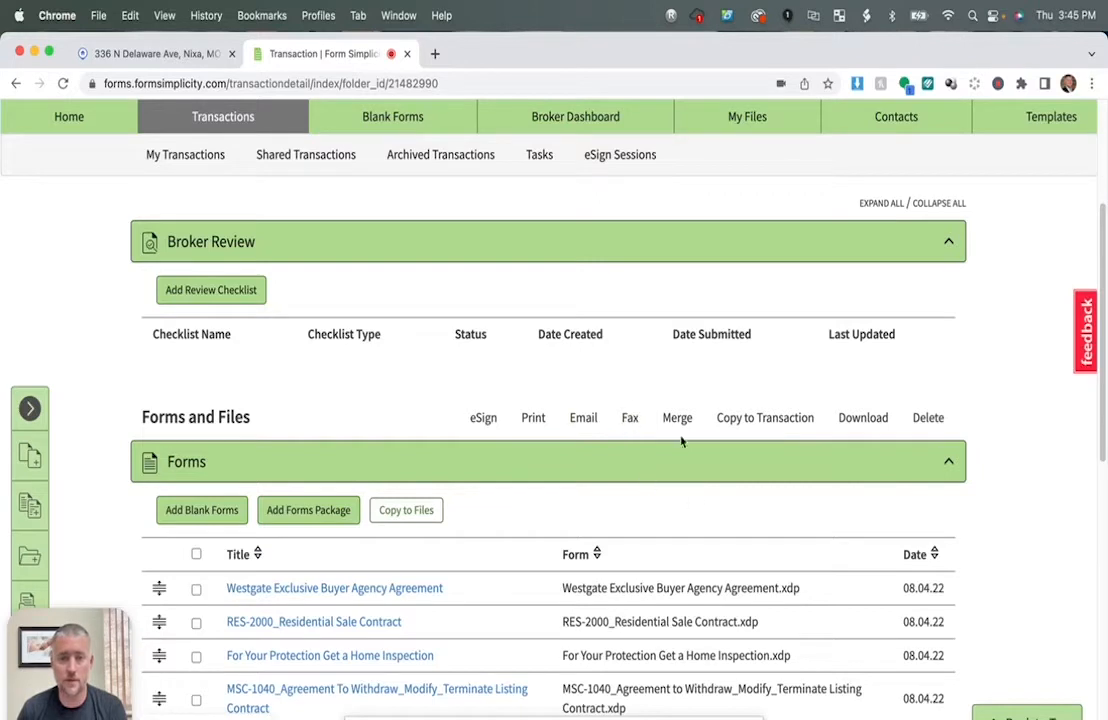
{"action": "mouse_move", "coordinate": [684, 520]}
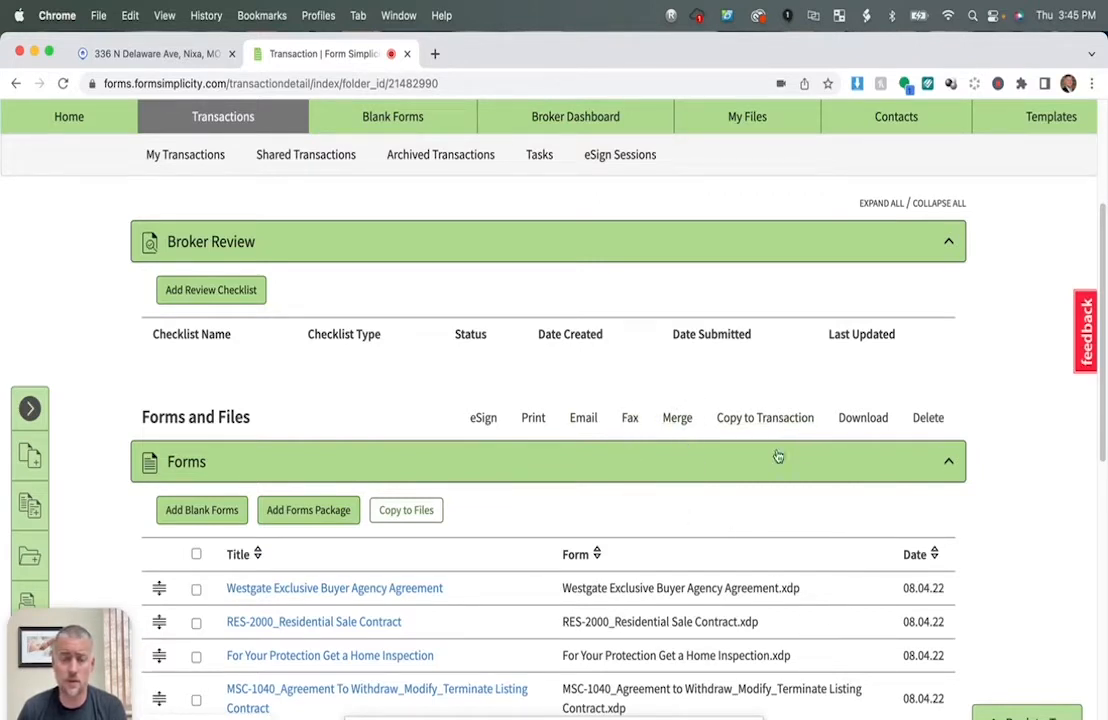
{"action": "mouse_move", "coordinate": [864, 448]}
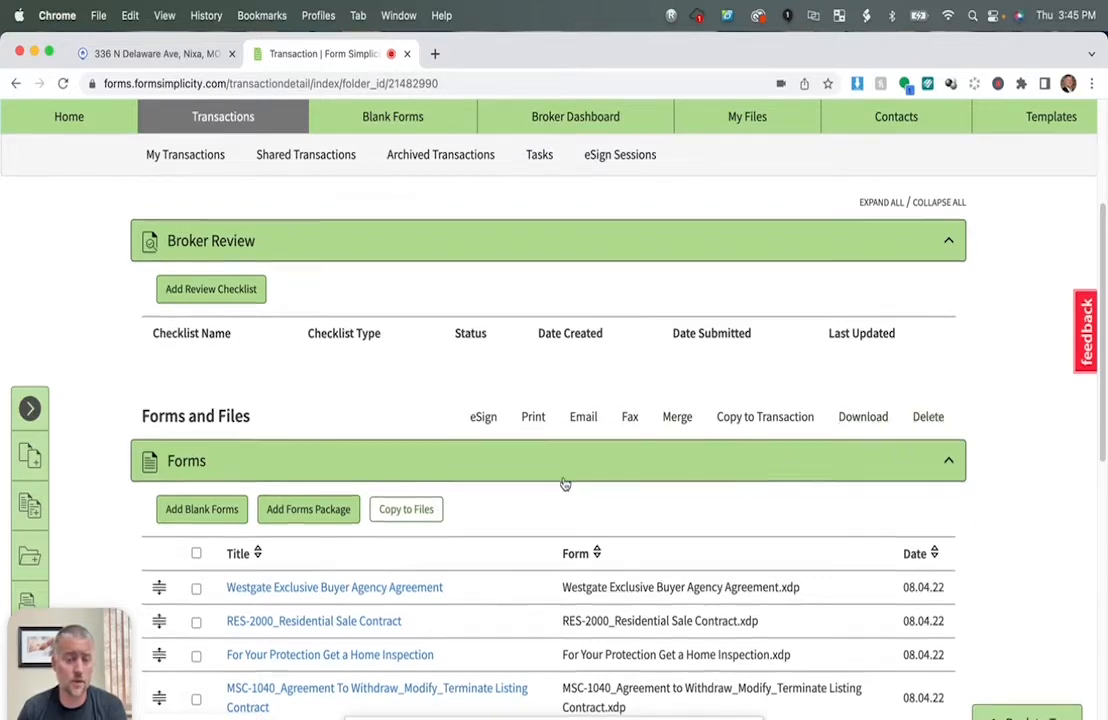
Scroll the transaction page back to the Forms and Files area near the property header
{"action": "scroll", "scroll_direction": "down", "scroll_amount": 3}
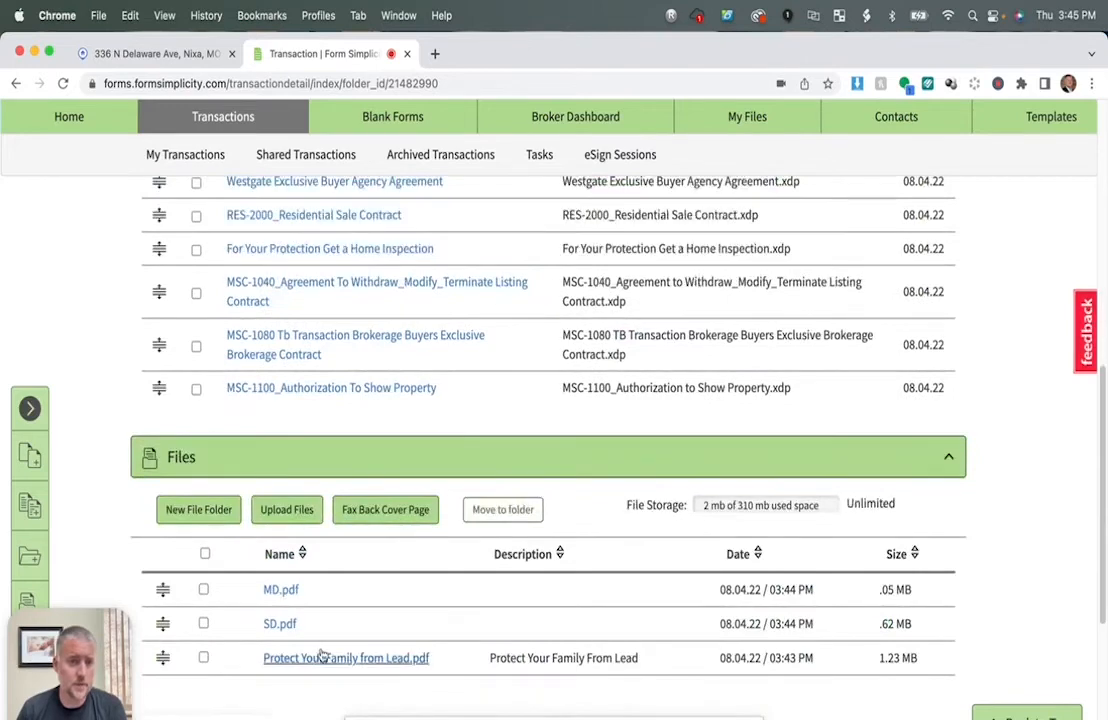
{"action": "mouse_move", "coordinate": [240, 610]}
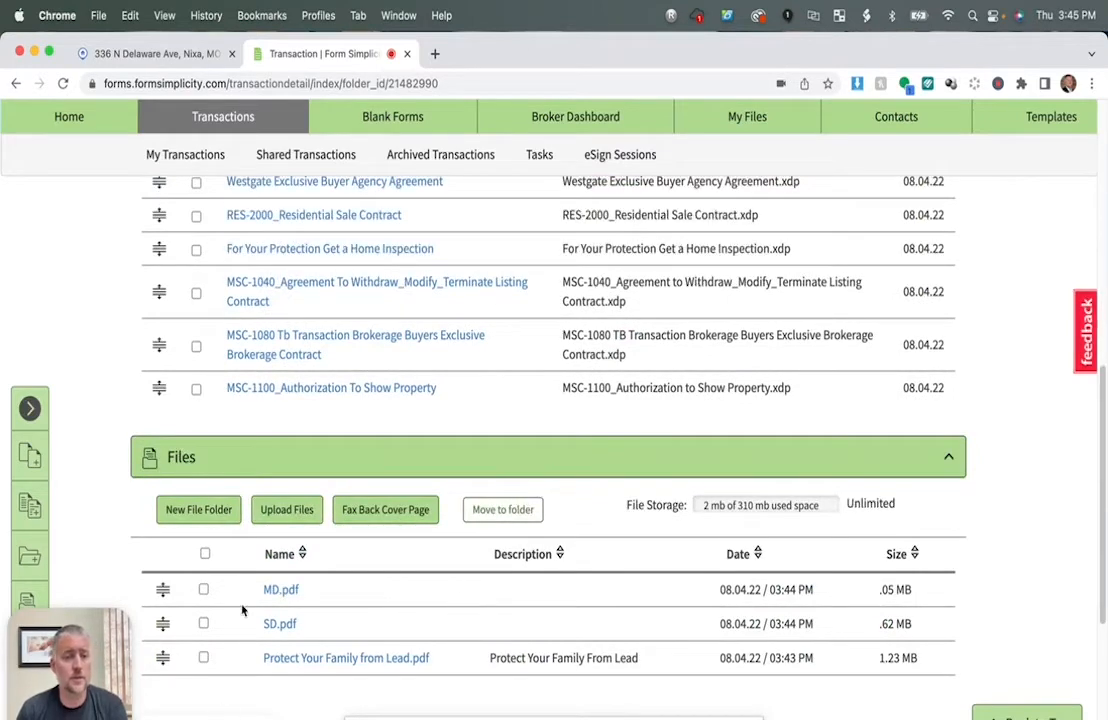
{"action": "left_click", "coordinate": [204, 588]}
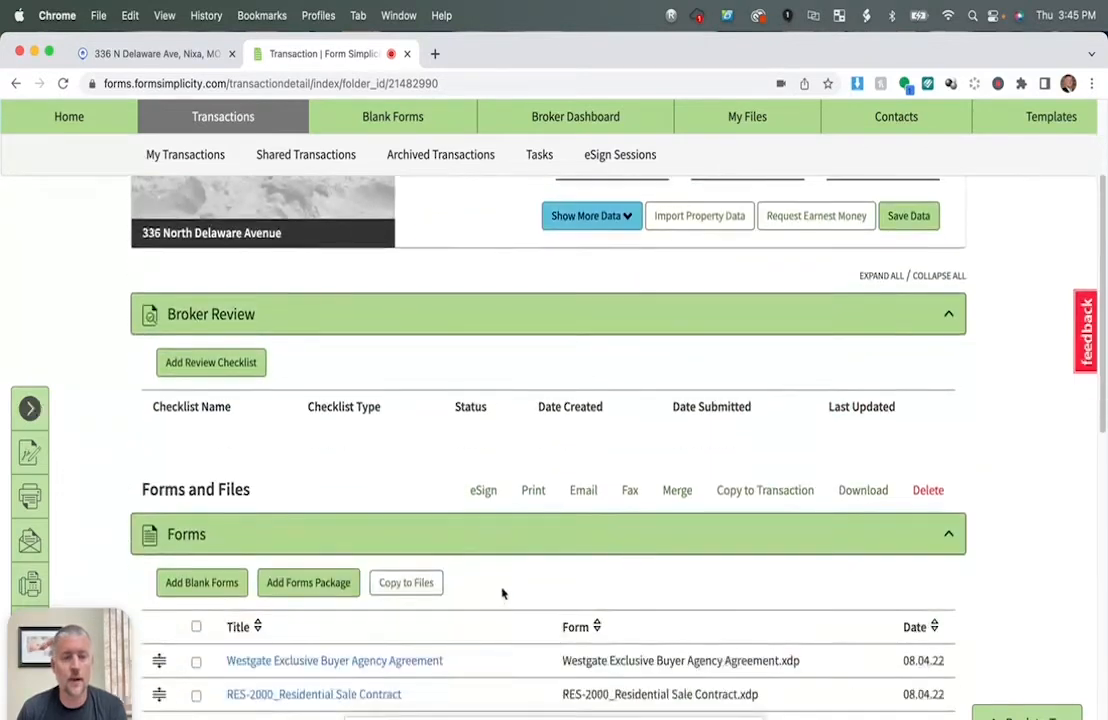
Choose Buyer Party1, Buyer Party2 and the Buyer Agent as signers for the transaction's eSign
{"action": "left_click", "coordinate": [484, 490]}
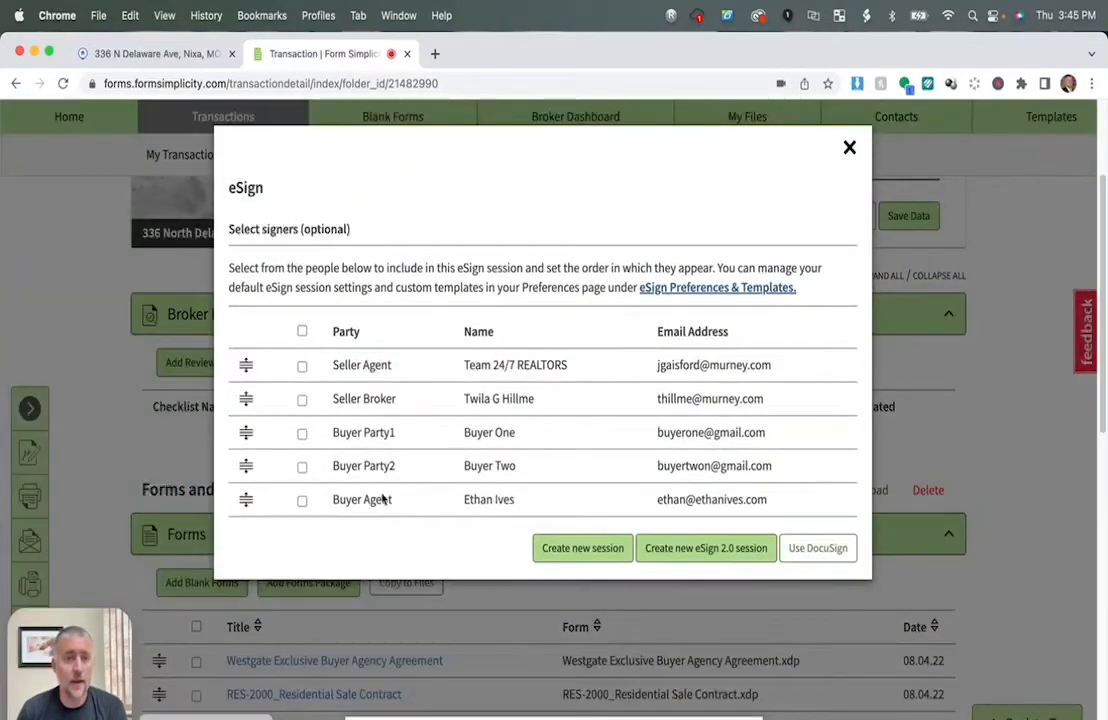
{"action": "mouse_move", "coordinate": [376, 520]}
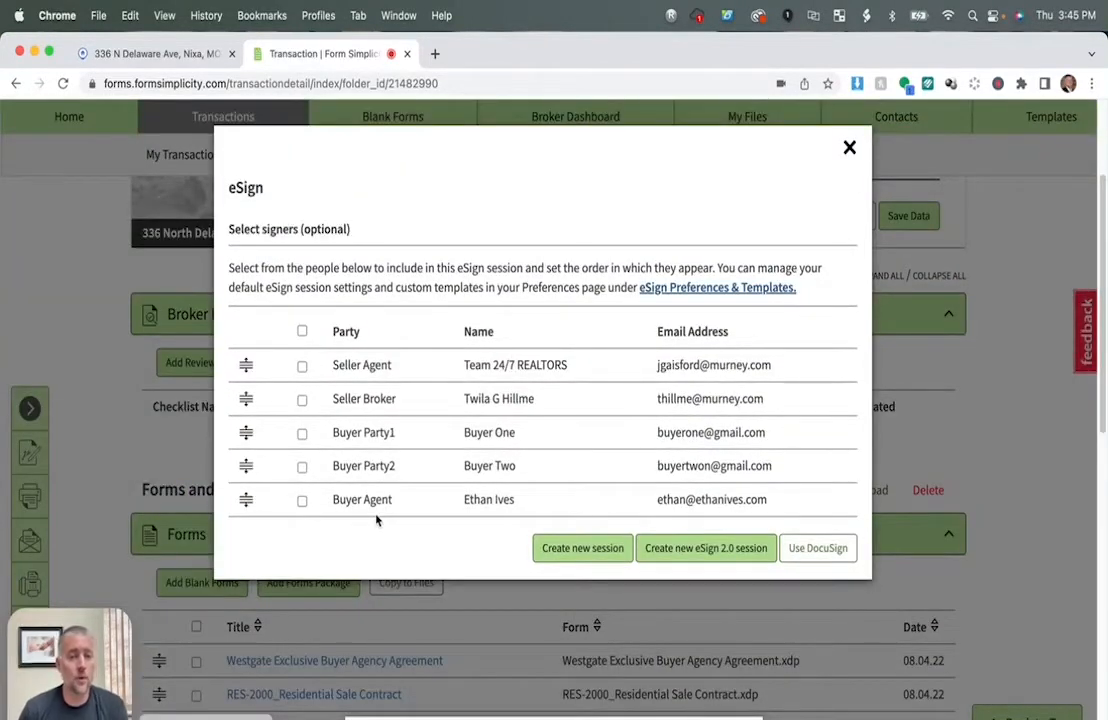
{"action": "left_click", "coordinate": [302, 432]}
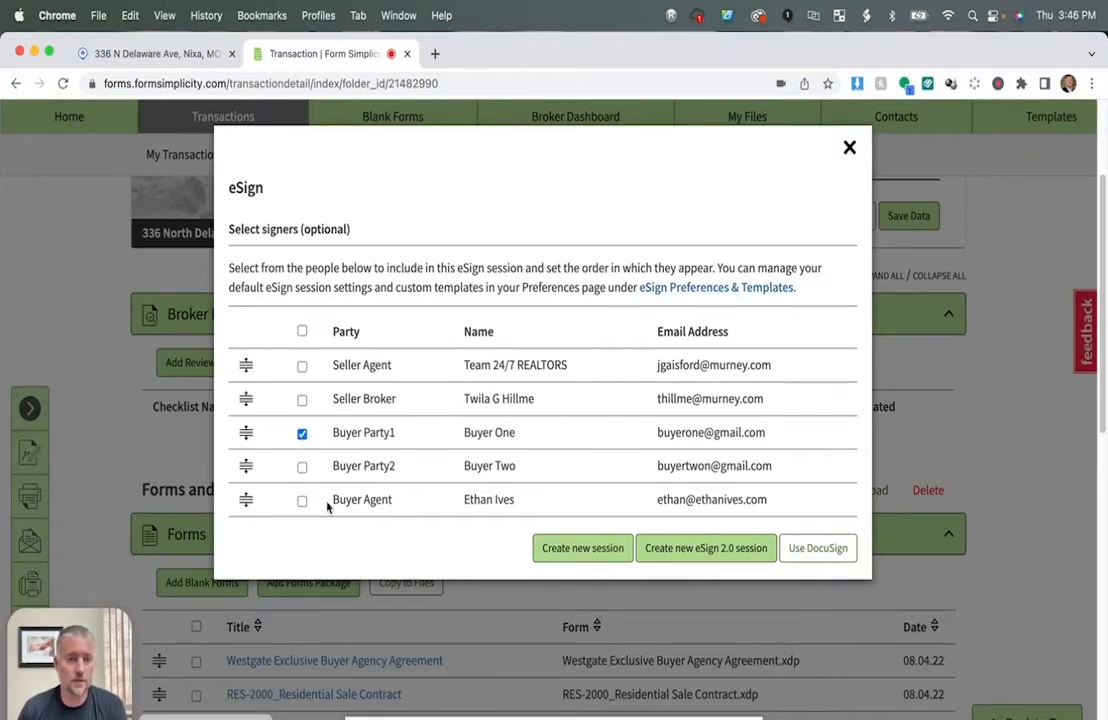
{"action": "left_click", "coordinate": [302, 466]}
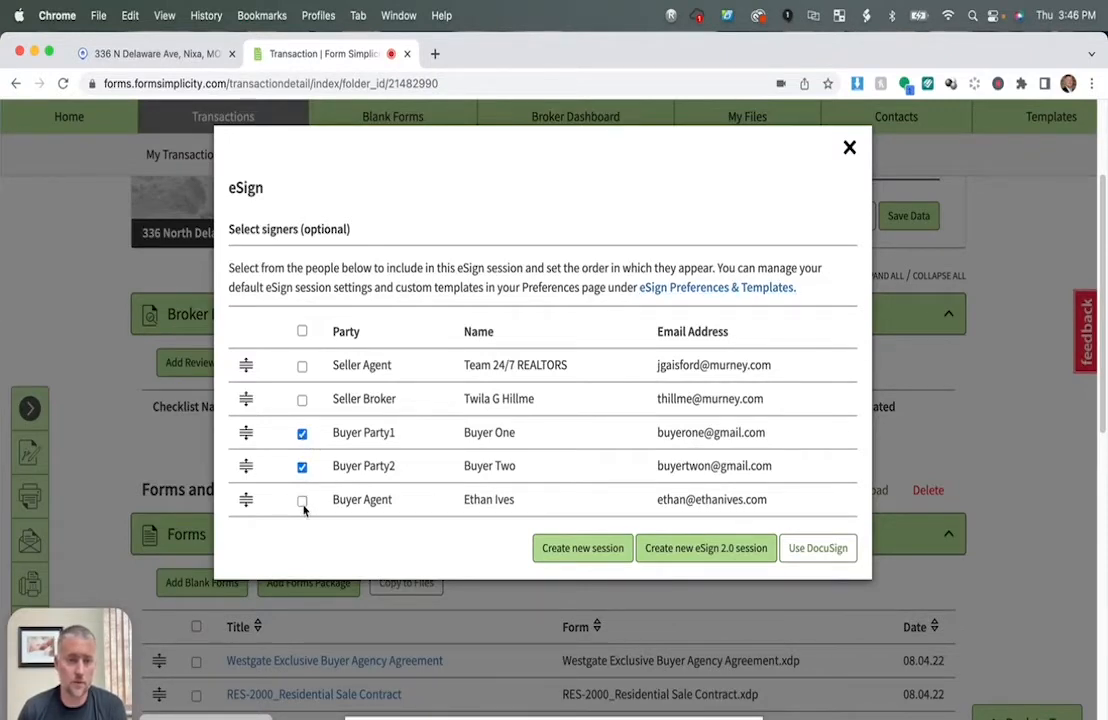
{"action": "left_click", "coordinate": [302, 500]}
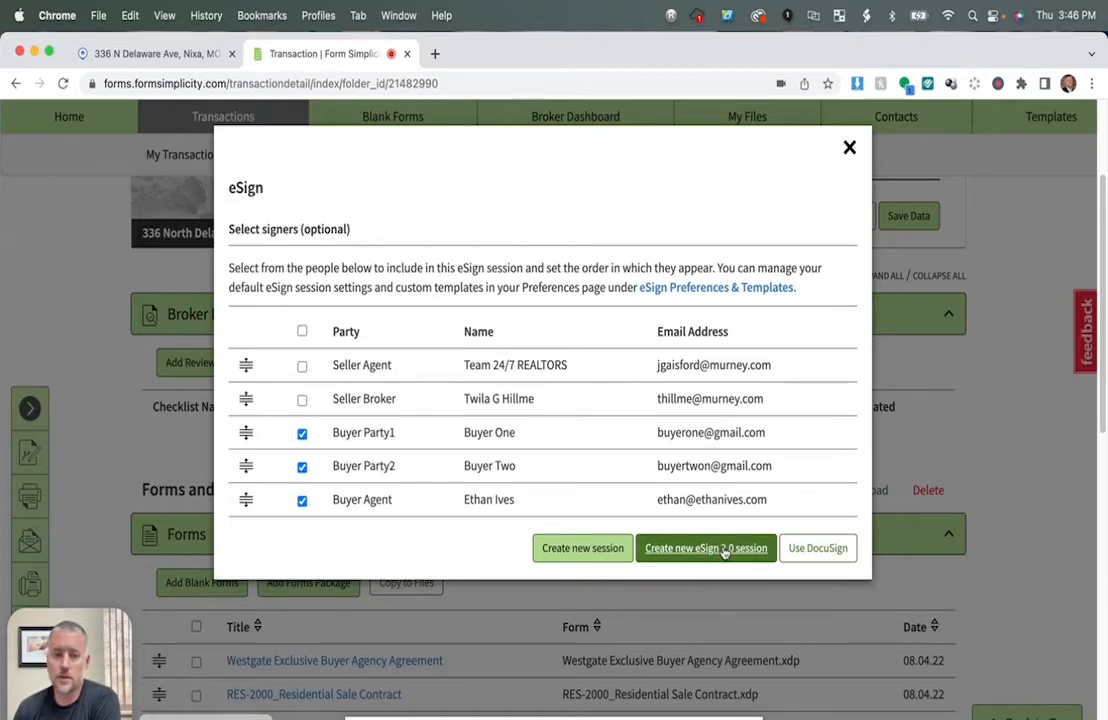
{"action": "left_click", "coordinate": [704, 548]}
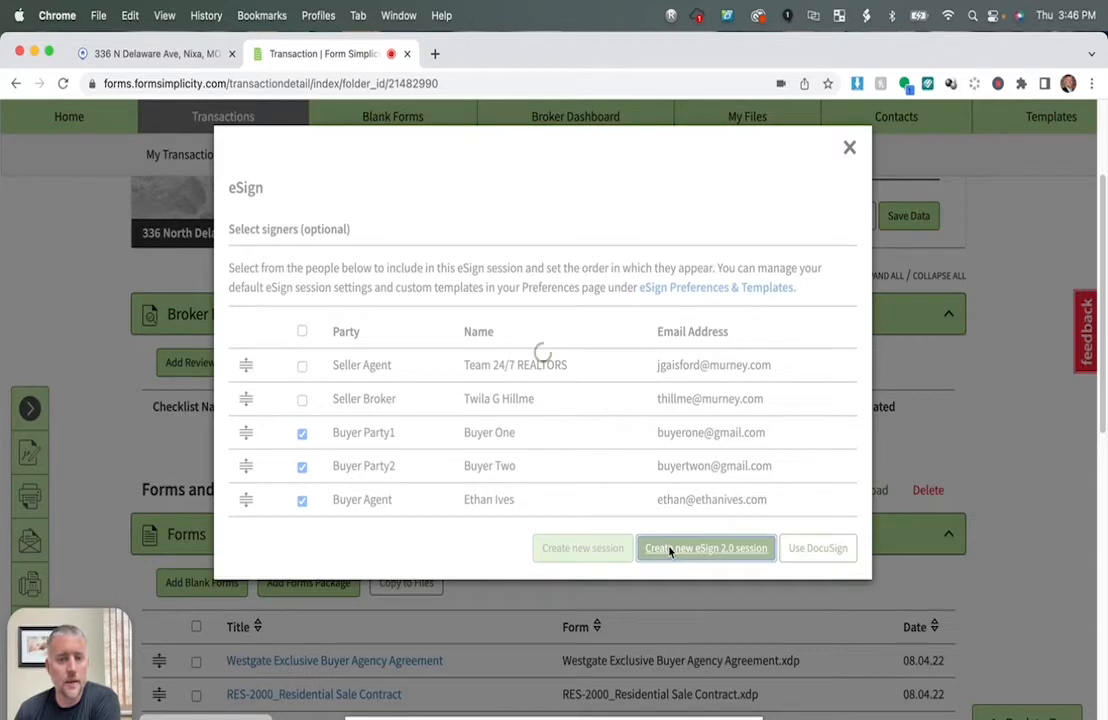
{"action": "left_click", "coordinate": [704, 548]}
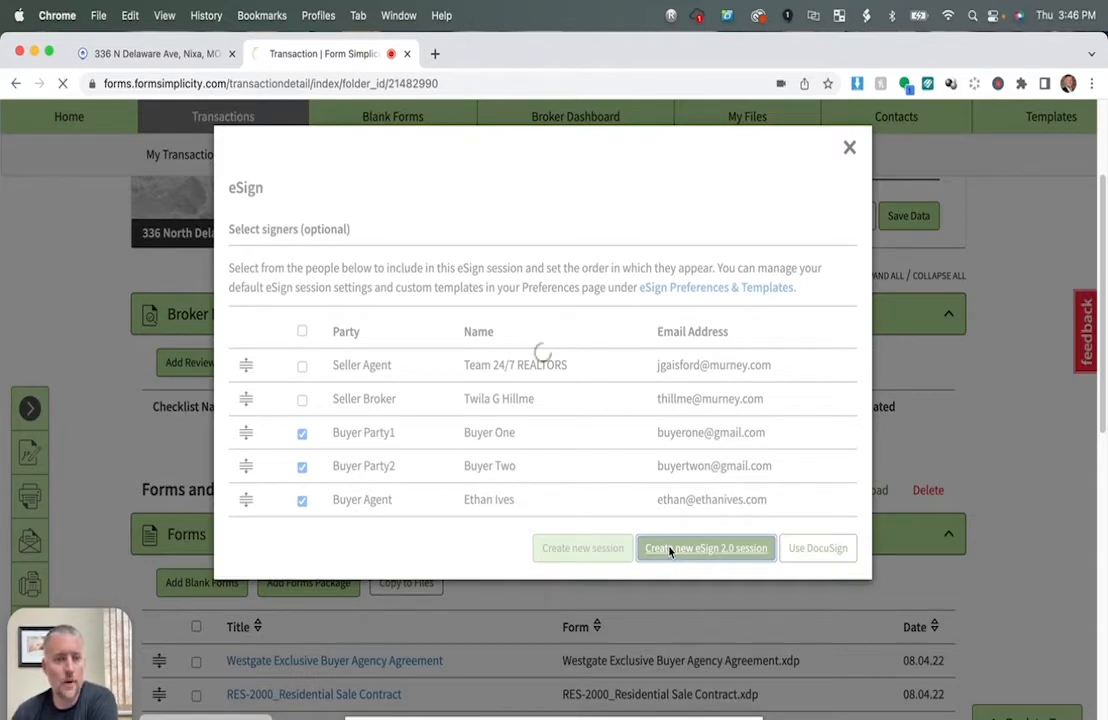
{"action": "left_click", "coordinate": [704, 548]}
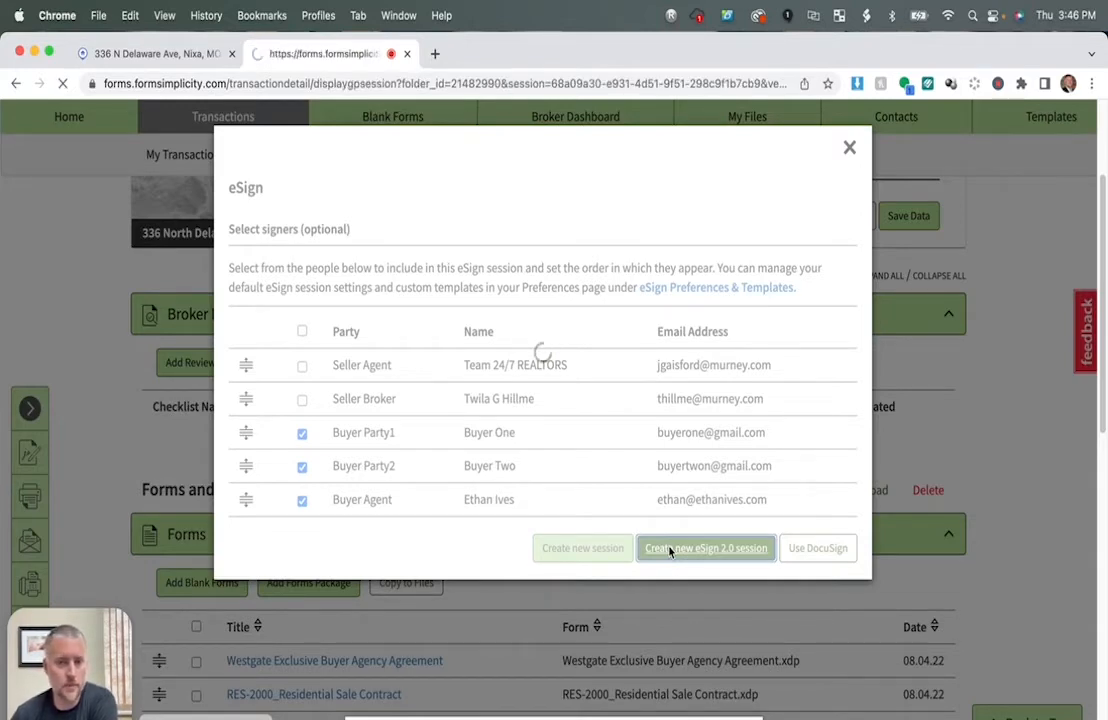
{"action": "left_click", "coordinate": [704, 548]}
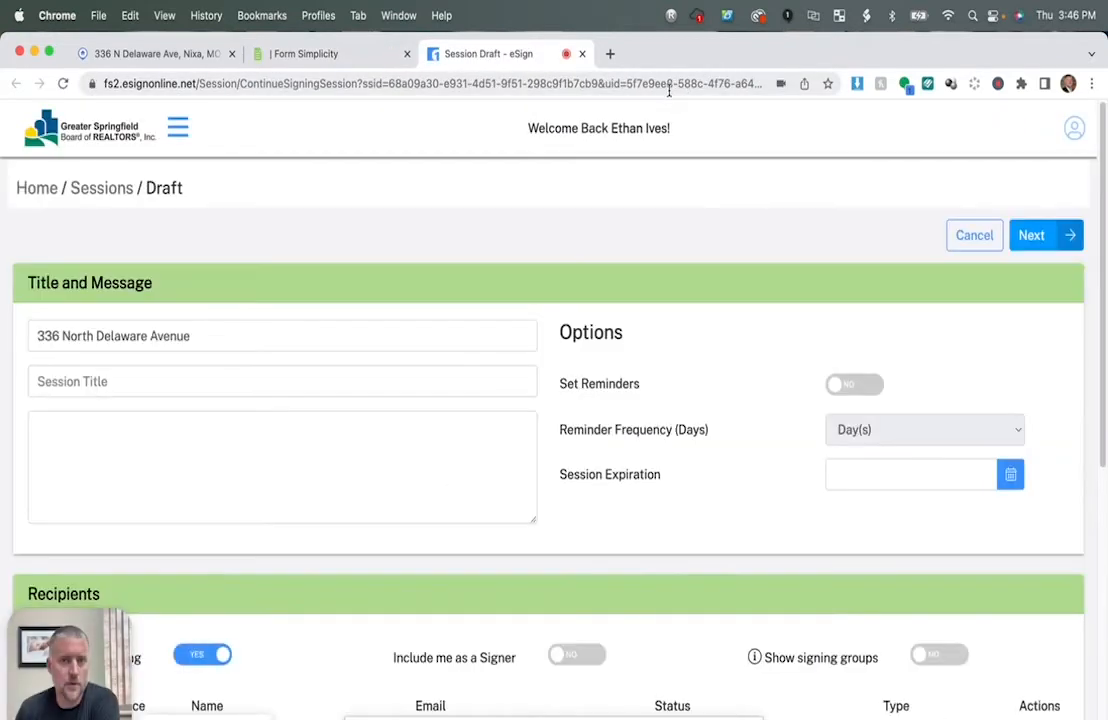
{"action": "mouse_move", "coordinate": [750, 112]}
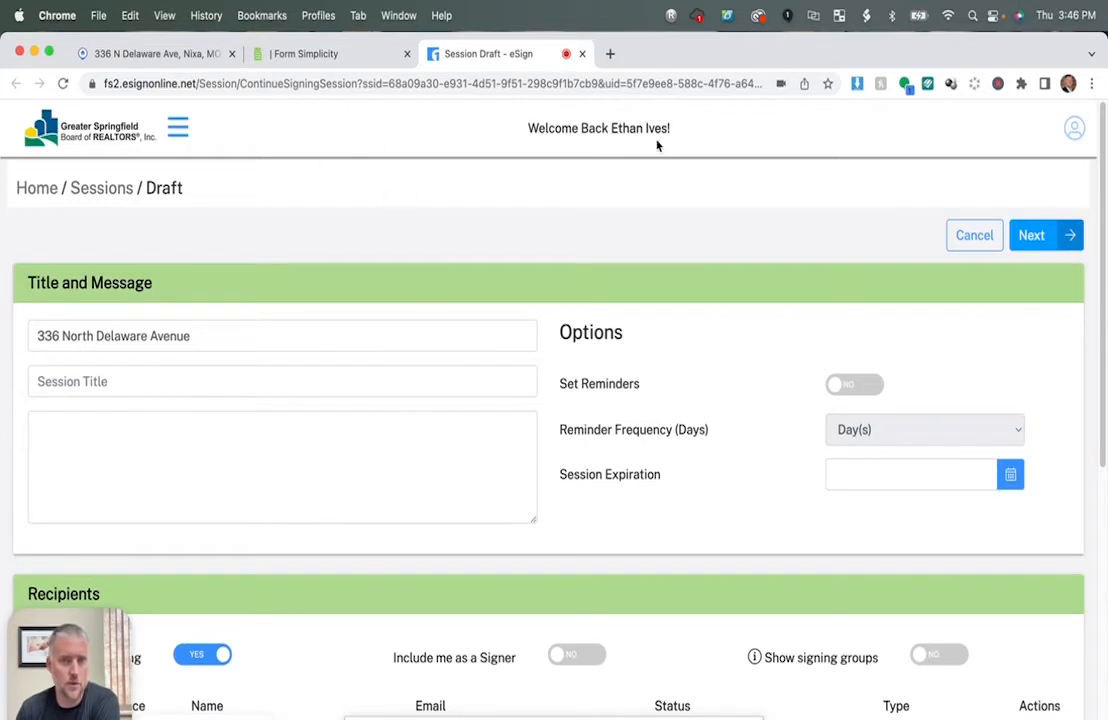
{"action": "left_click", "coordinate": [284, 380]}
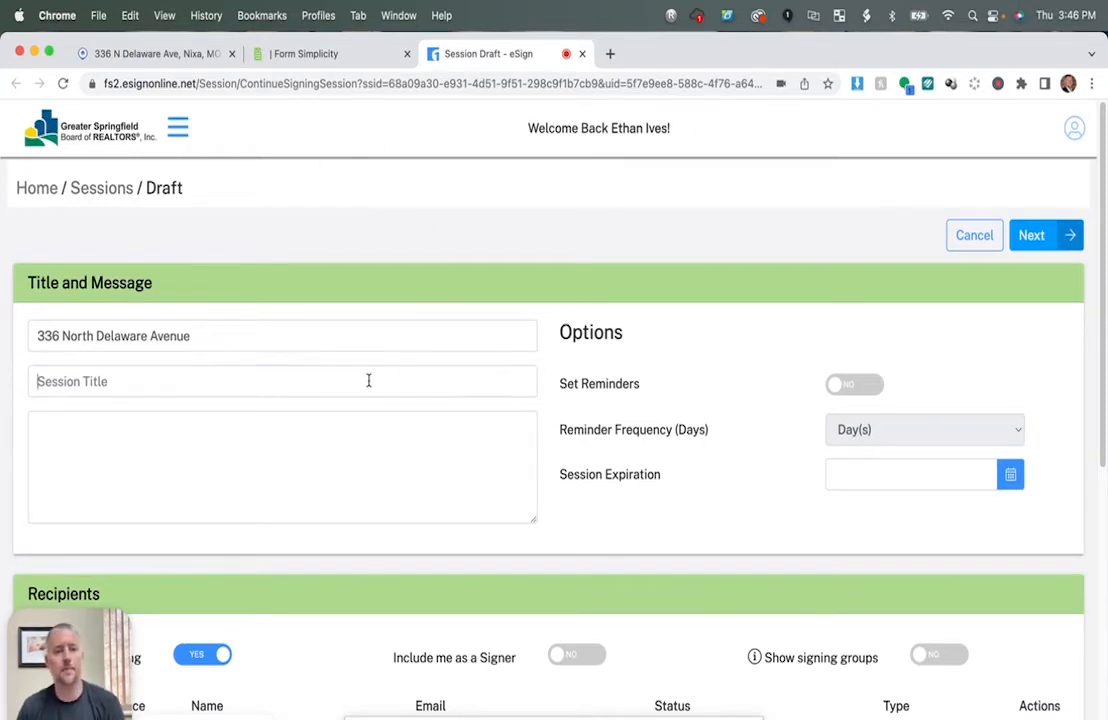
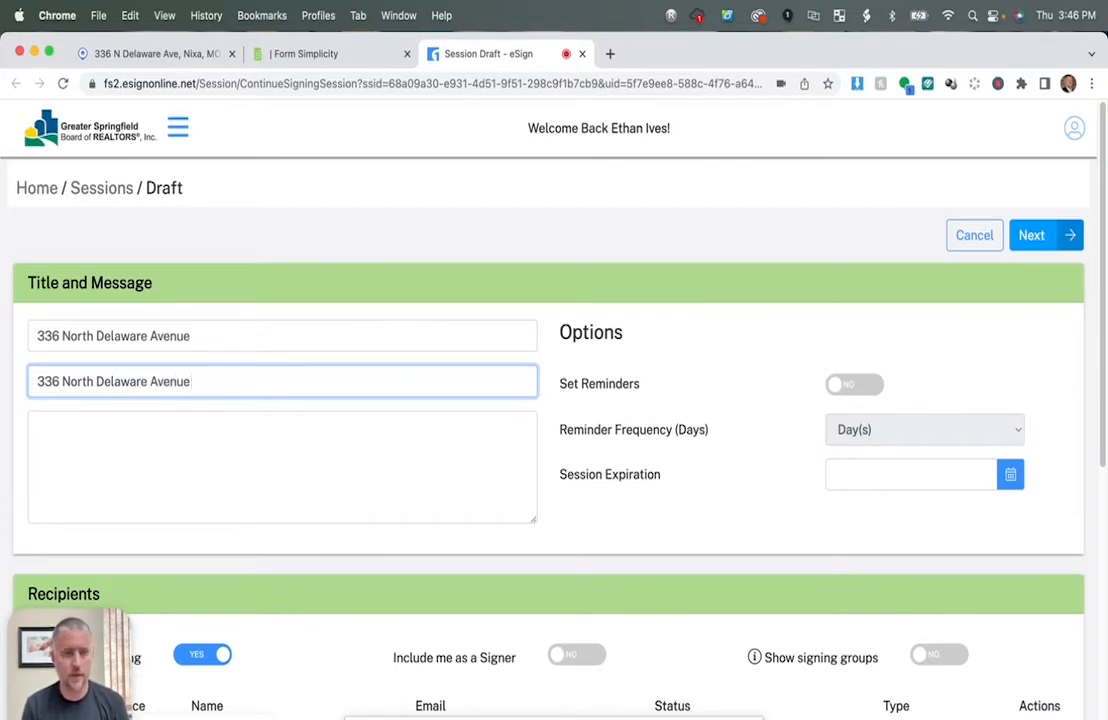
{"action": "type", "text": "Offer"}
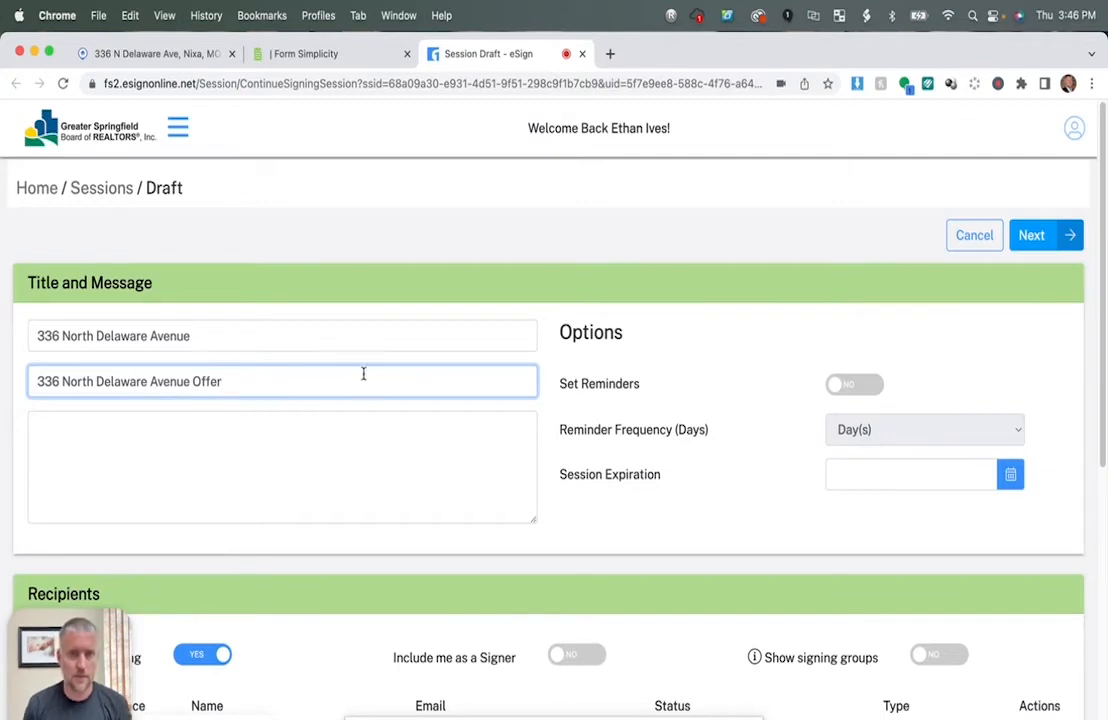
Switch off Recipient Ordering so the three recipients can sign in any order
{"action": "scroll", "scroll_direction": "down", "scroll_amount": 3}
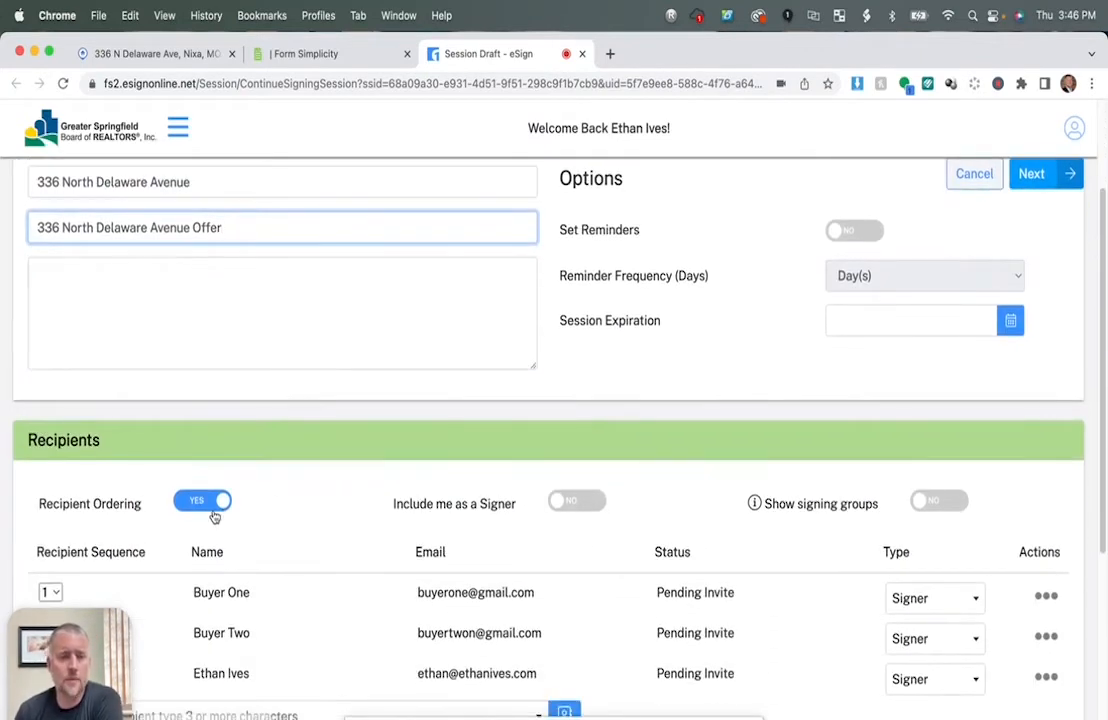
{"action": "scroll", "scroll_direction": "down", "scroll_amount": 3}
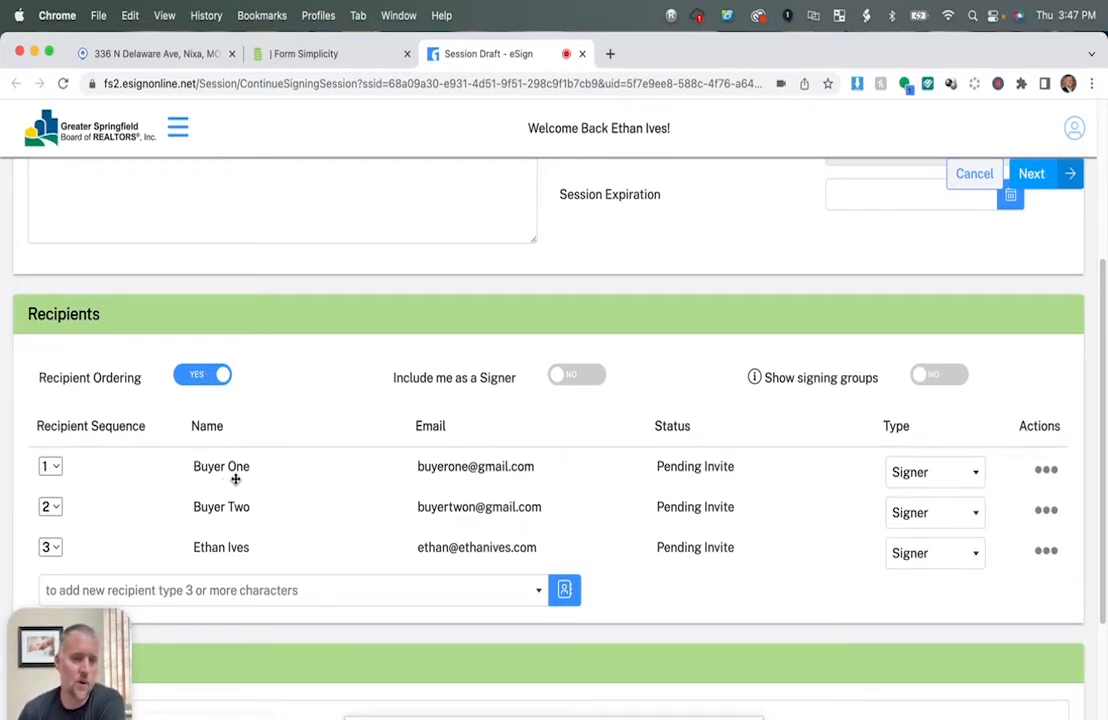
{"action": "mouse_move", "coordinate": [500, 318]}
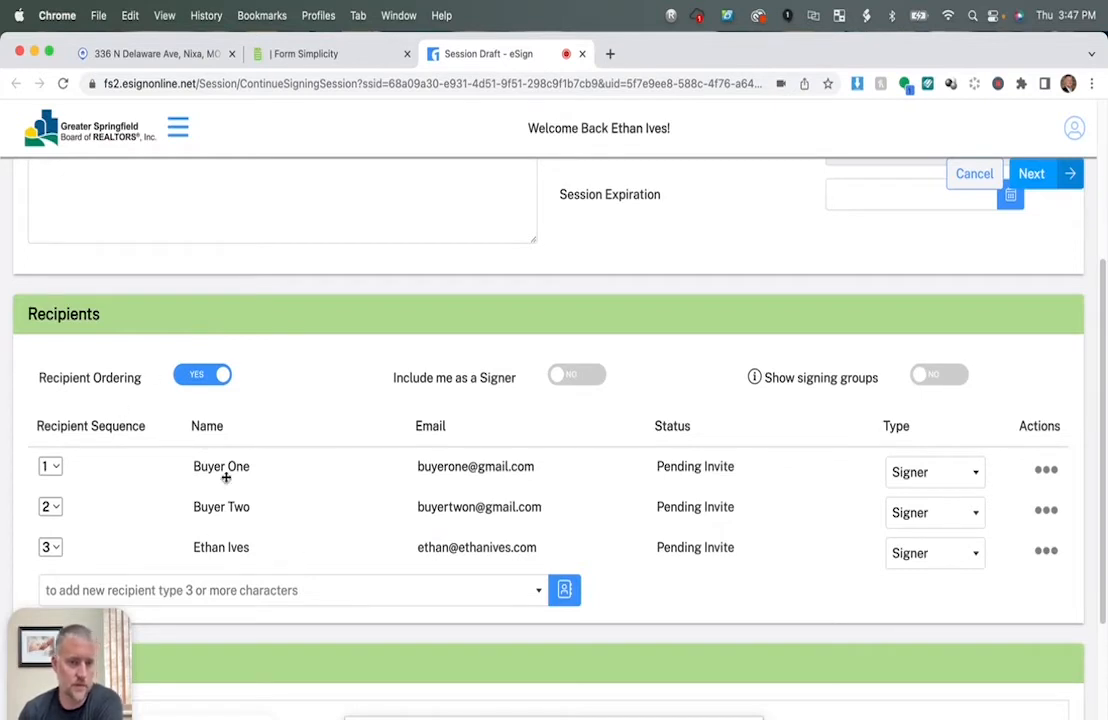
{"action": "left_click", "coordinate": [202, 374]}
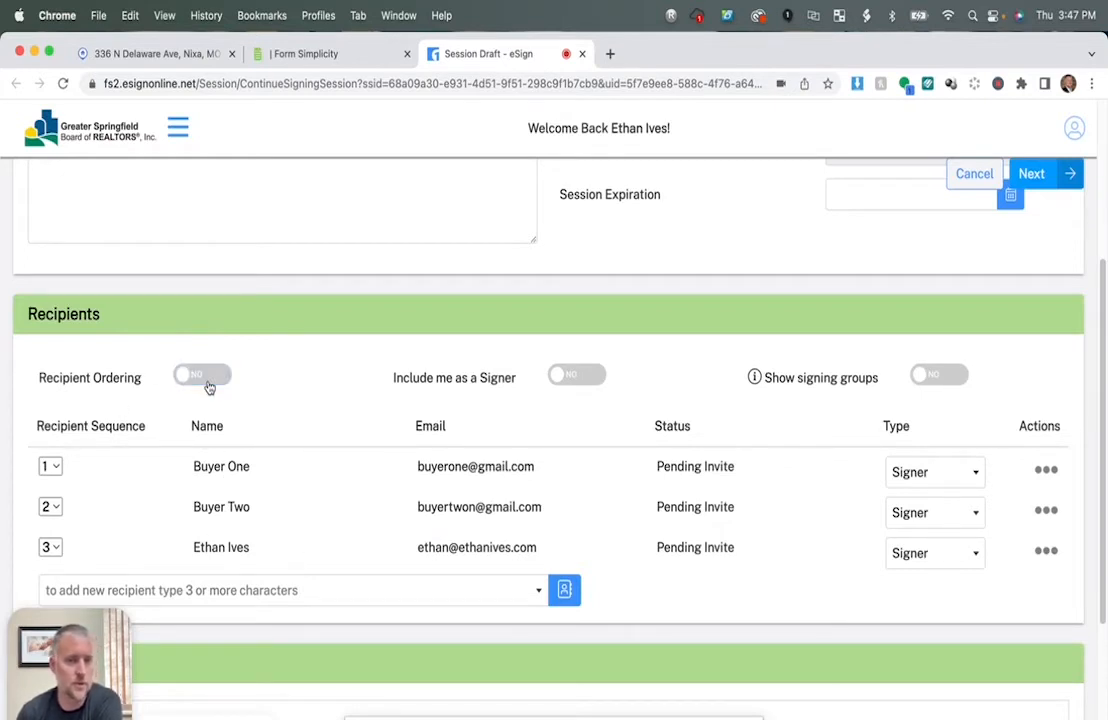
{"action": "scroll", "scroll_direction": "down", "scroll_amount": 3}
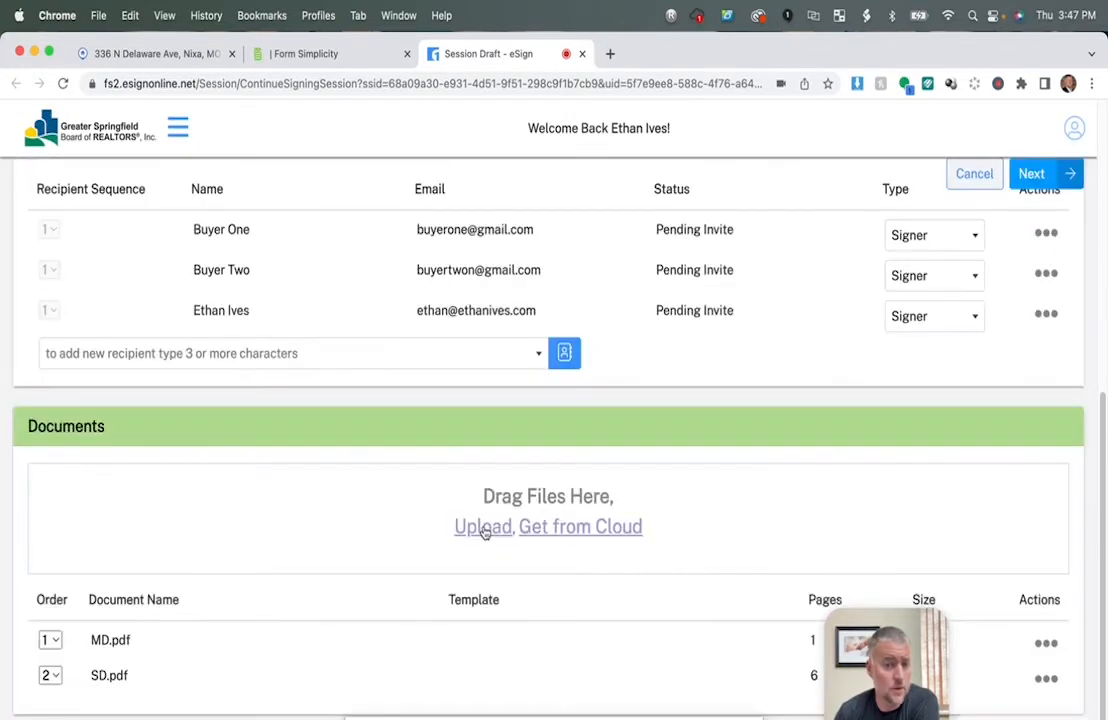
{"action": "mouse_move", "coordinate": [434, 444]}
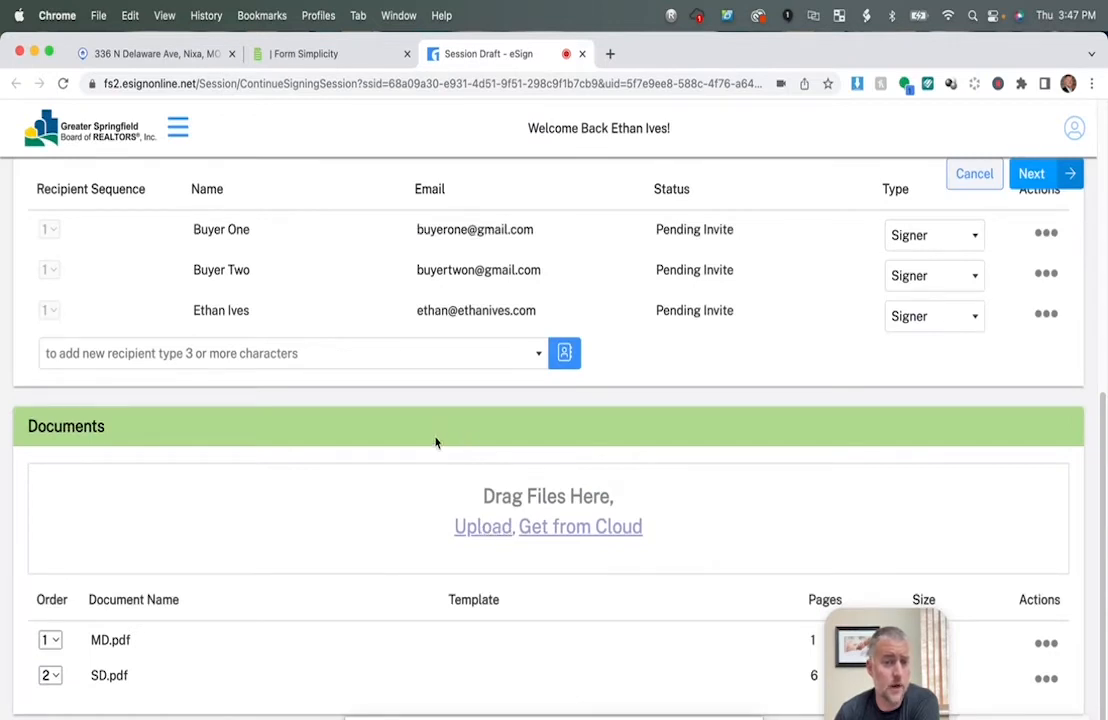
{"action": "mouse_move", "coordinate": [476, 538]}
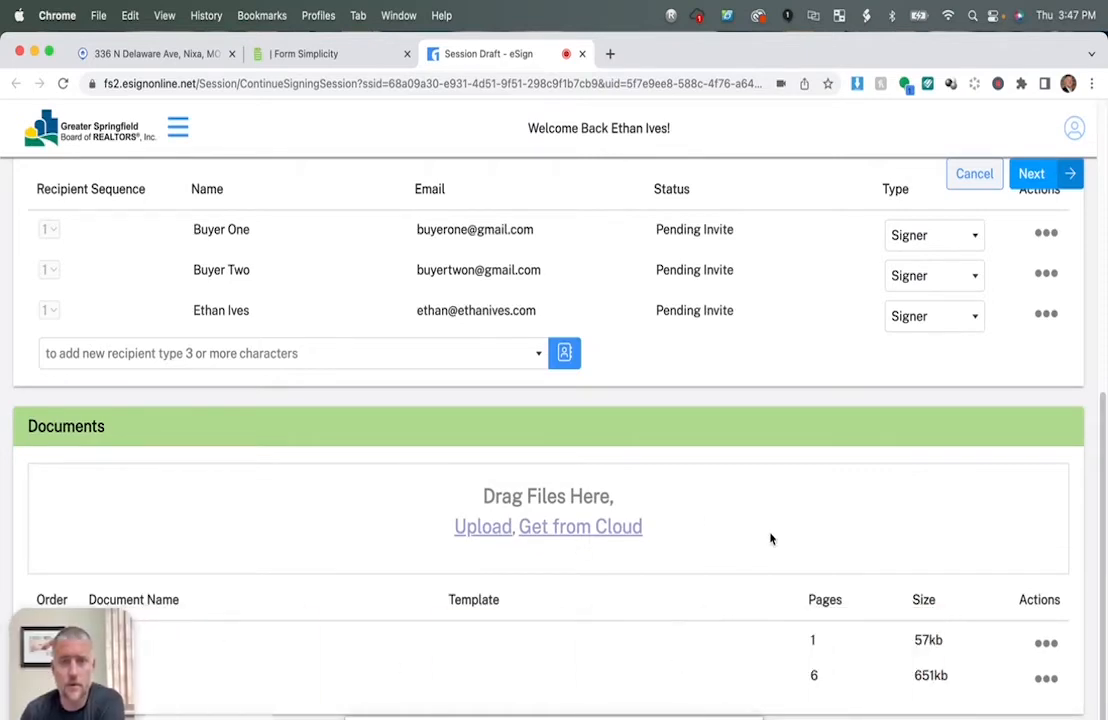
{"action": "left_click", "coordinate": [1032, 172]}
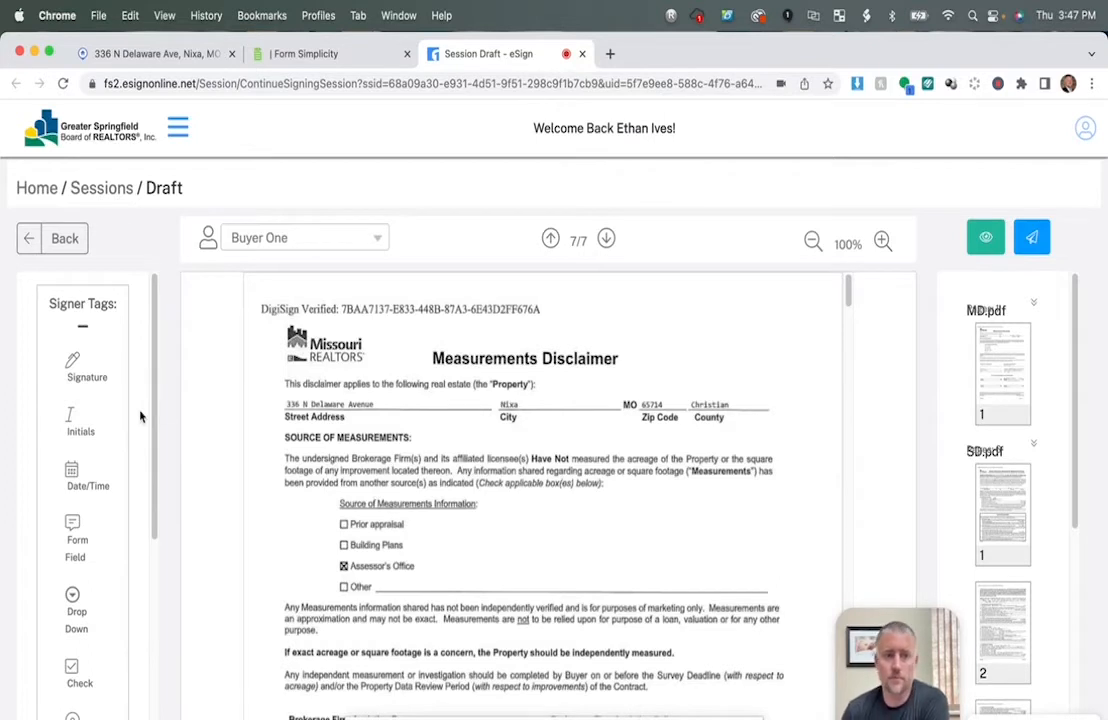
{"action": "mouse_move", "coordinate": [368, 512]}
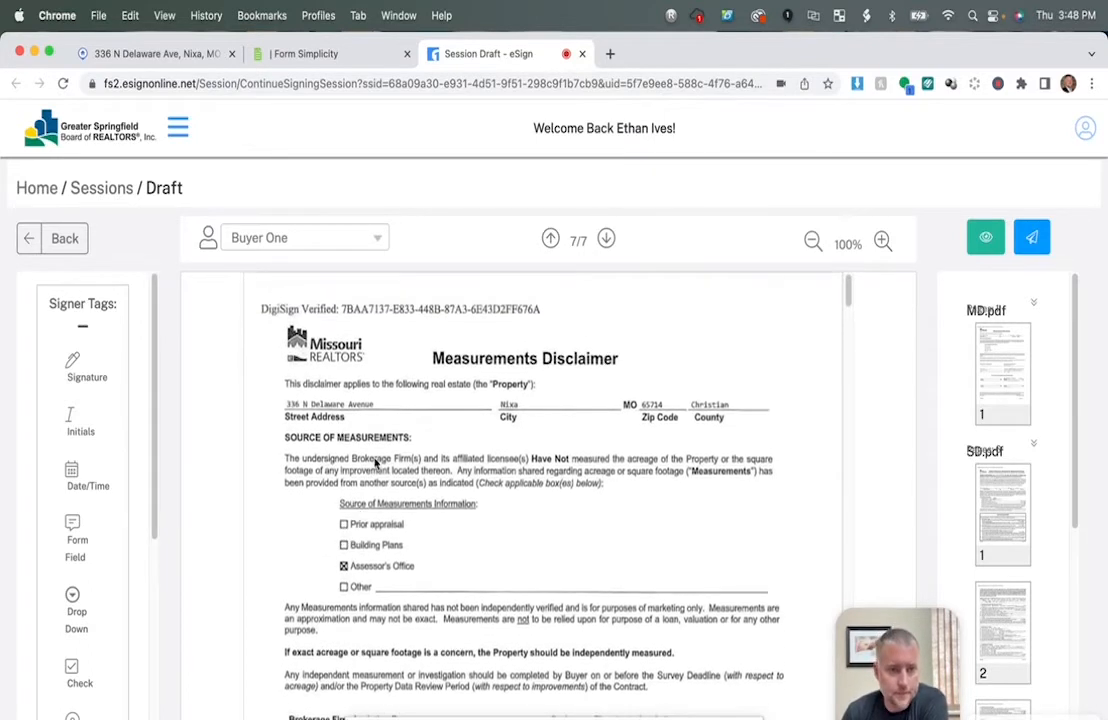
{"action": "scroll", "scroll_direction": "down", "scroll_amount": 3}
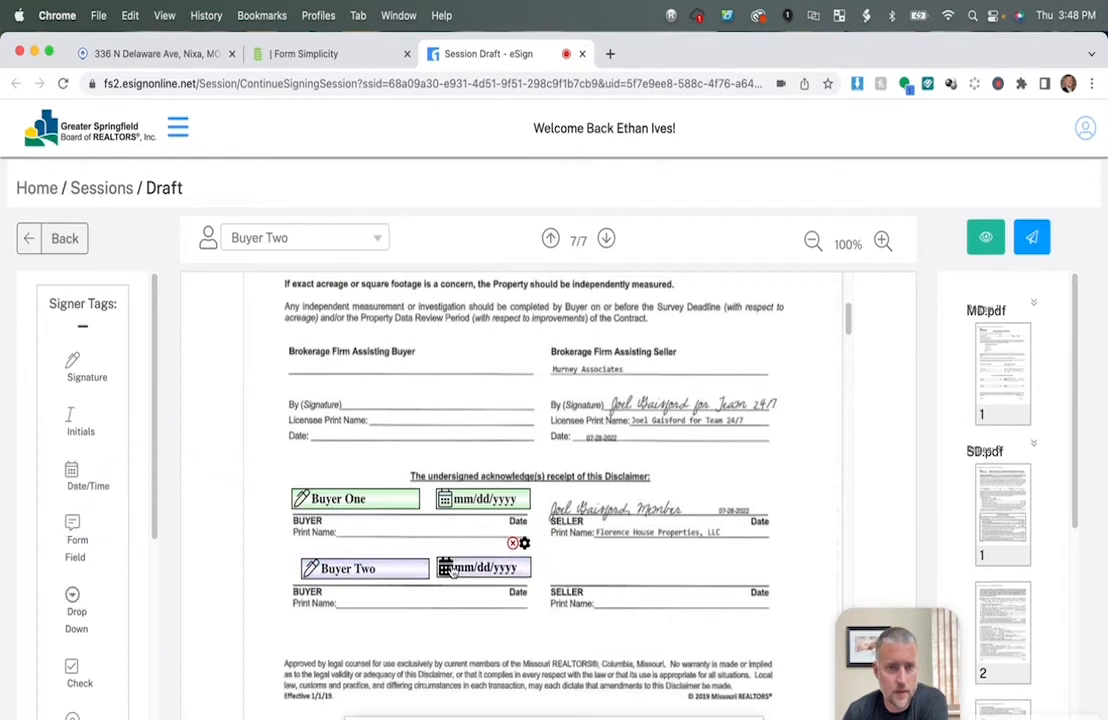
{"action": "scroll", "scroll_direction": "down", "scroll_amount": 3}
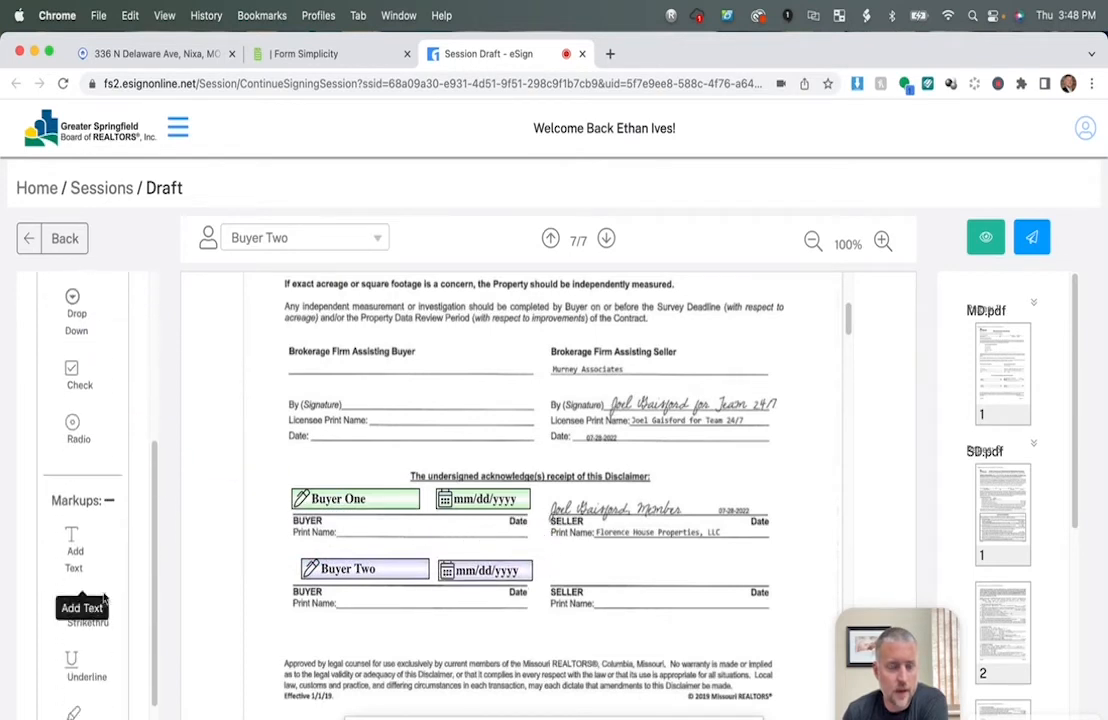
{"action": "left_click", "coordinate": [306, 236]}
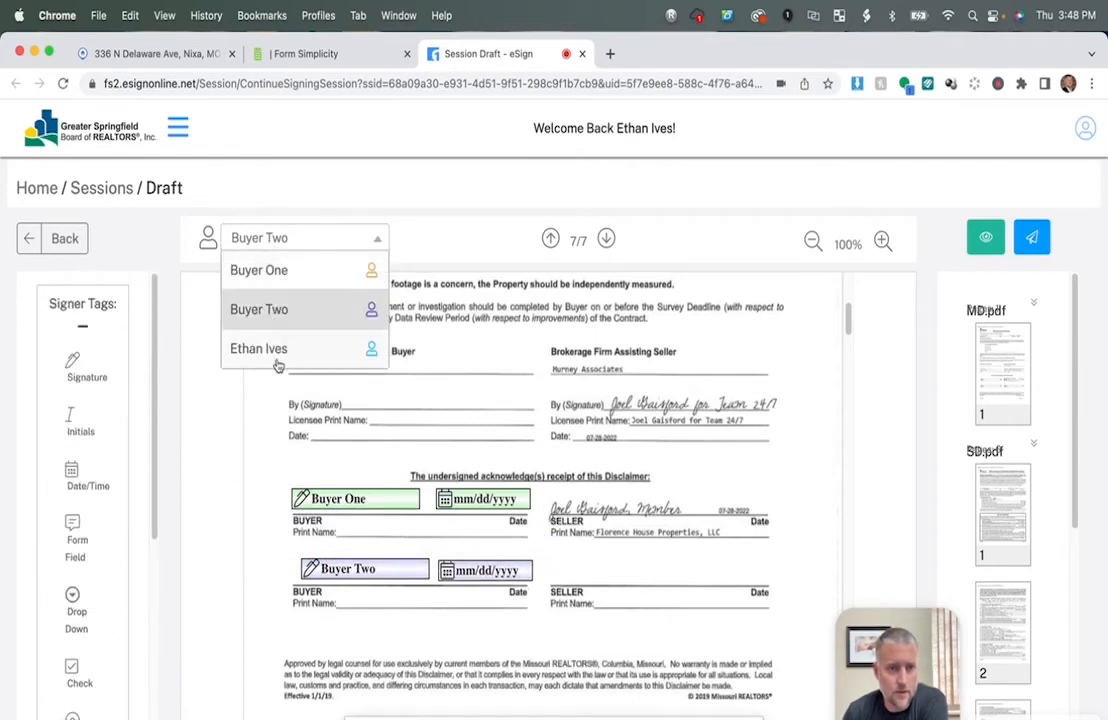
{"action": "left_click", "coordinate": [260, 348]}
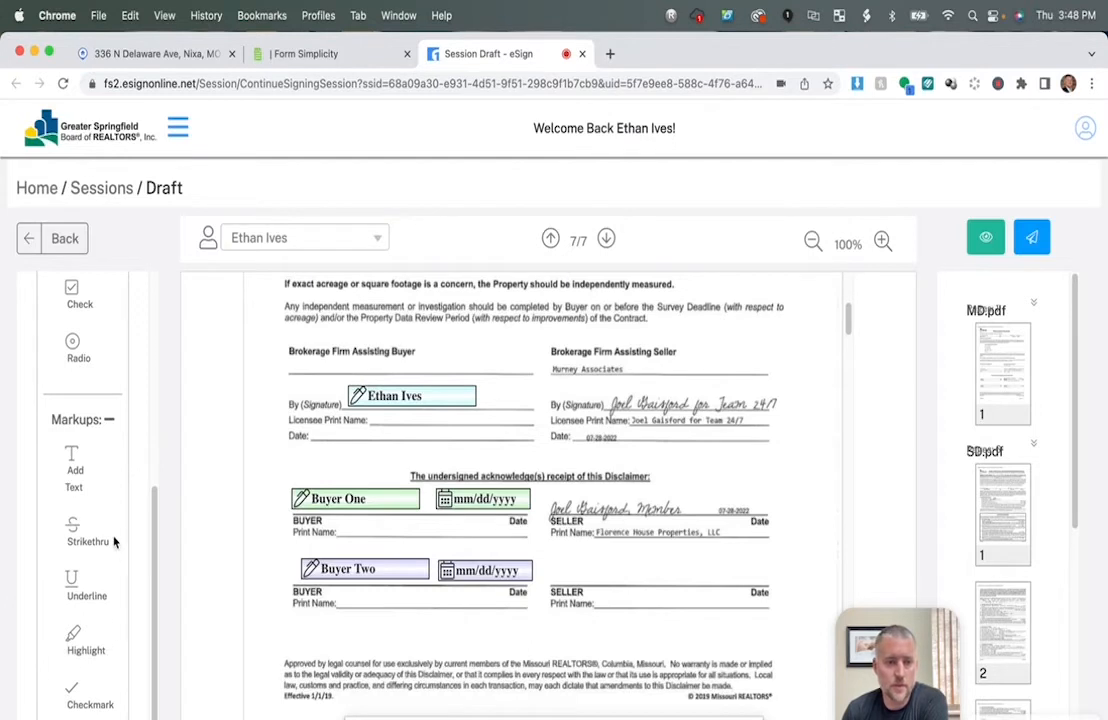
{"action": "mouse_move", "coordinate": [74, 470]}
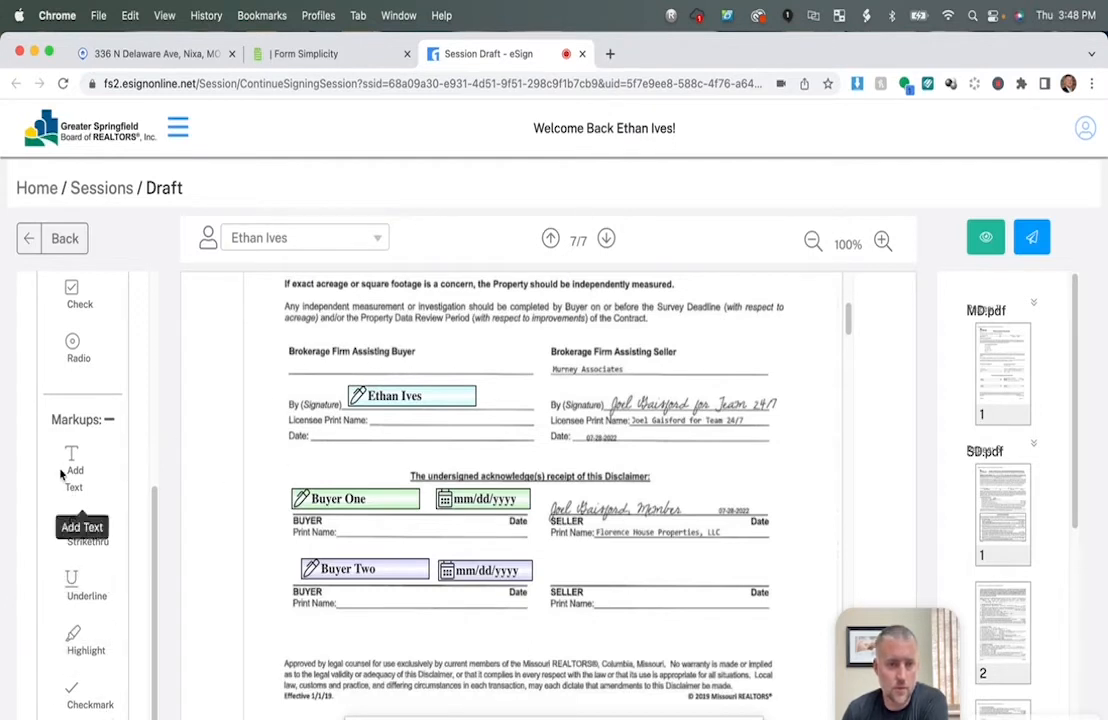
{"action": "left_click", "coordinate": [74, 470]}
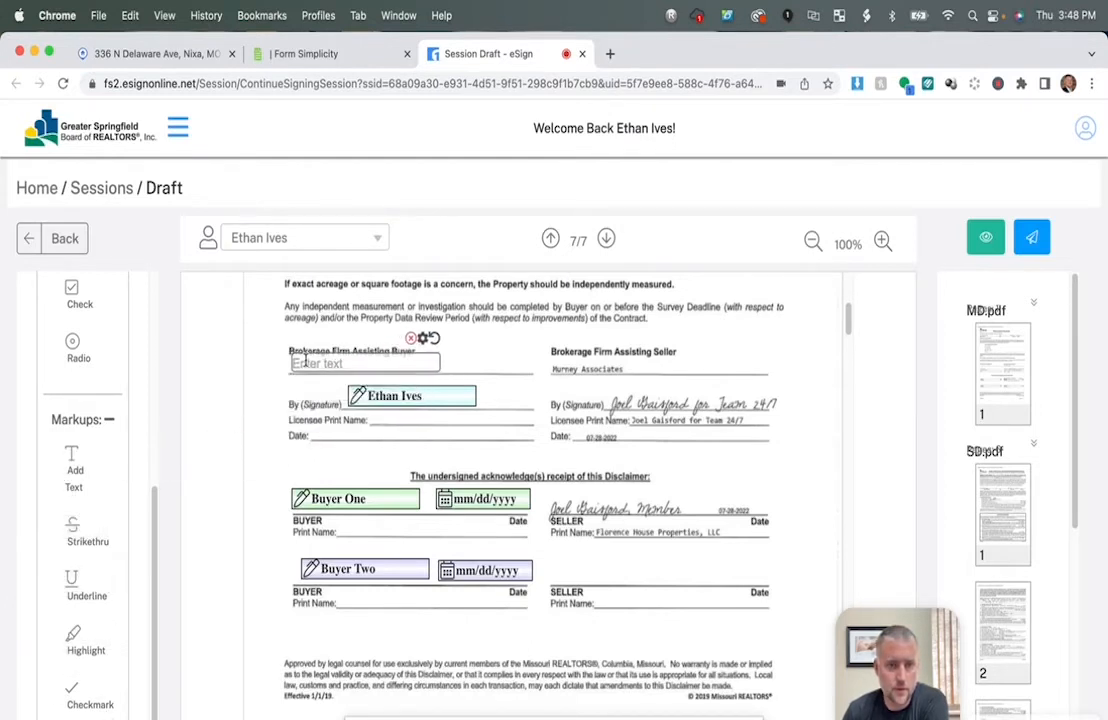
{"action": "type", "text": "Westate"}
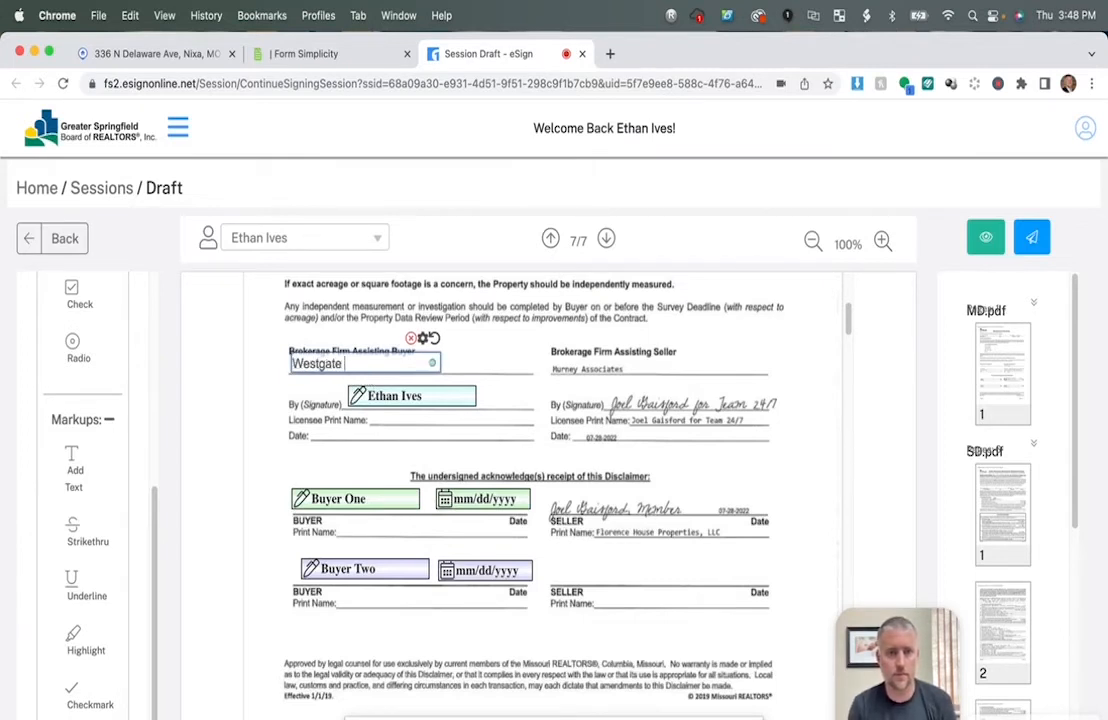
{"action": "type", "text": "Realty"}
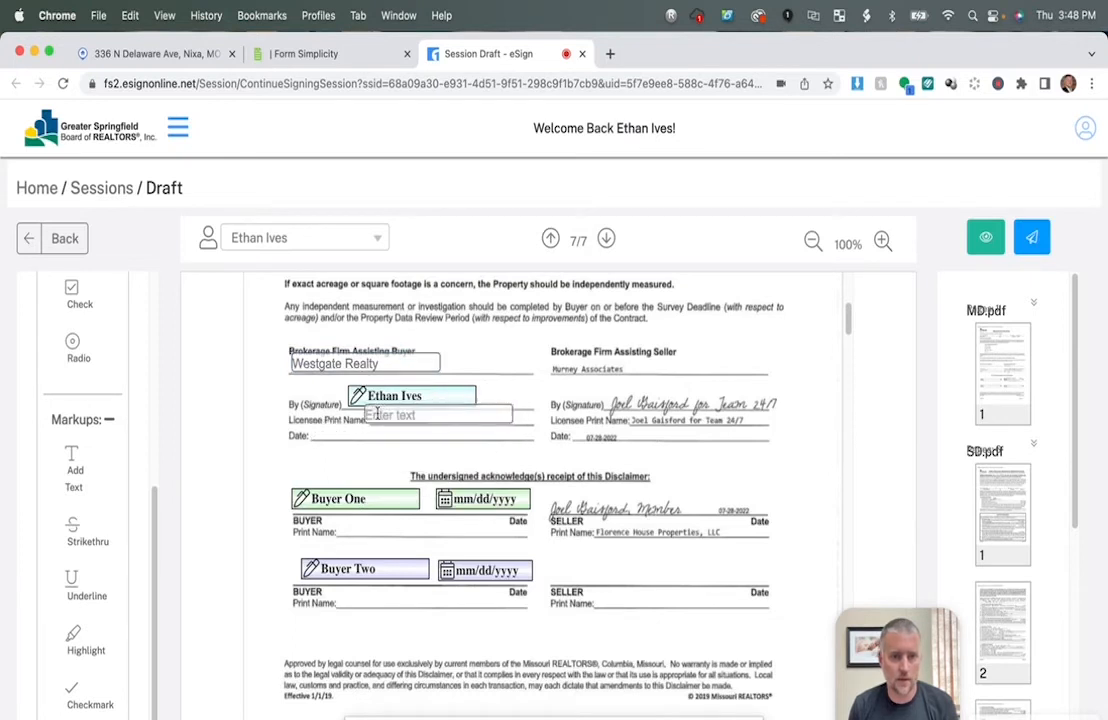
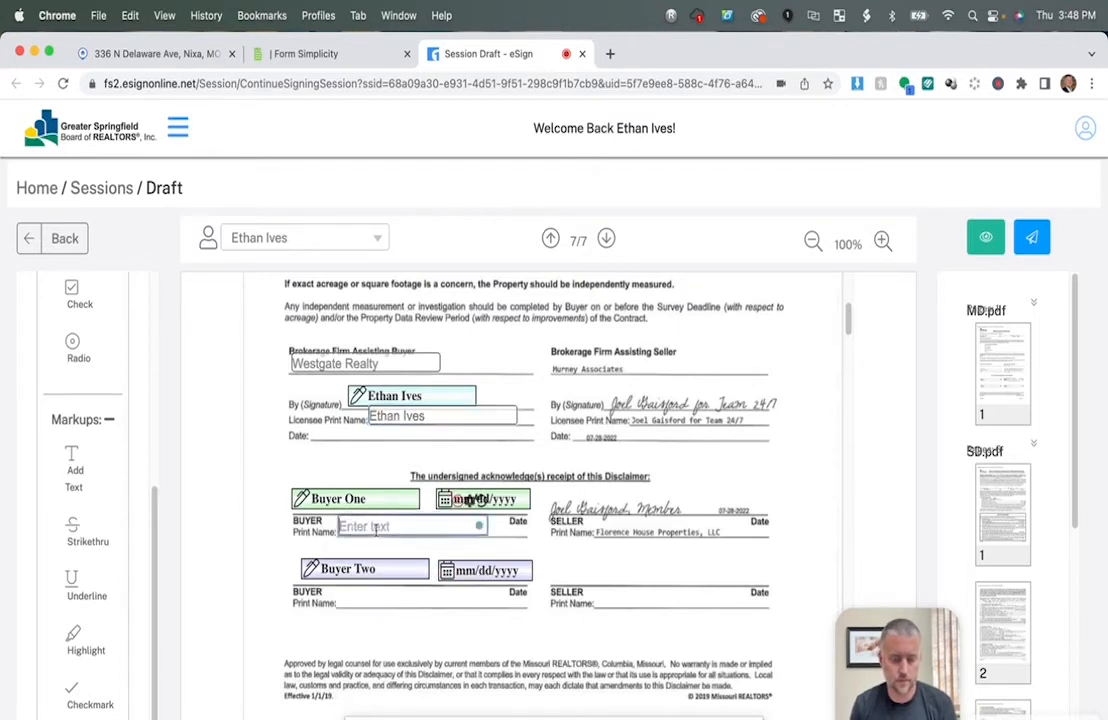
{"action": "type", "text": "Buyer One"}
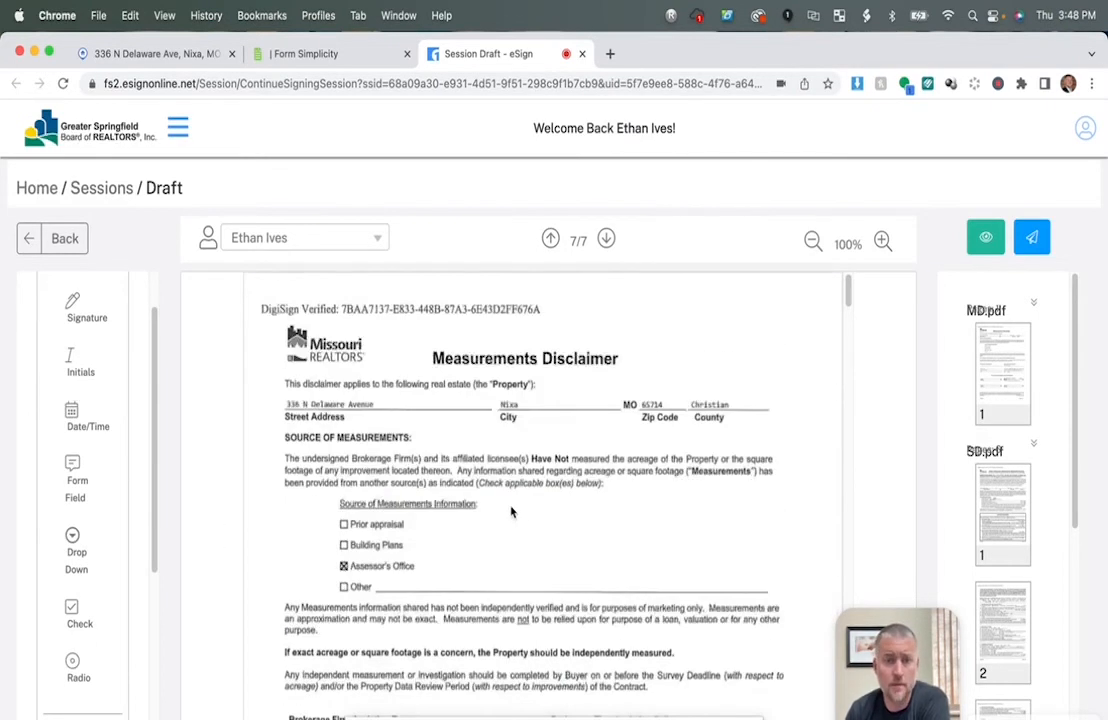
{"action": "scroll", "scroll_direction": "down", "scroll_amount": 3}
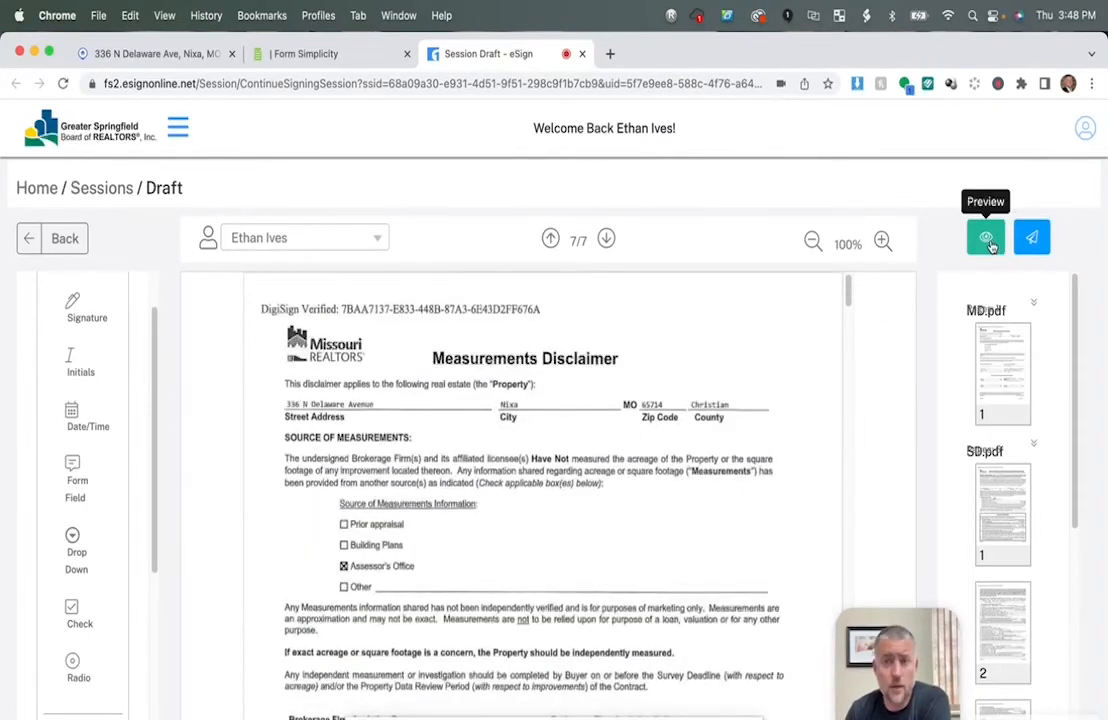
Send the signing session to the recipients and choose to sign now as the agent
{"action": "left_click", "coordinate": [986, 238]}
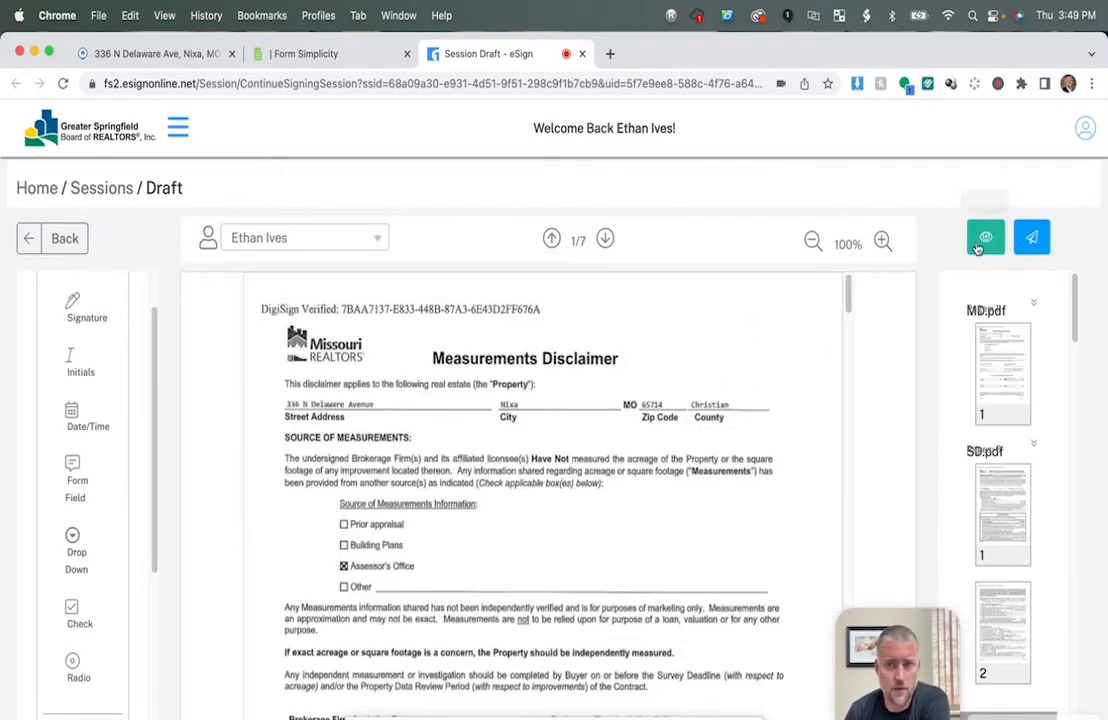
{"action": "left_click", "coordinate": [1032, 236]}
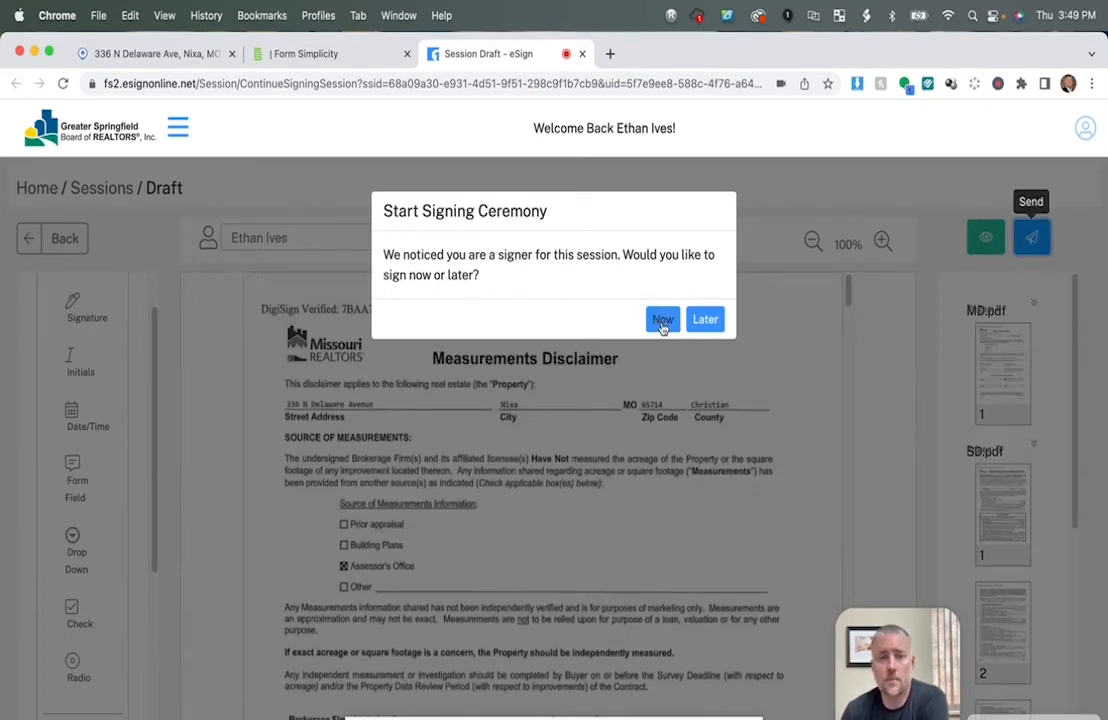
{"action": "left_click", "coordinate": [662, 320]}
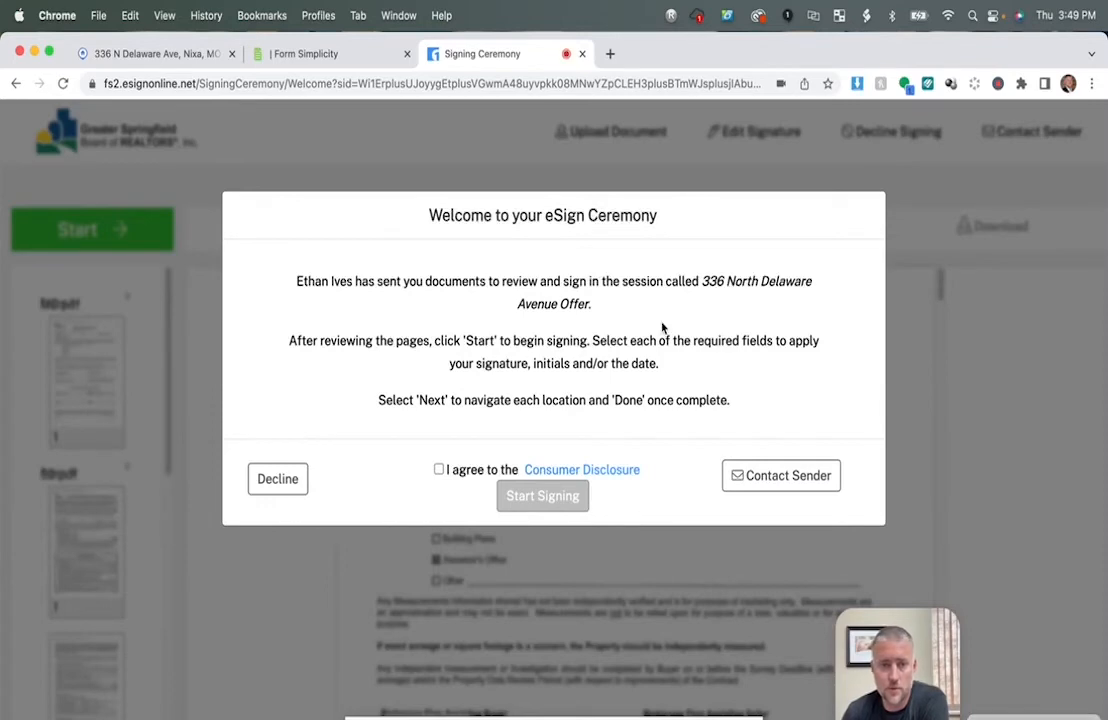
Agree to the Consumer Disclosure, complete the agent's signing ceremony and confirm it done
{"action": "left_click", "coordinate": [438, 468]}
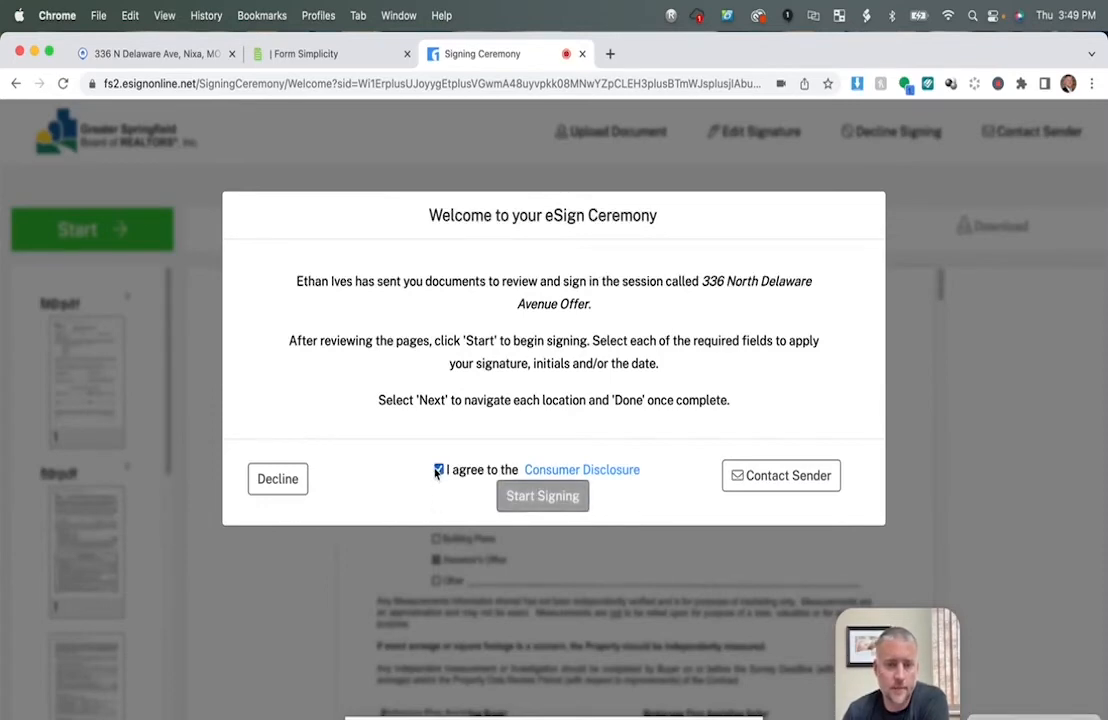
{"action": "left_click", "coordinate": [542, 496]}
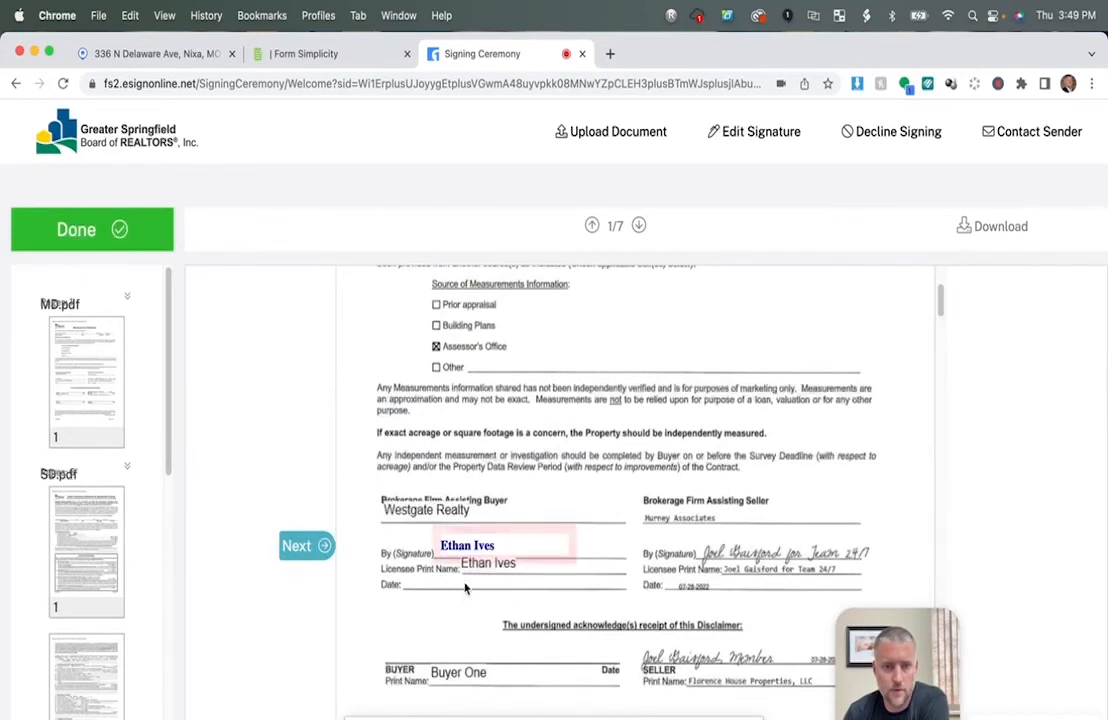
{"action": "left_click", "coordinate": [92, 228]}
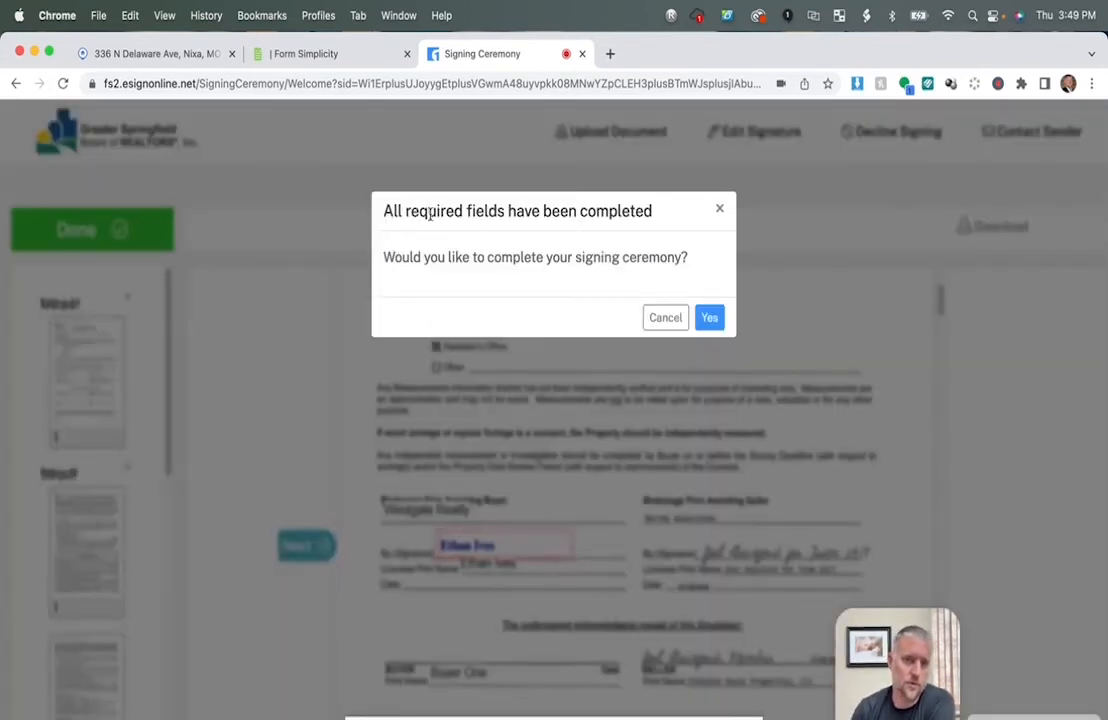
{"action": "left_click", "coordinate": [708, 316]}
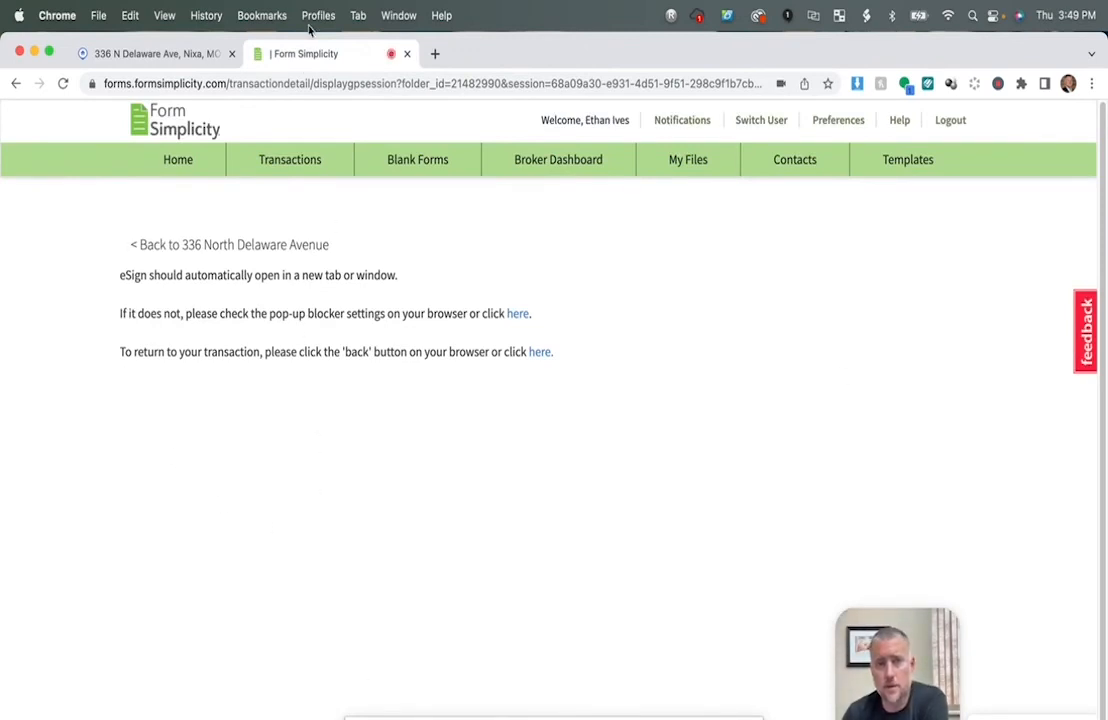
{"action": "left_click", "coordinate": [234, 244]}
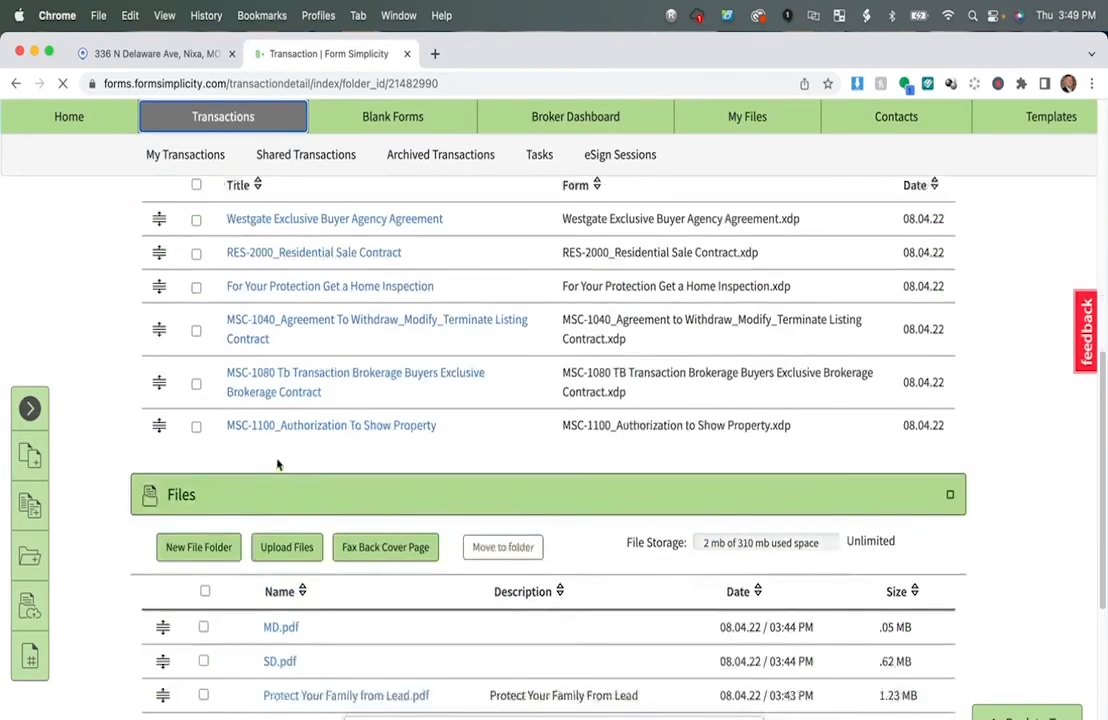
{"action": "scroll", "scroll_direction": "down", "scroll_amount": 3}
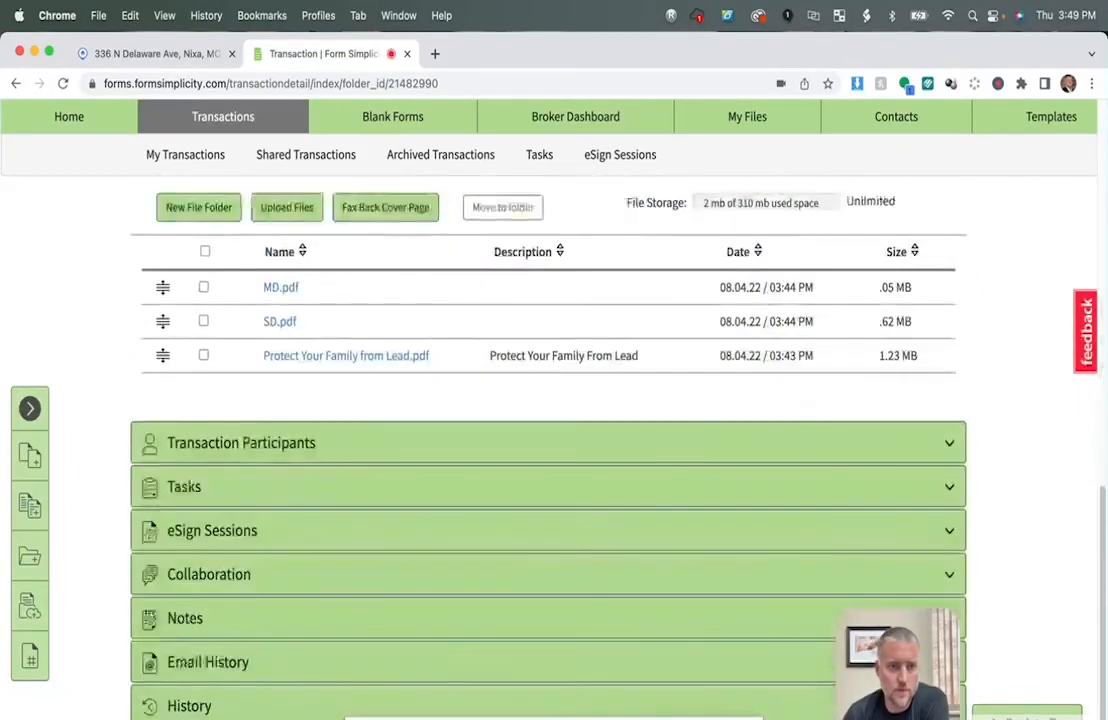
{"action": "scroll", "scroll_direction": "down", "scroll_amount": 3}
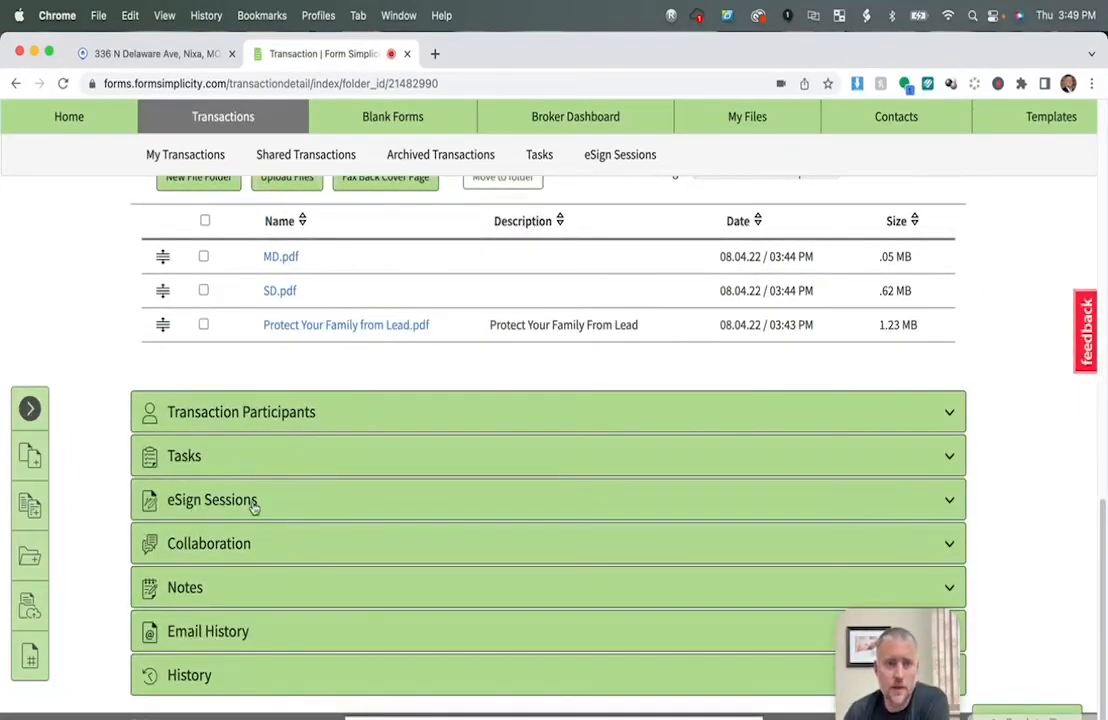
{"action": "left_click", "coordinate": [212, 500]}
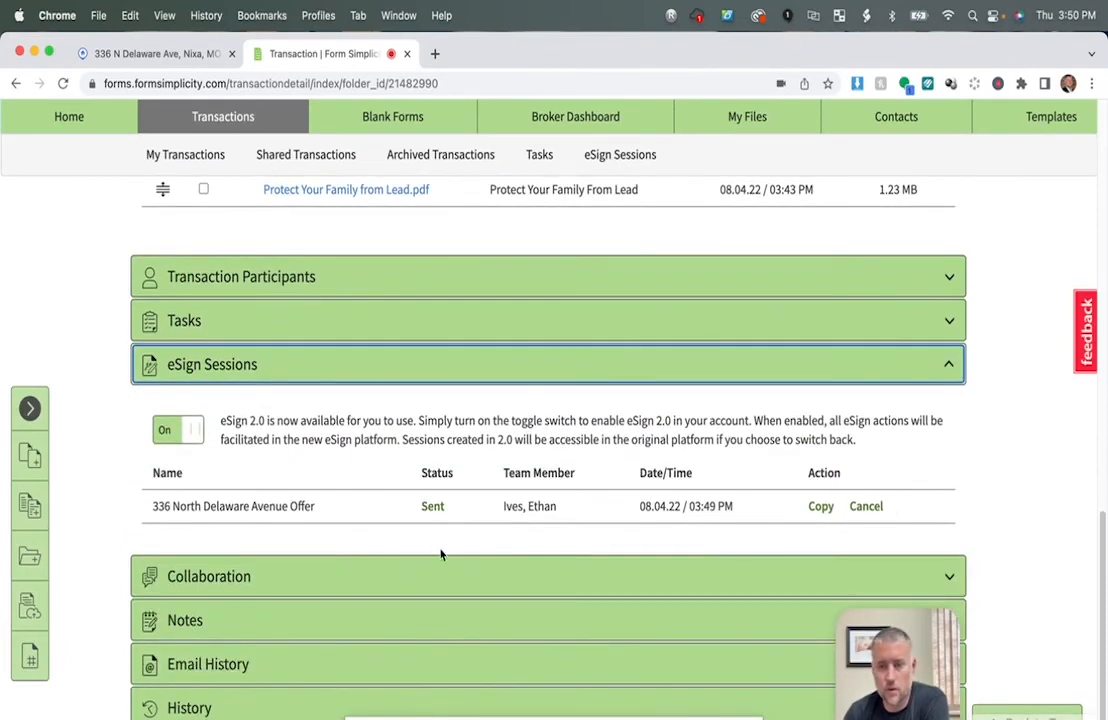
{"action": "mouse_move", "coordinate": [400, 512]}
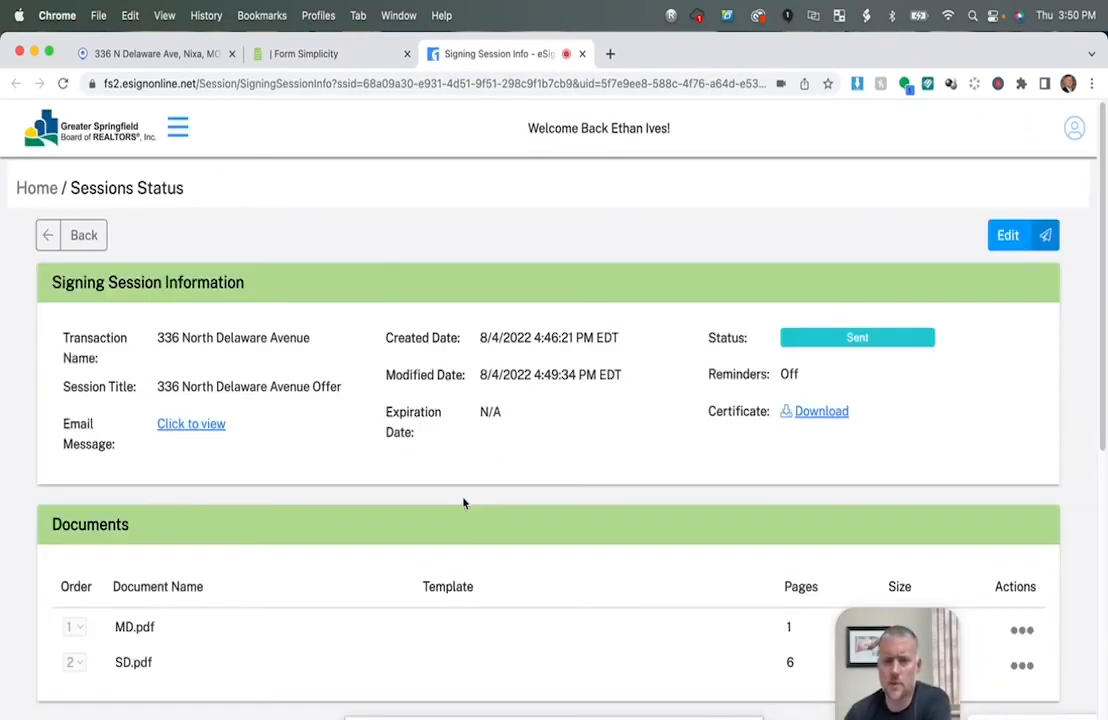
{"action": "scroll", "scroll_direction": "down", "scroll_amount": 3}
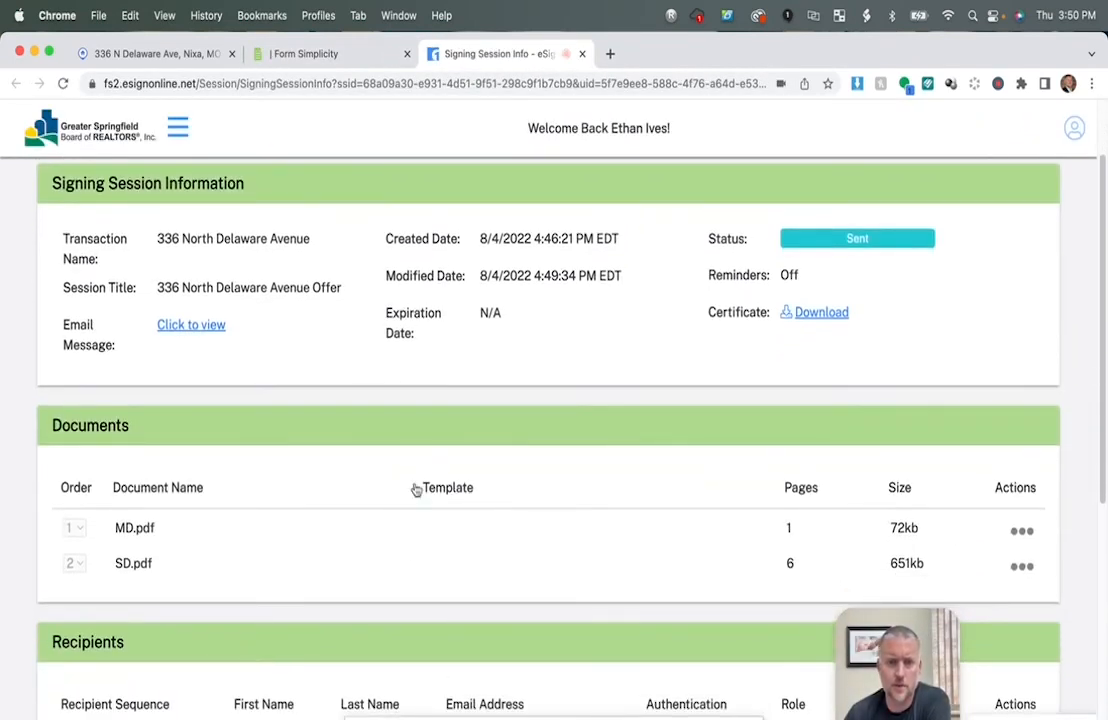
{"action": "scroll", "scroll_direction": "down", "scroll_amount": 3}
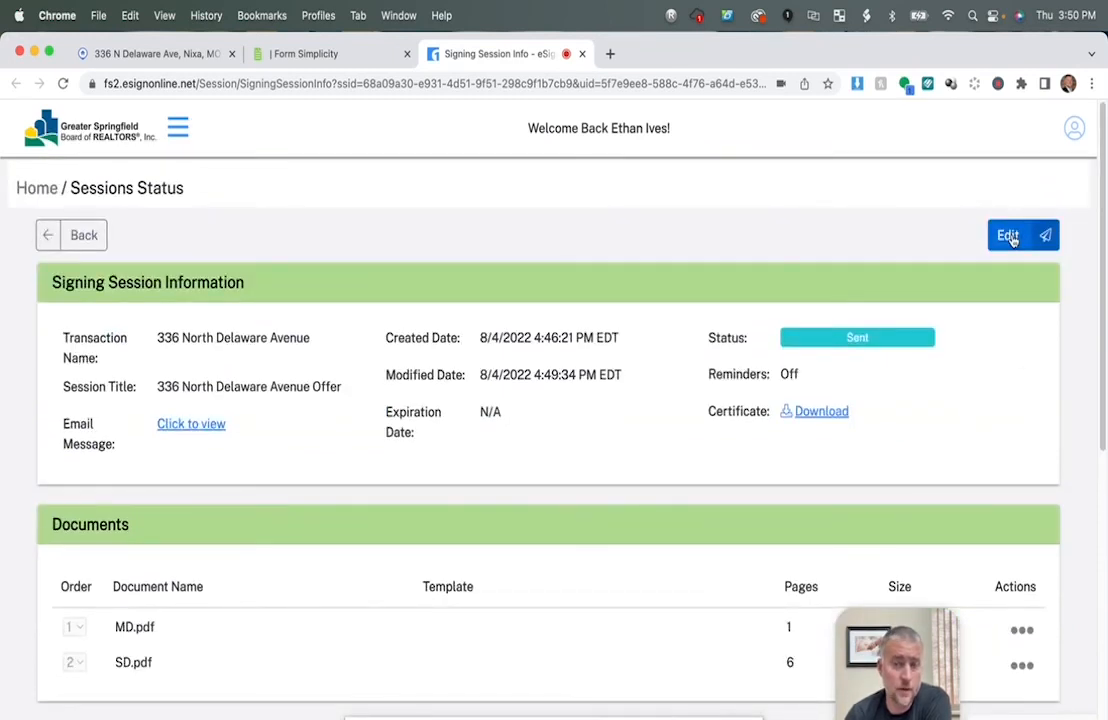
{"action": "mouse_move", "coordinate": [1008, 248]}
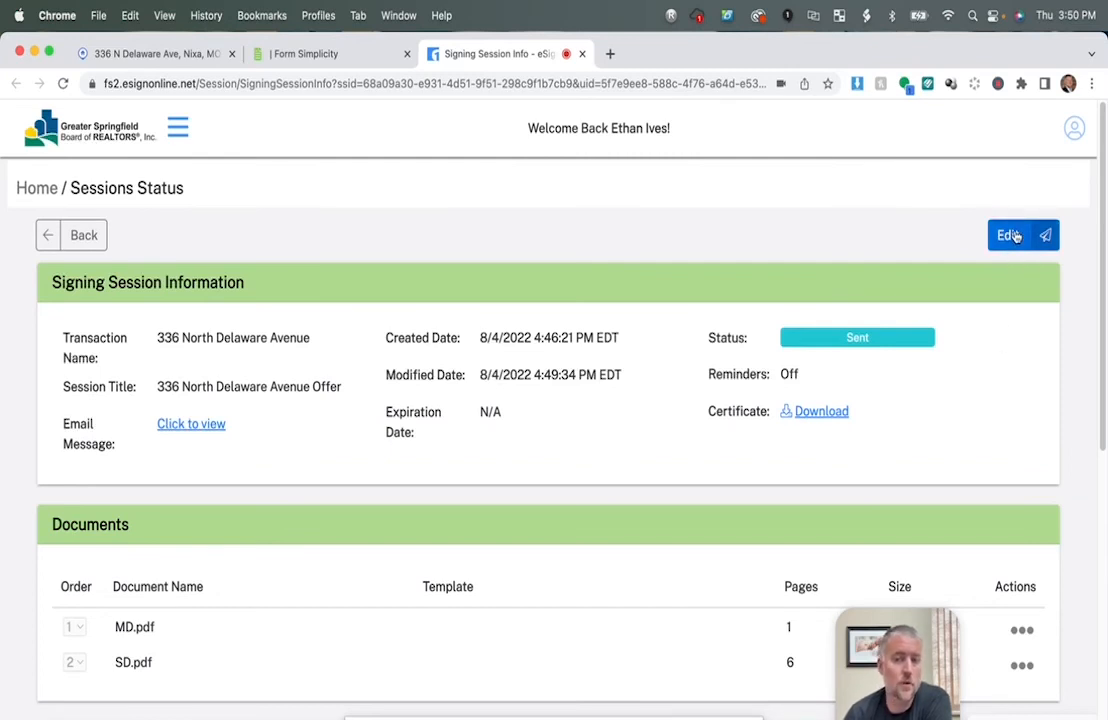
{"action": "mouse_move", "coordinate": [984, 440]}
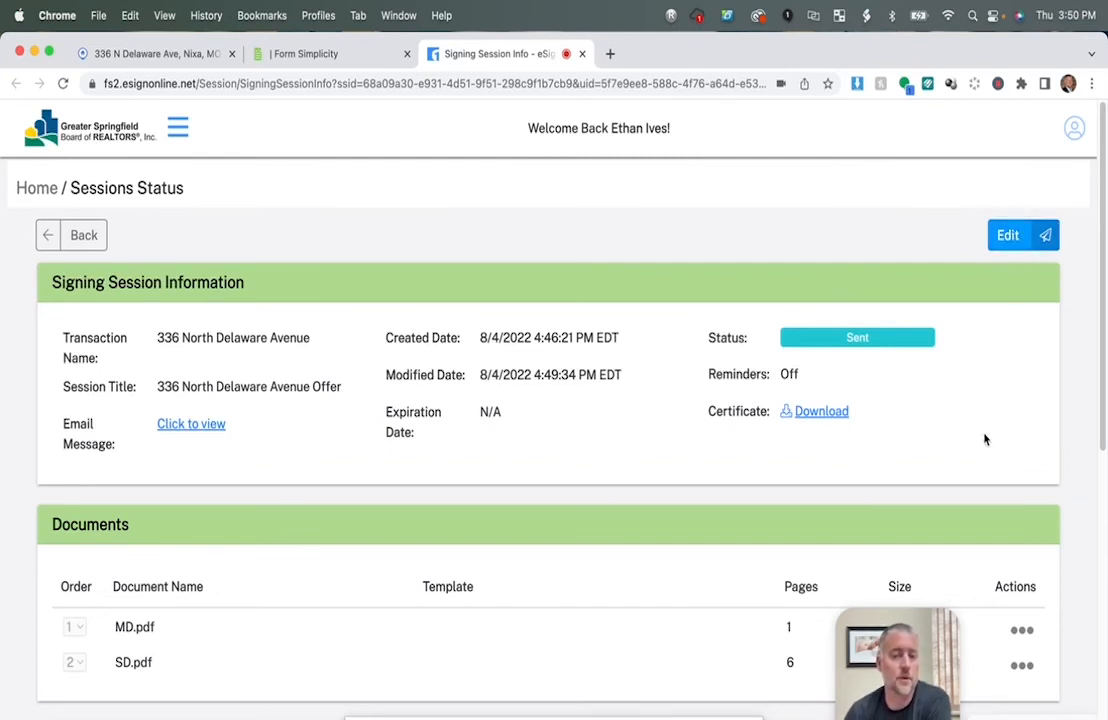
{"action": "scroll", "scroll_direction": "down", "scroll_amount": 3}
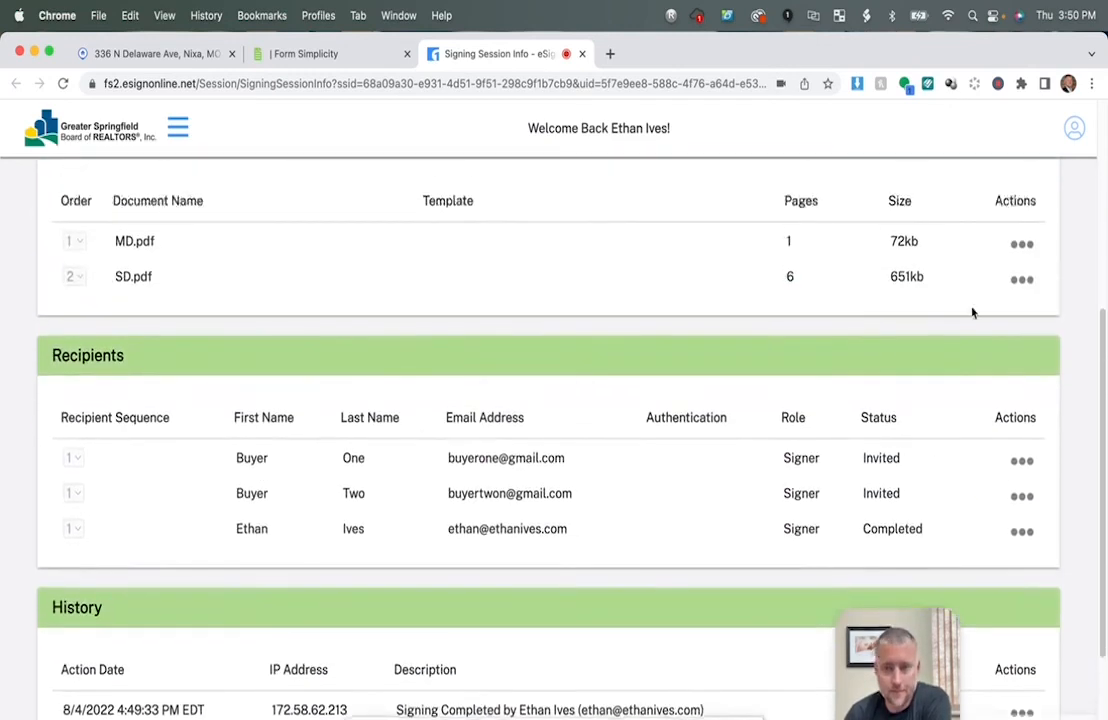
{"action": "scroll", "scroll_direction": "down", "scroll_amount": 3}
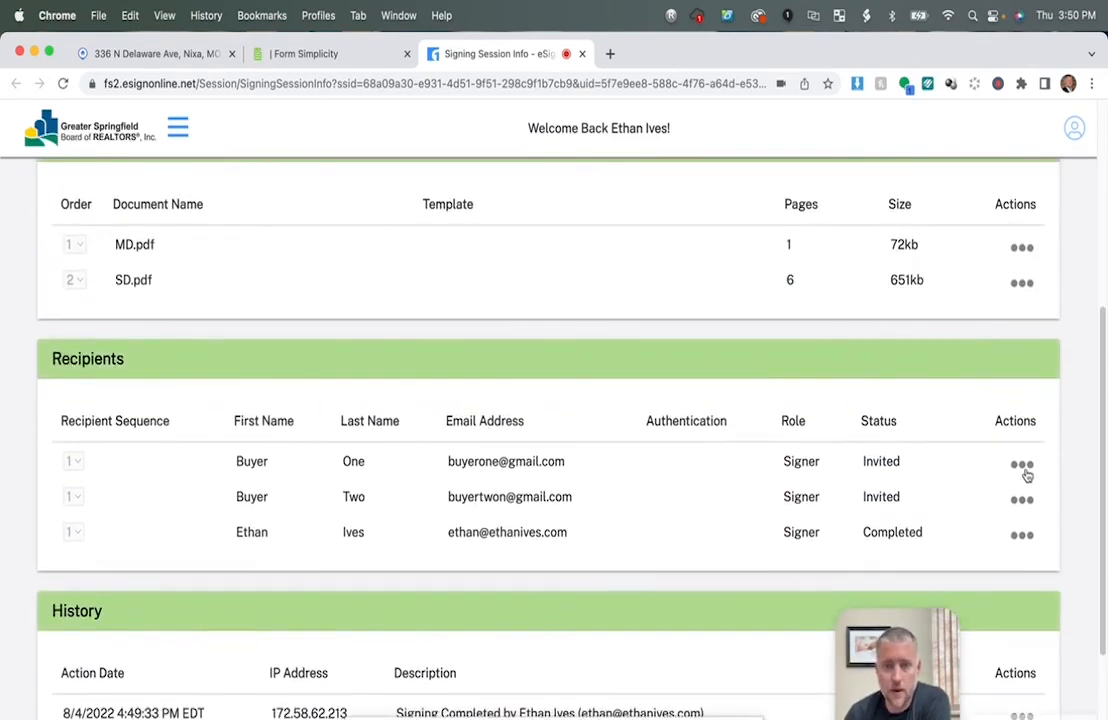
{"action": "left_click", "coordinate": [1020, 460]}
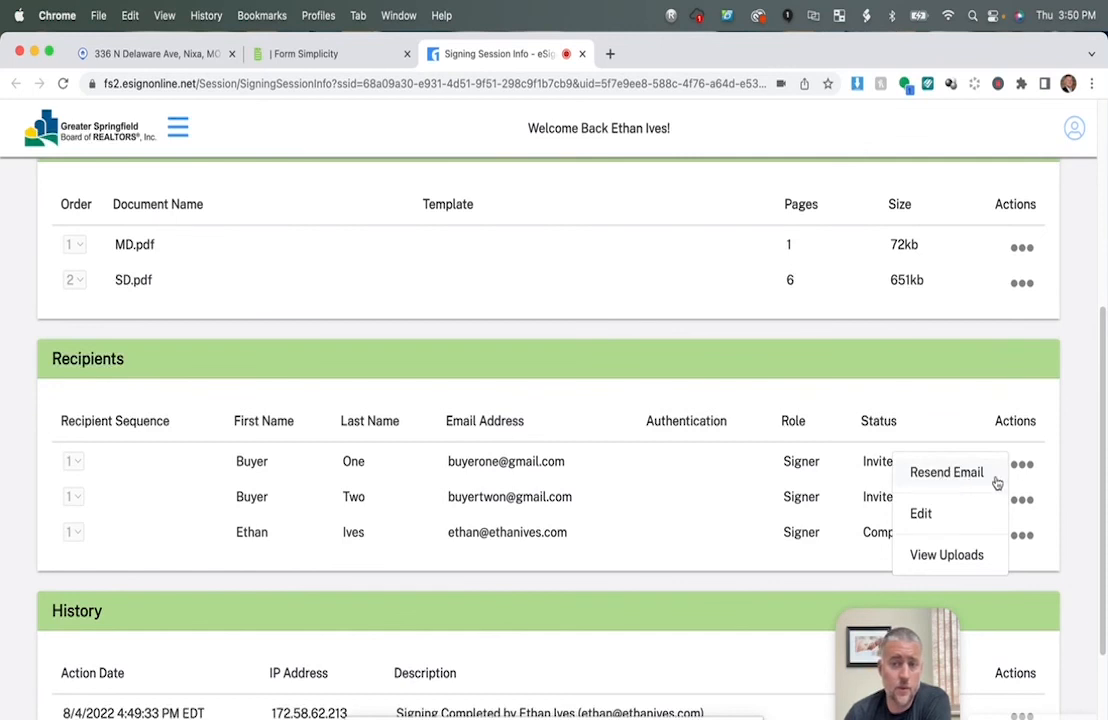
{"action": "left_click", "coordinate": [920, 512]}
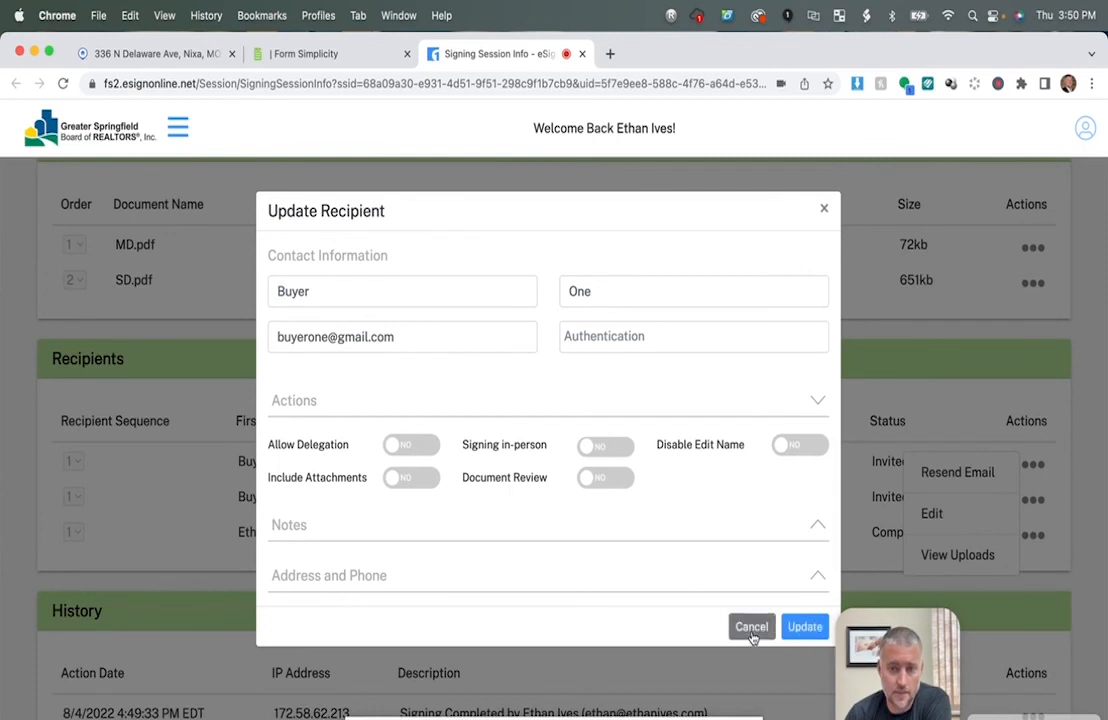
{"action": "left_click", "coordinate": [752, 626]}
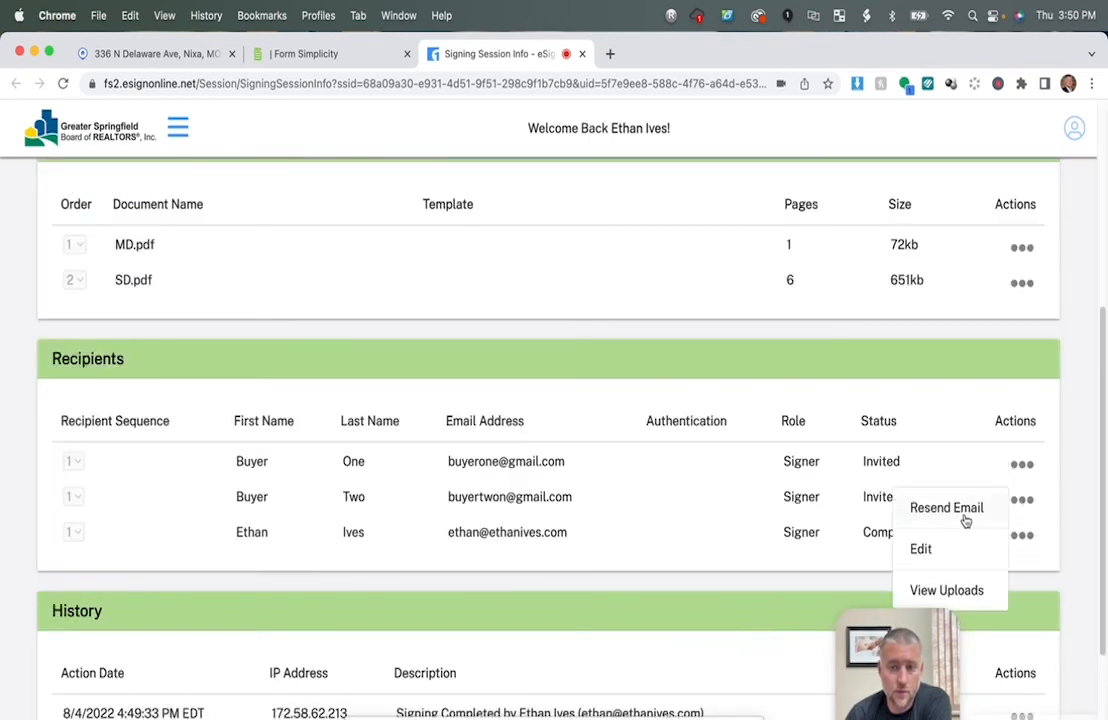
{"action": "left_click", "coordinate": [1020, 248]}
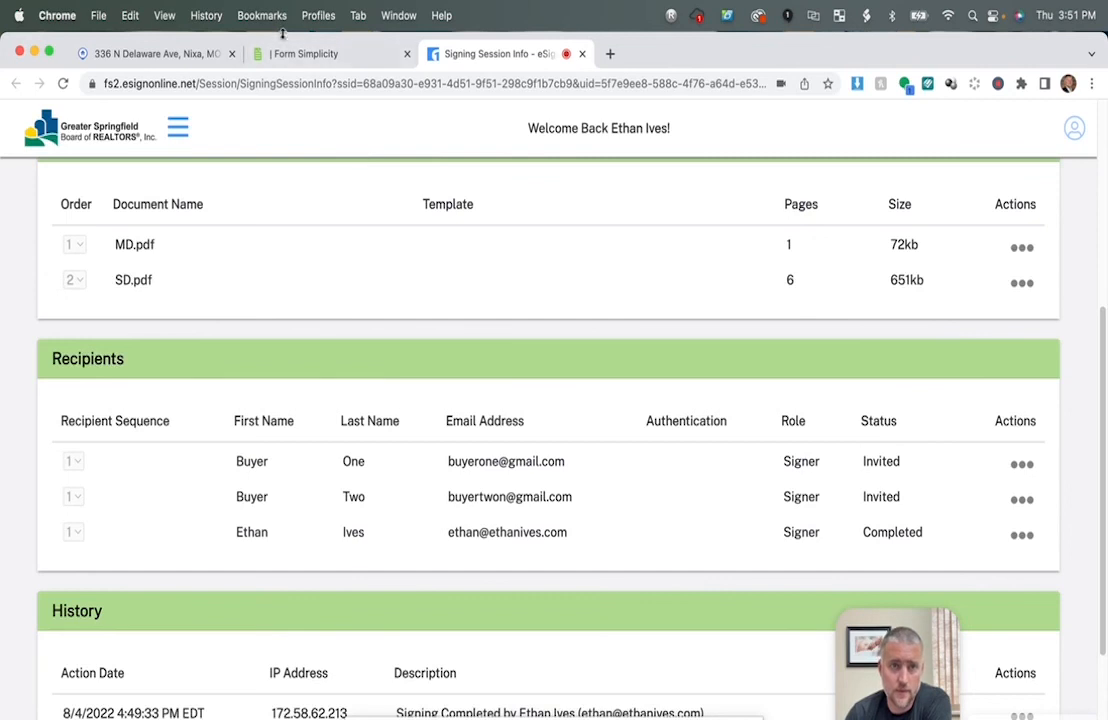
Return to the Form Simplicity transaction and bring its Forms and Files list into view
{"action": "left_click", "coordinate": [330, 52]}
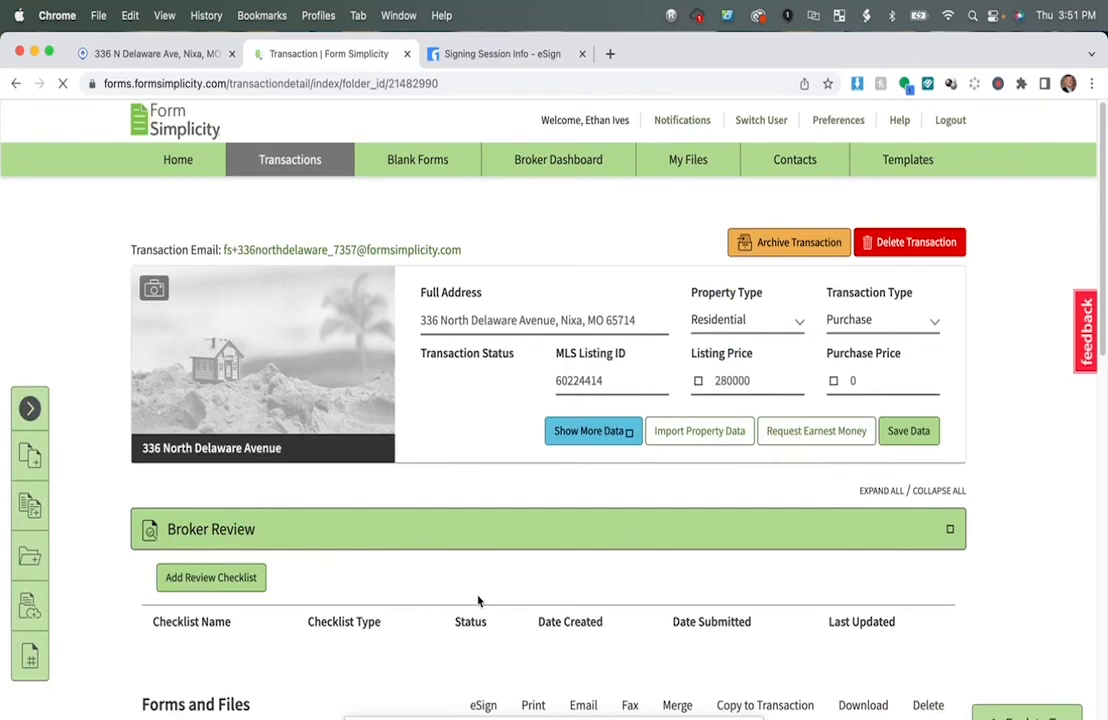
{"action": "scroll", "scroll_direction": "down", "scroll_amount": 3}
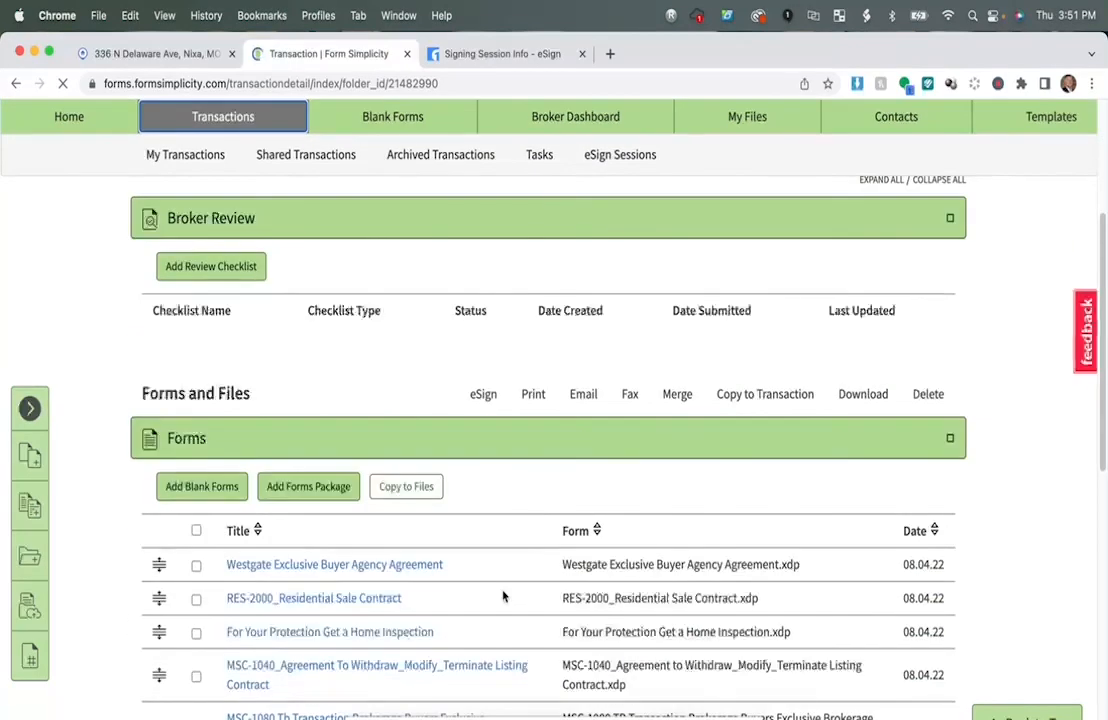